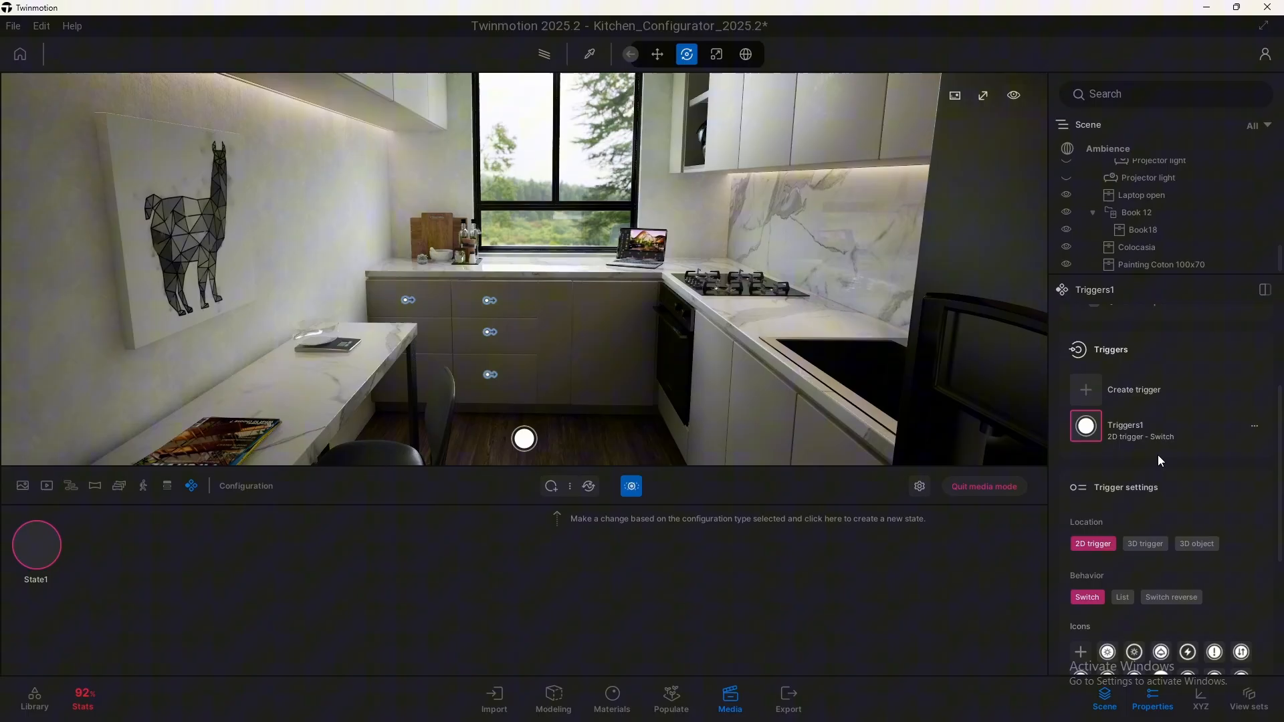
{"action": "mouse_move", "coordinate": [514, 428]}
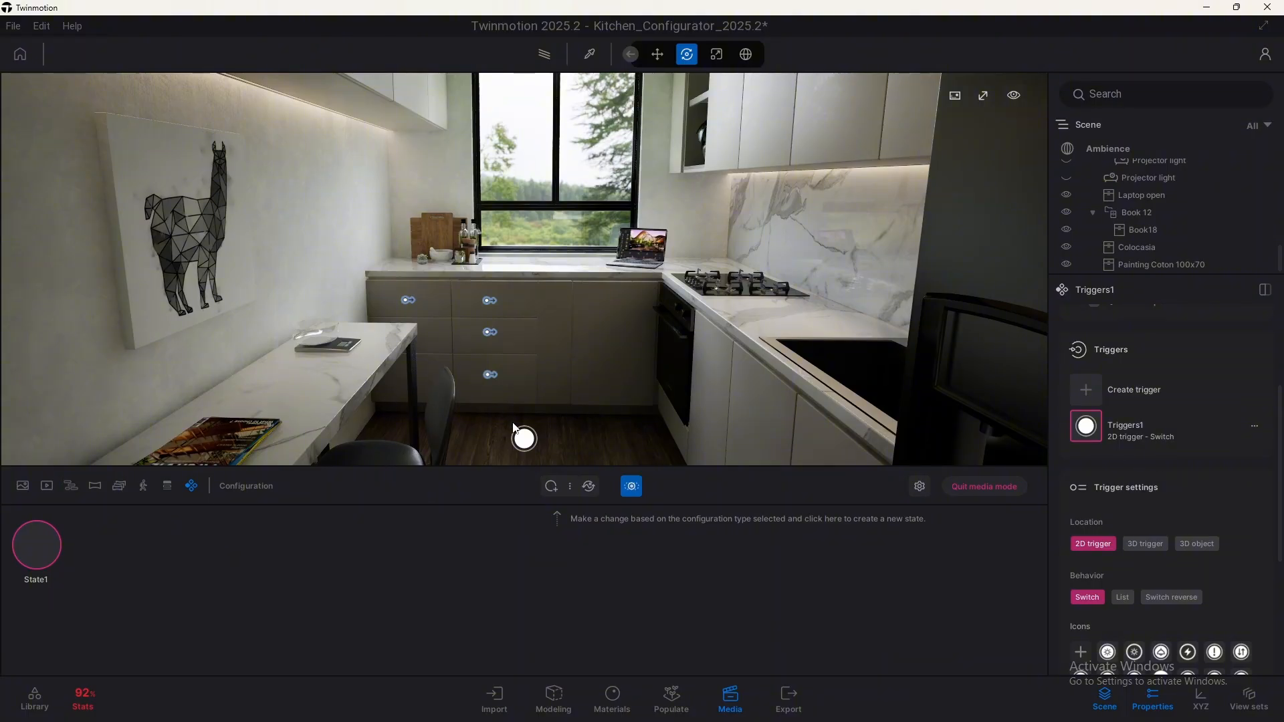
{"action": "mouse_move", "coordinate": [532, 363]}
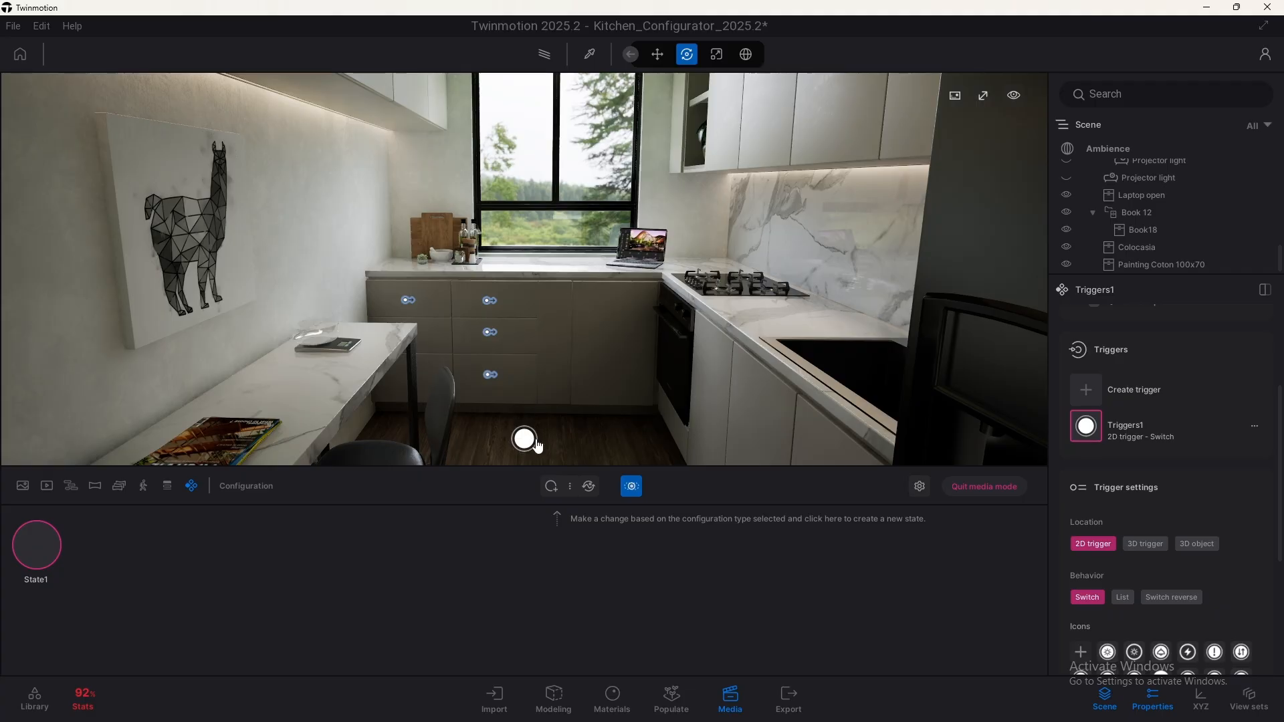
{"action": "mouse_move", "coordinate": [124, 539]}
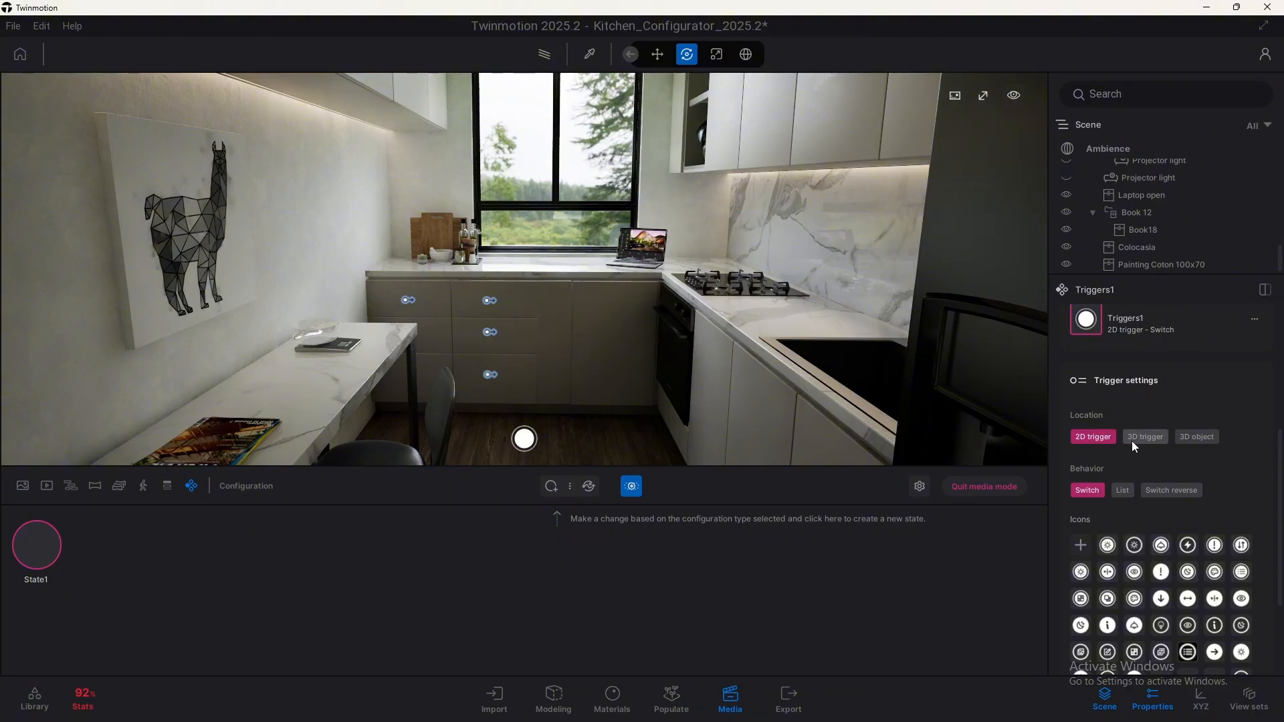
Set Triggers1's location to a 3D object trigger and pick Box008 as the object.
{"action": "left_click", "coordinate": [1144, 436]}
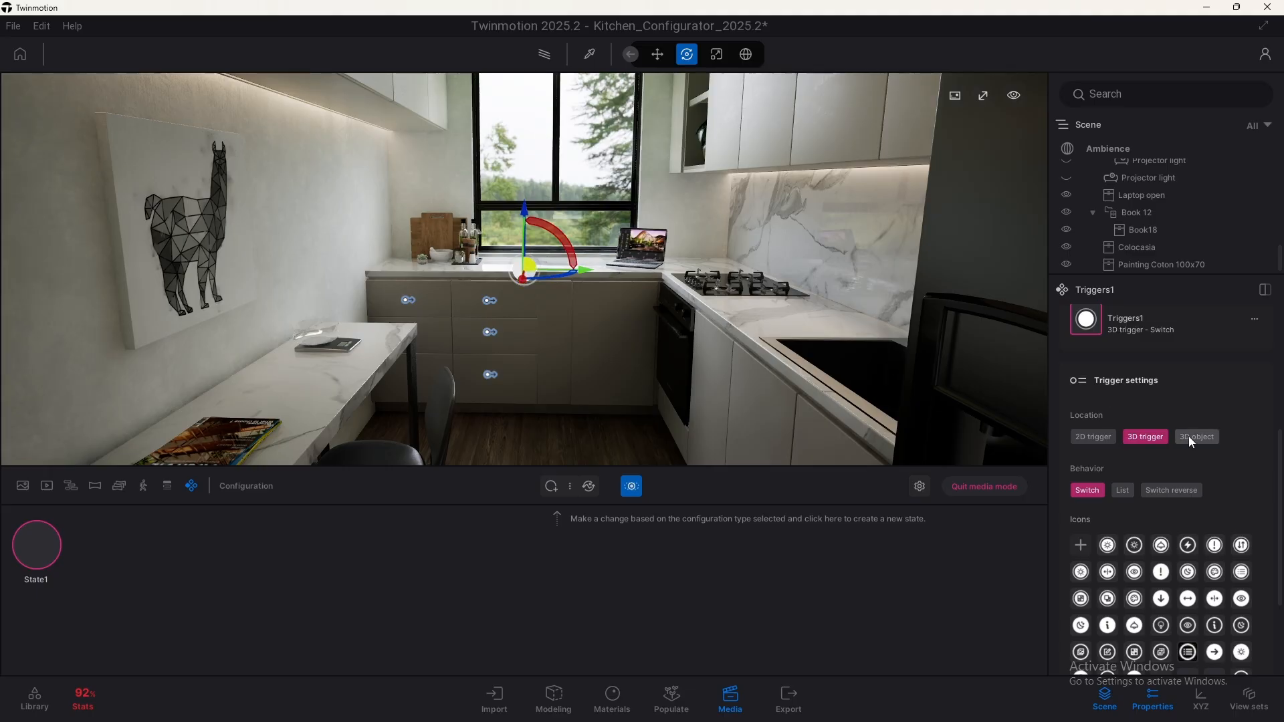
{"action": "left_click", "coordinate": [1195, 437]}
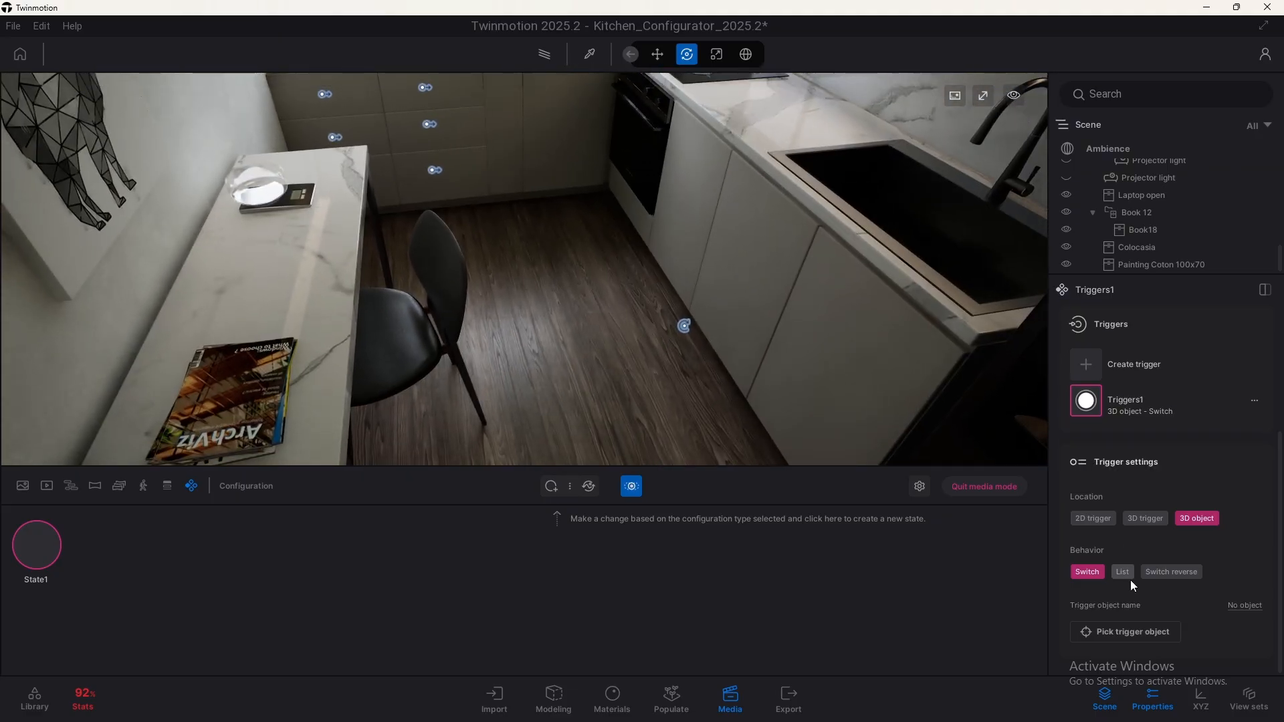
{"action": "left_click", "coordinate": [1125, 631]}
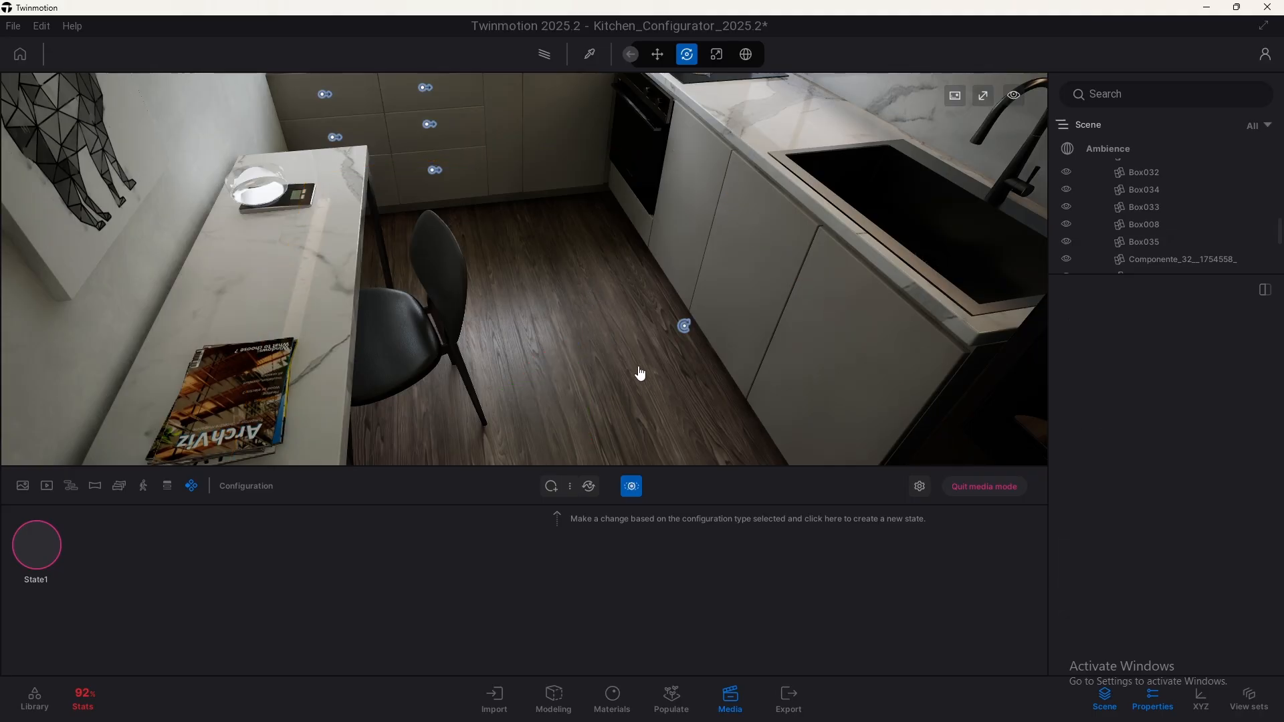
{"action": "left_click", "coordinate": [35, 545]}
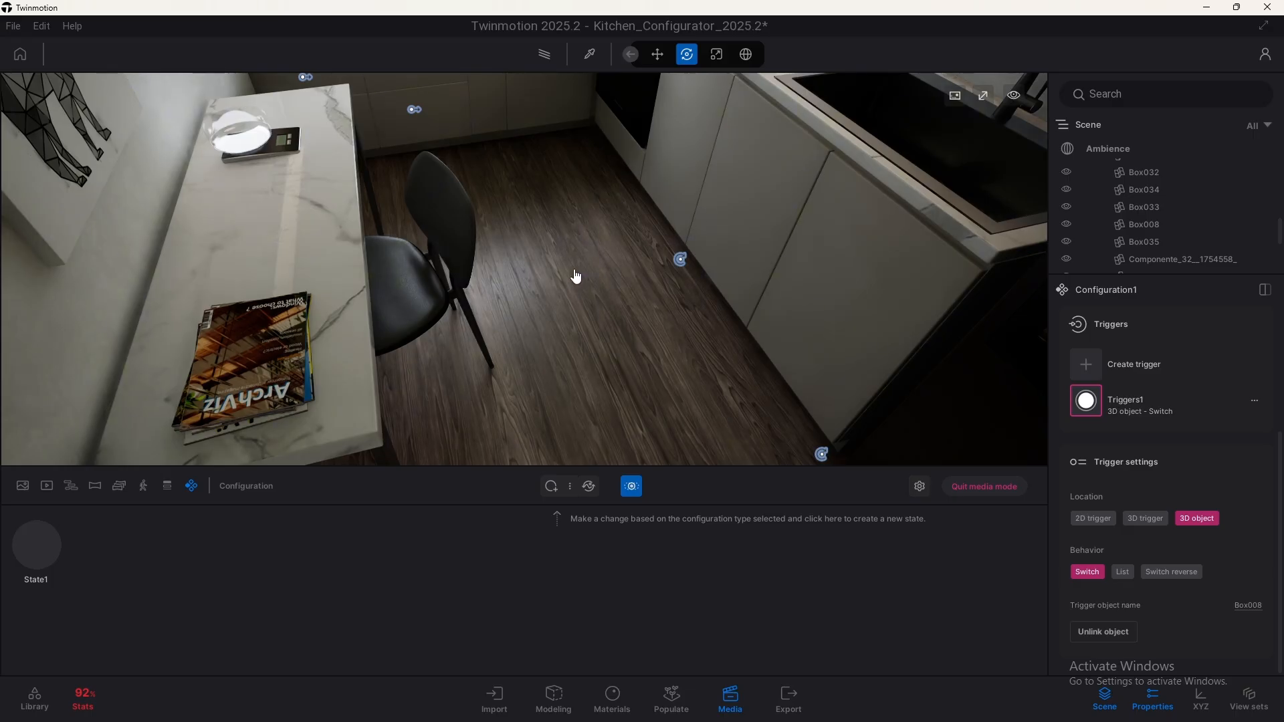
{"action": "left_click_drag", "start_coordinate": [576, 275], "coordinate": [584, 296]}
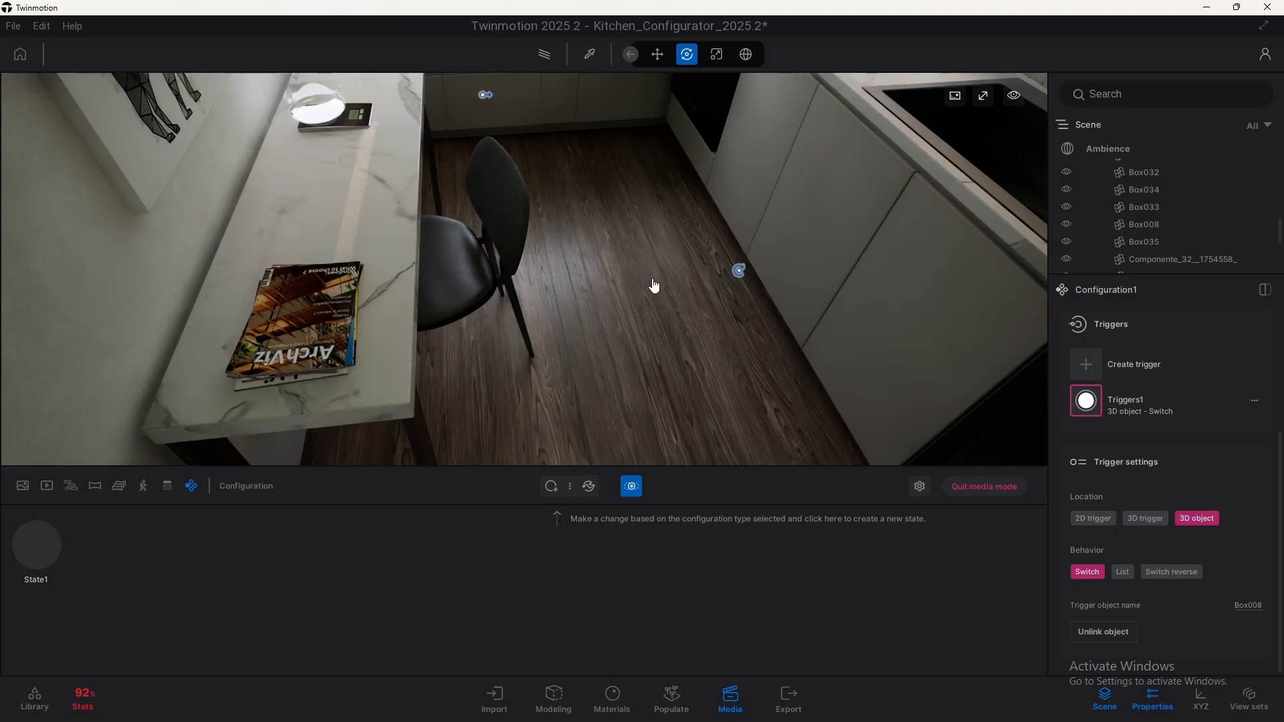
{"action": "mouse_move", "coordinate": [1182, 514]}
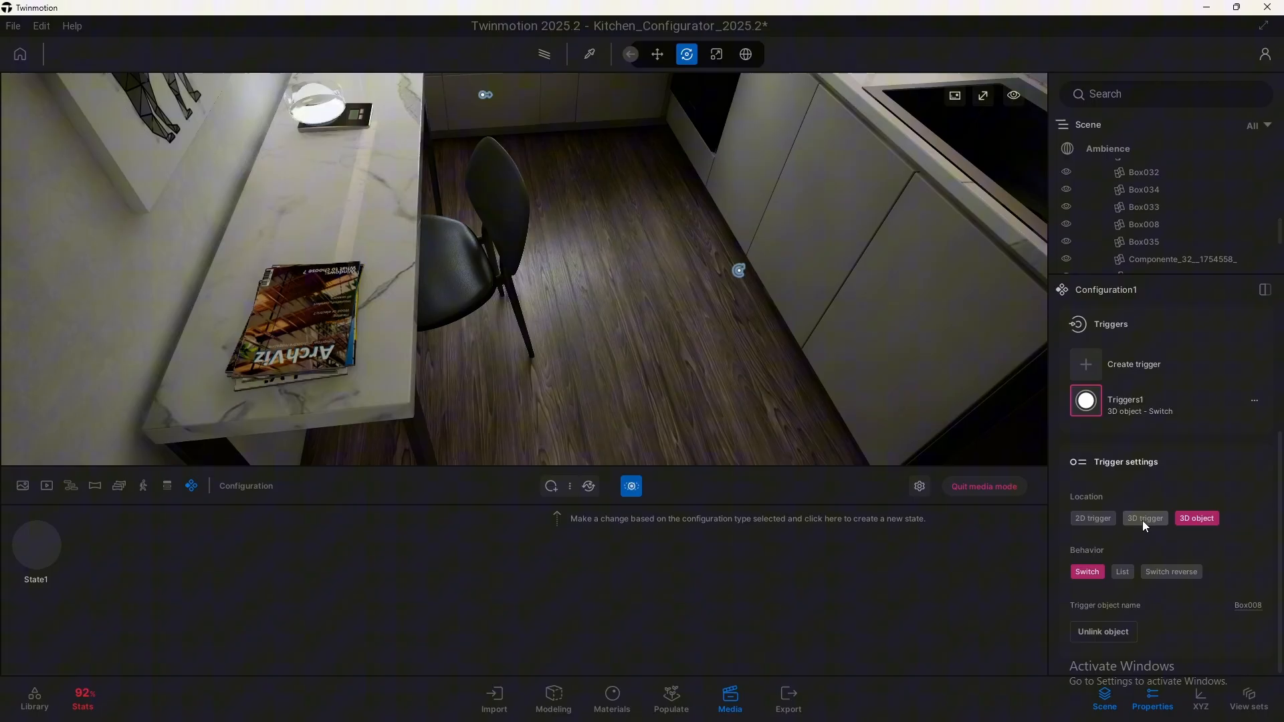
Exit configuration editing, select Triggers1 and set its Location to 2D trigger.
{"action": "left_click", "coordinate": [1144, 518]}
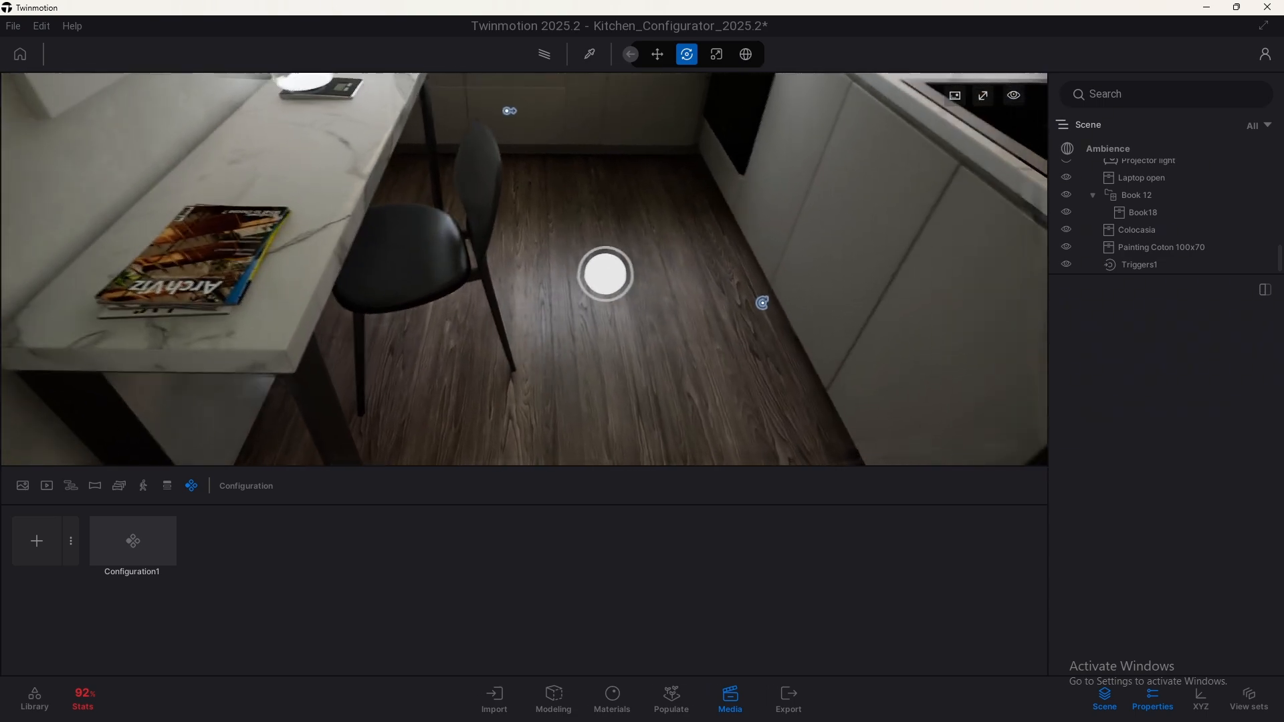
{"action": "left_click_drag", "start_coordinate": [606, 273], "coordinate": [560, 356]}
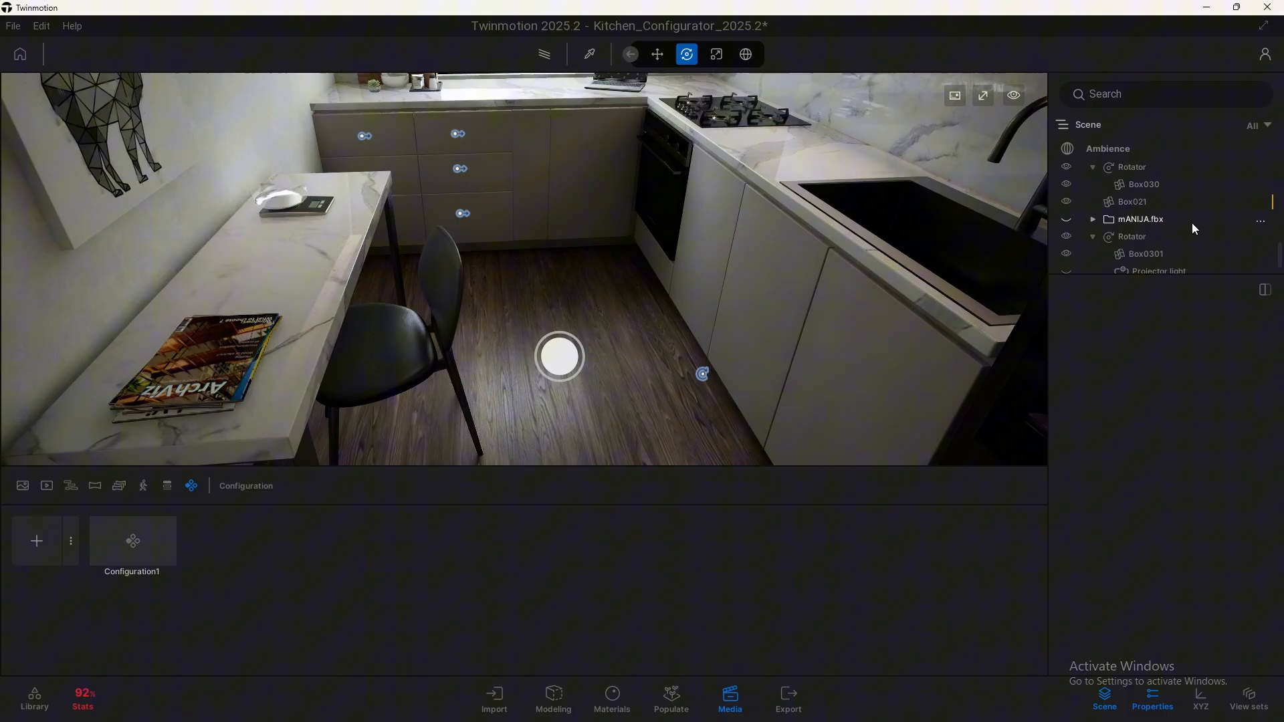
{"action": "scroll", "scroll_direction": "down", "scroll_amount": 3}
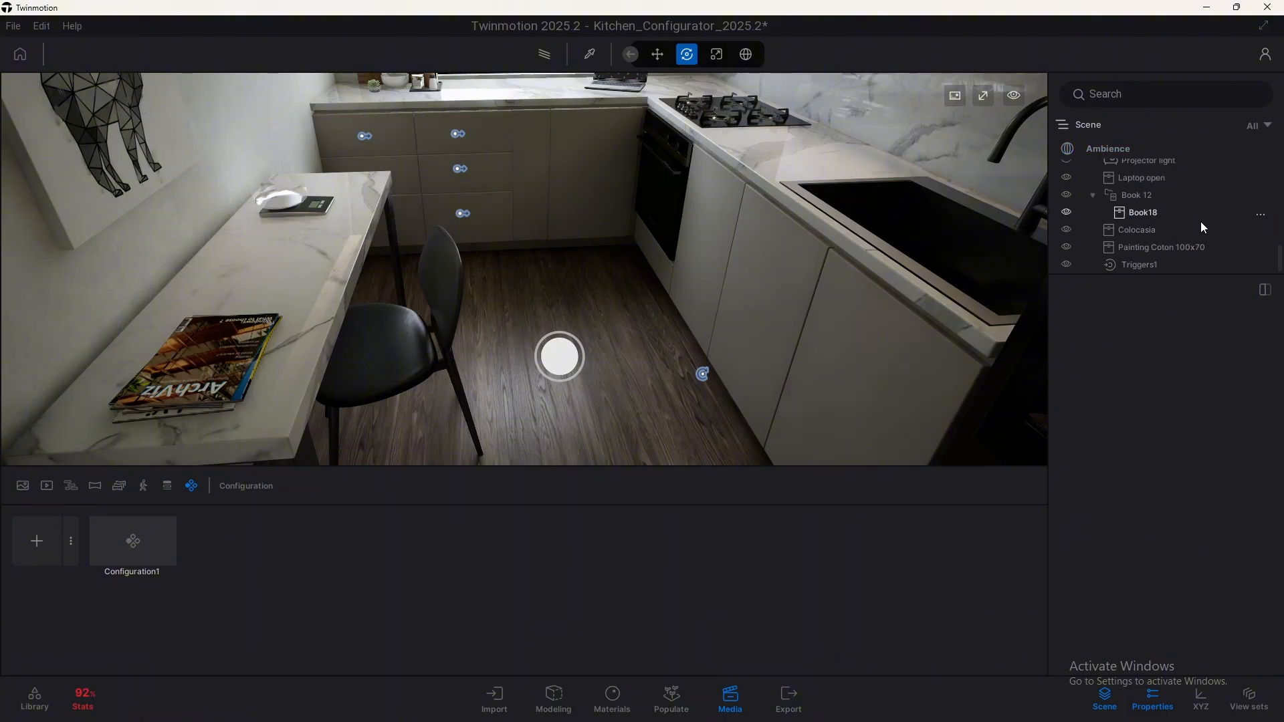
{"action": "left_click", "coordinate": [1139, 264]}
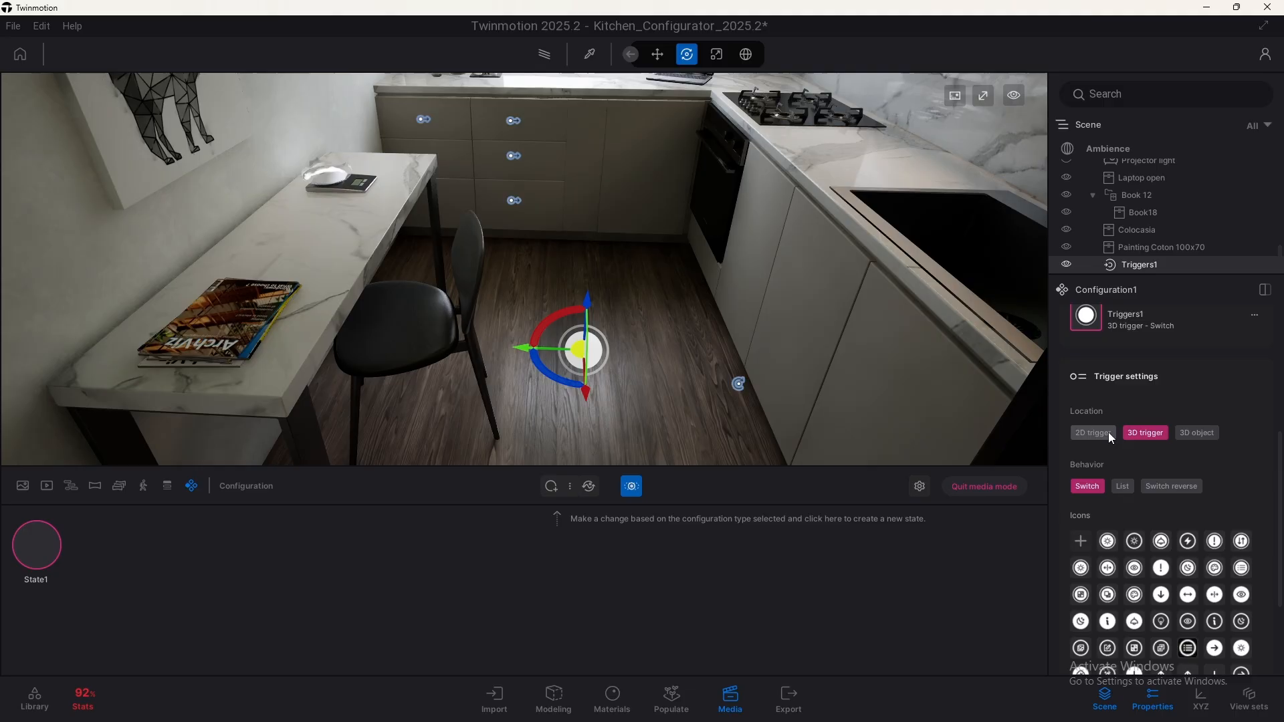
{"action": "left_click", "coordinate": [1092, 433]}
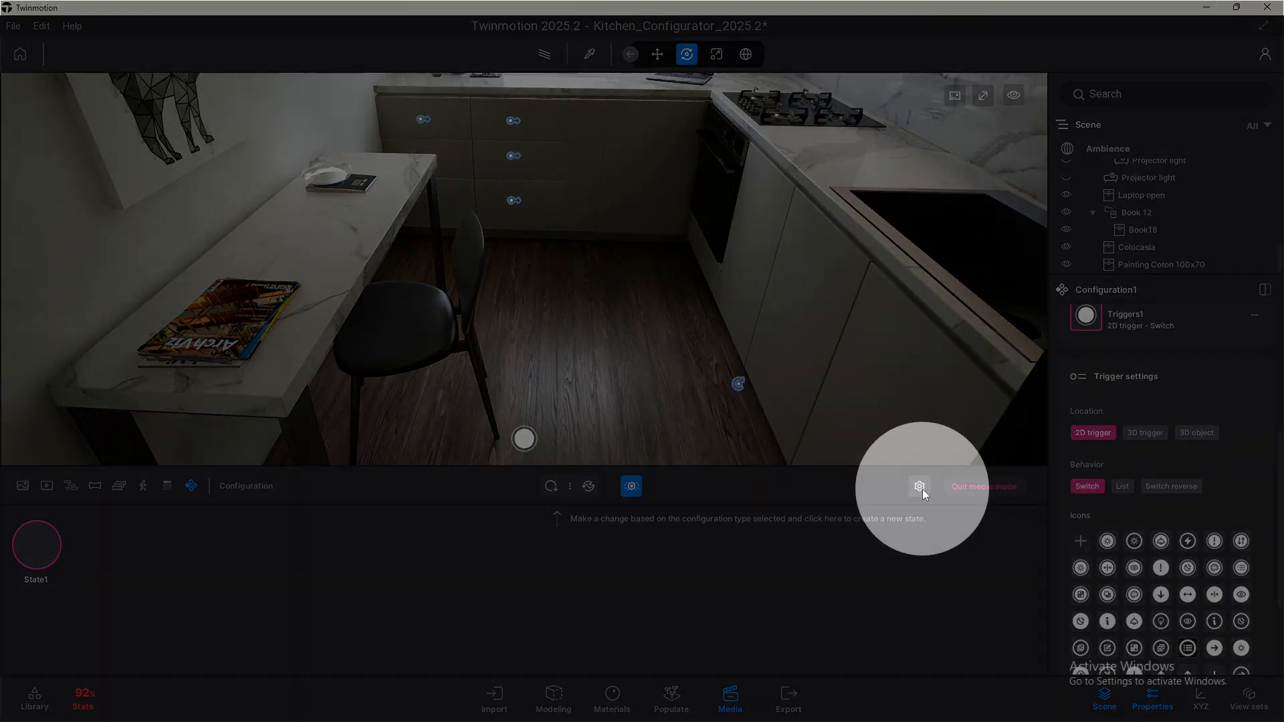
Set 2D triggers location to Top with a 77% triggers bar offset.
{"action": "left_click", "coordinate": [918, 486]}
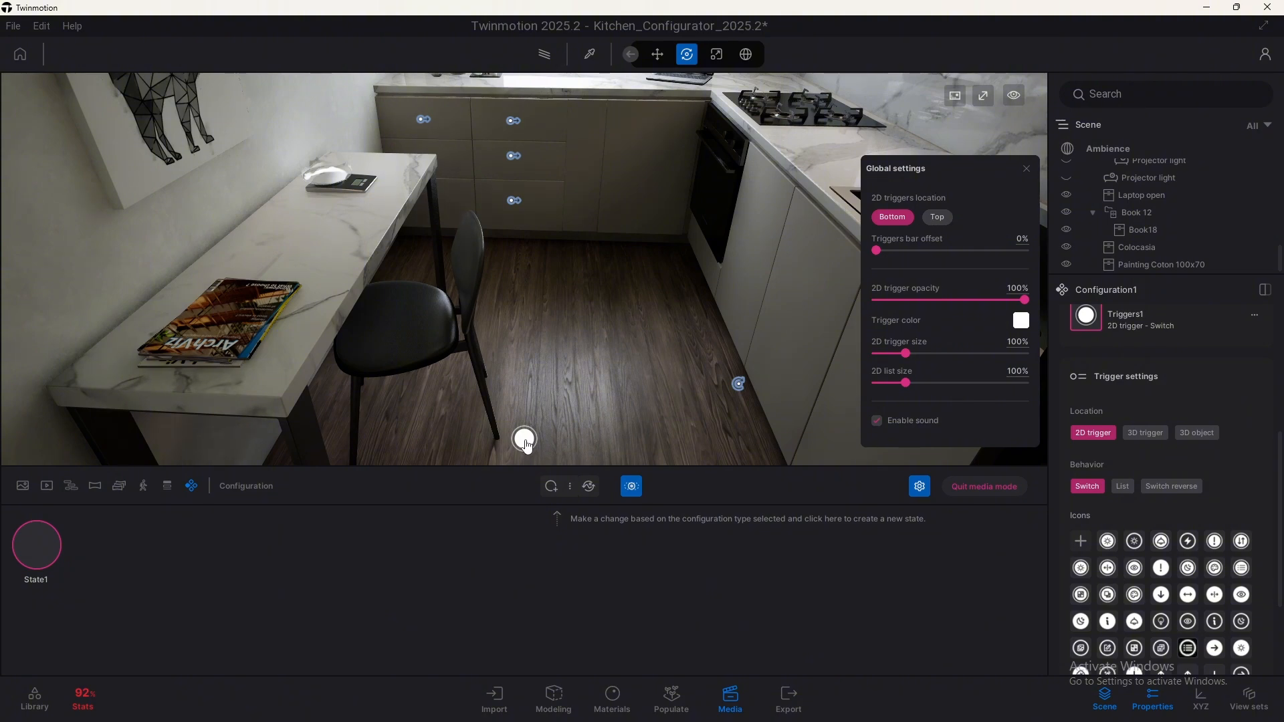
{"action": "left_click", "coordinate": [936, 217]}
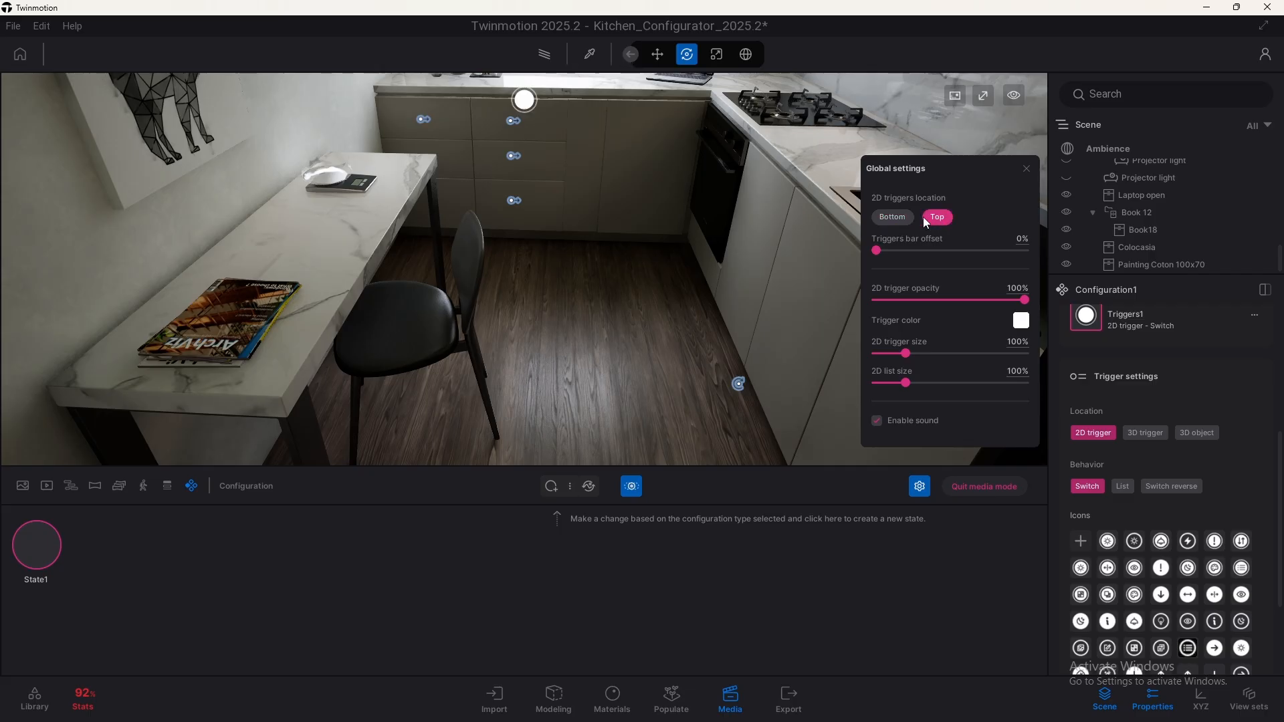
{"action": "mouse_move", "coordinate": [963, 218]}
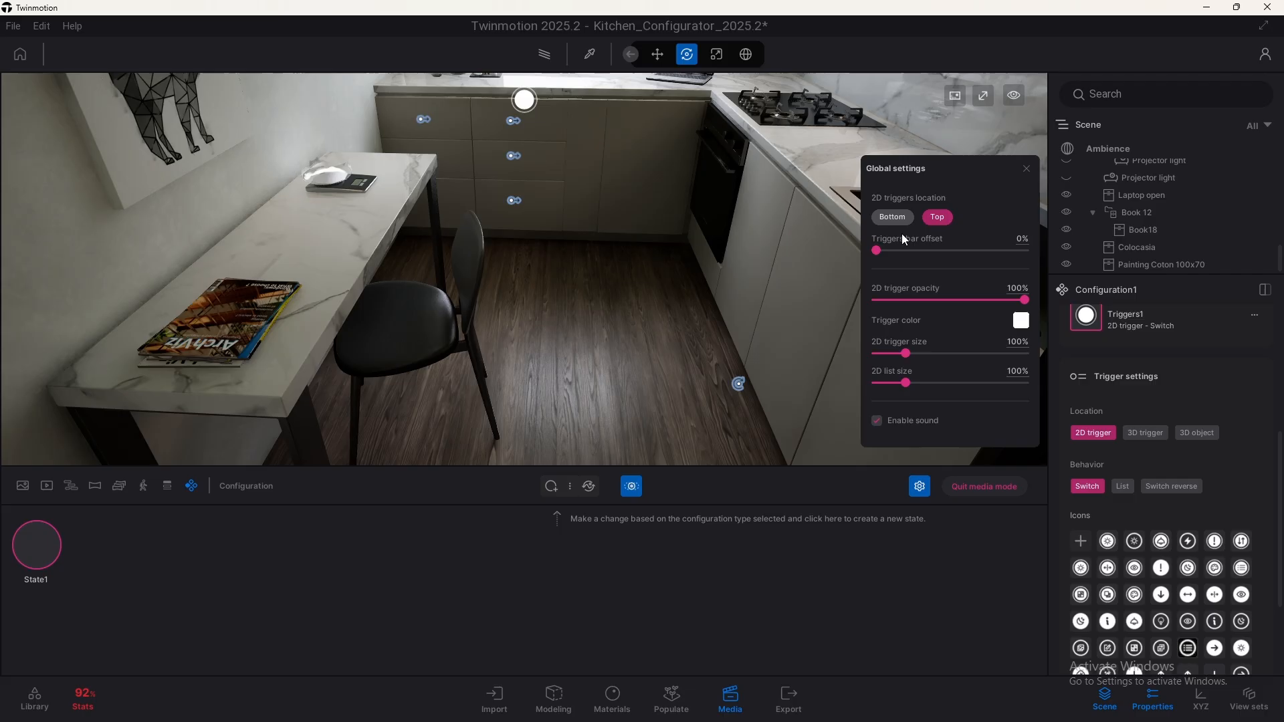
{"action": "left_click_drag", "start_coordinate": [875, 251], "coordinate": [946, 251]}
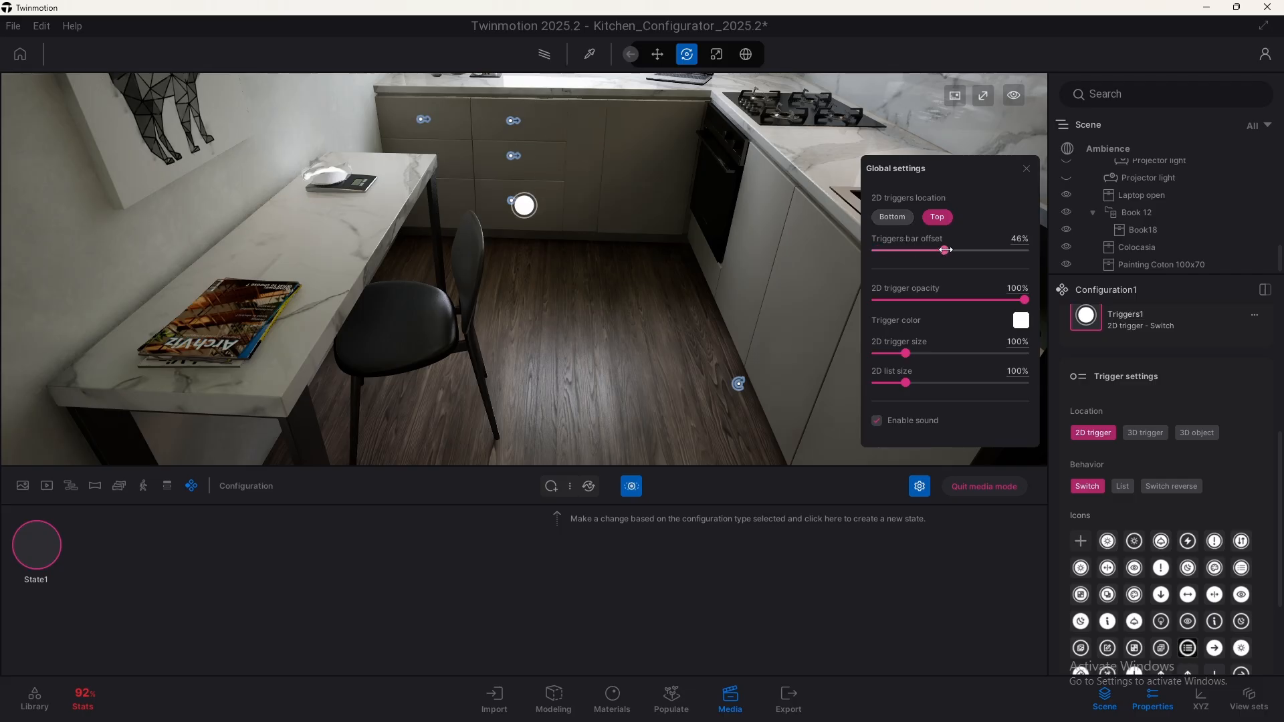
{"action": "left_click_drag", "start_coordinate": [946, 250], "coordinate": [904, 249]}
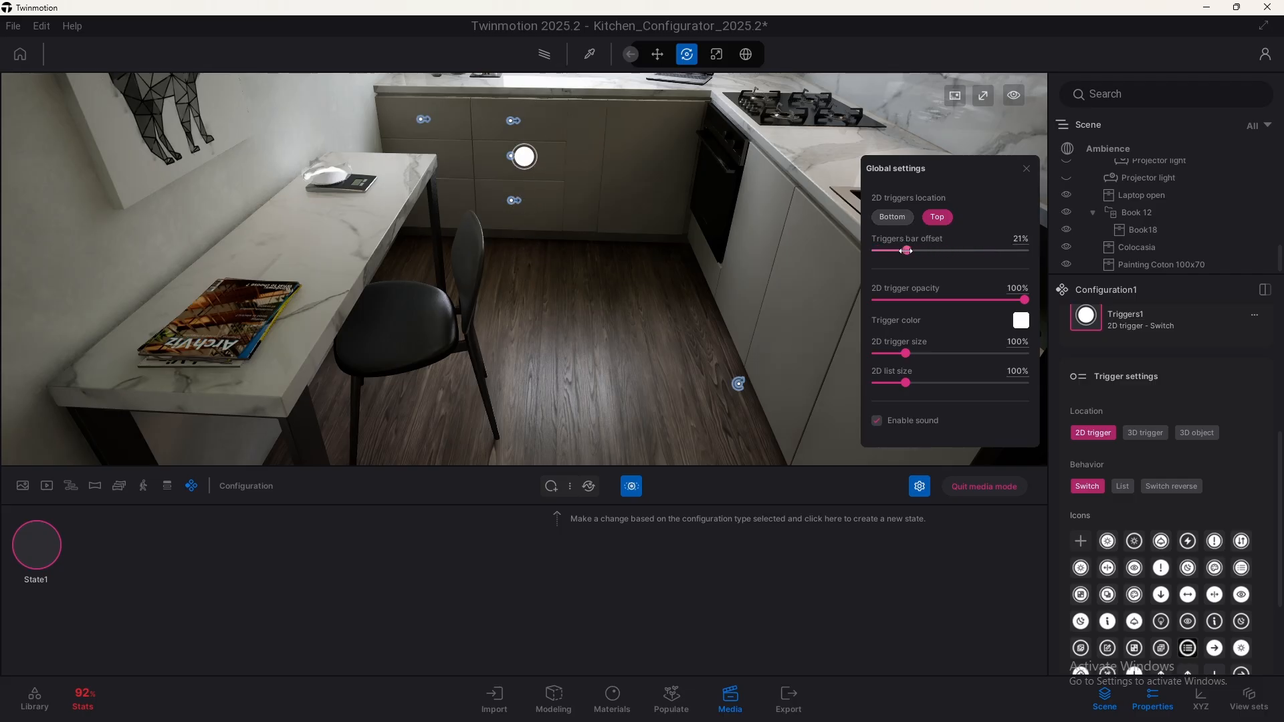
{"action": "left_click_drag", "start_coordinate": [906, 251], "coordinate": [992, 250]}
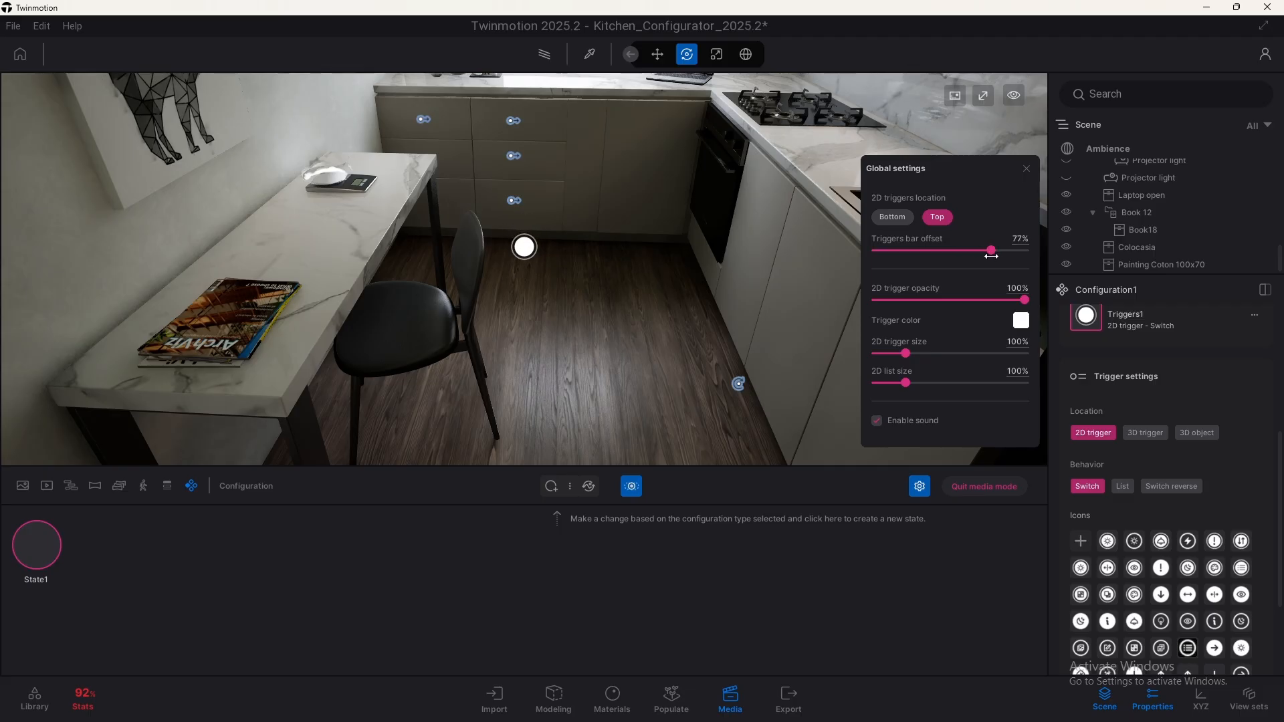
{"action": "mouse_move", "coordinate": [586, 218]}
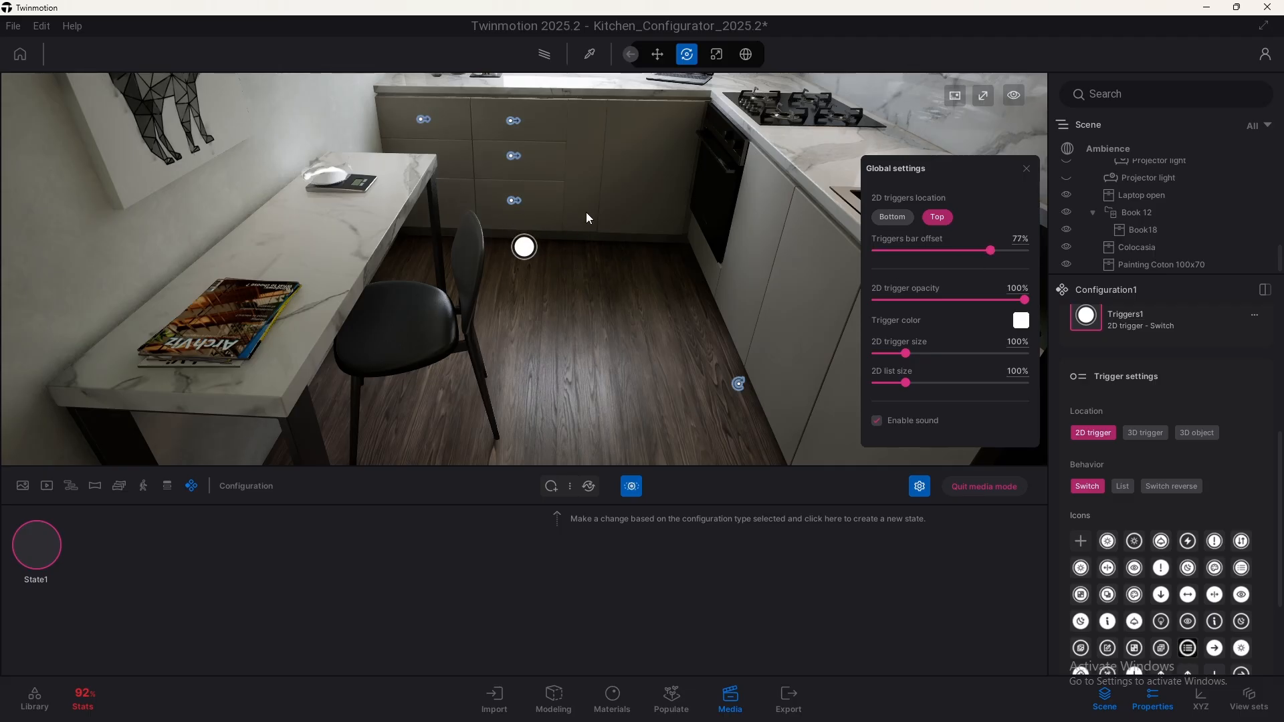
{"action": "mouse_move", "coordinate": [471, 329]}
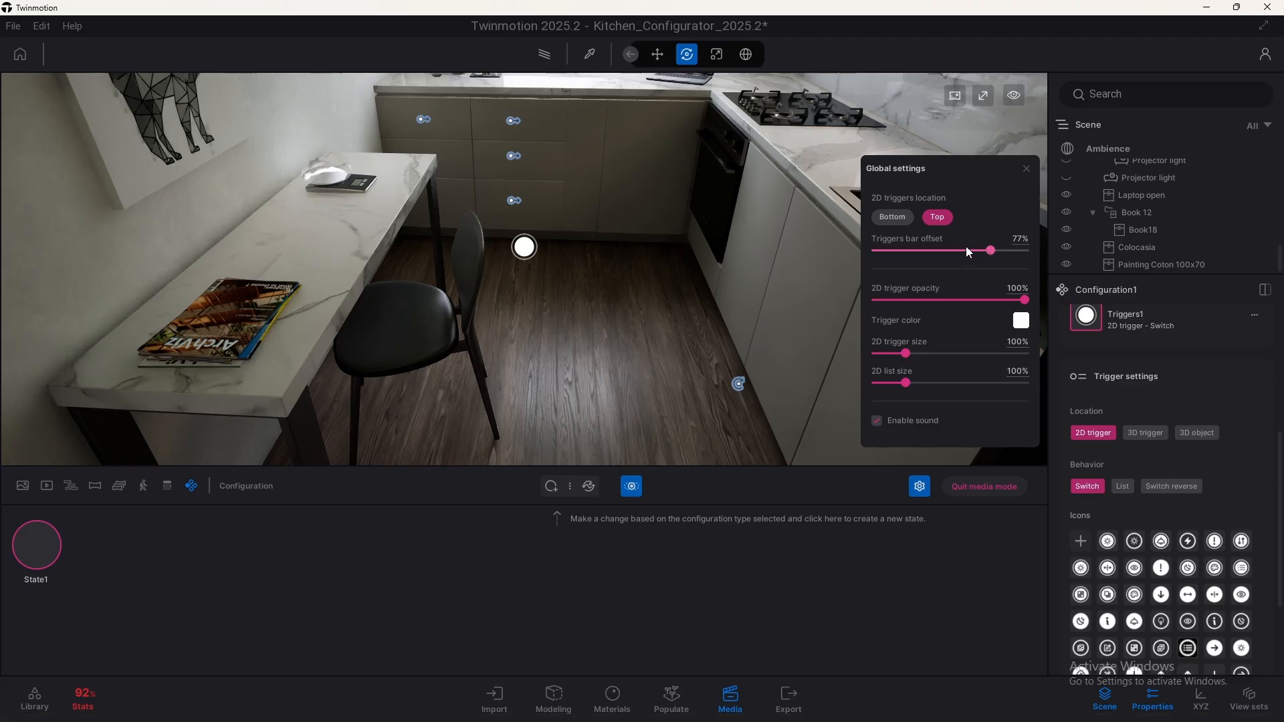
Return 2D triggers to Bottom at 0% offset and lower the trigger opacity.
{"action": "left_click", "coordinate": [891, 217]}
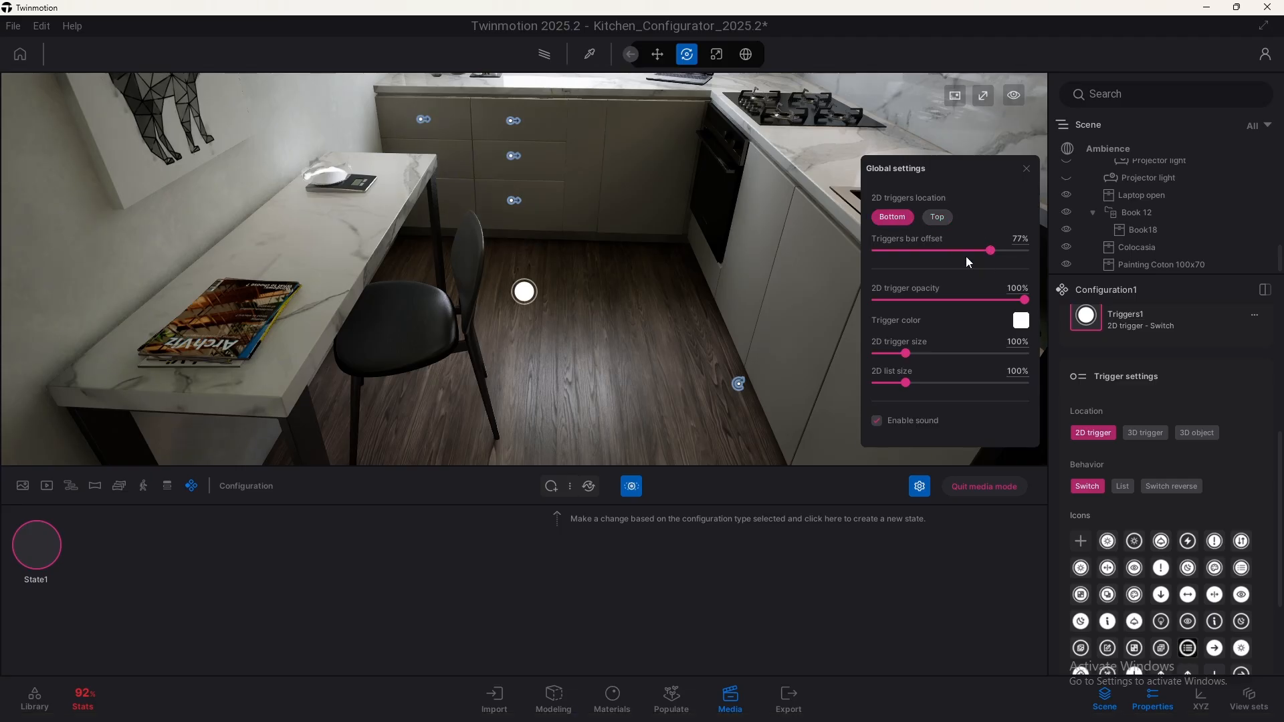
{"action": "left_click_drag", "start_coordinate": [991, 250], "coordinate": [872, 251]}
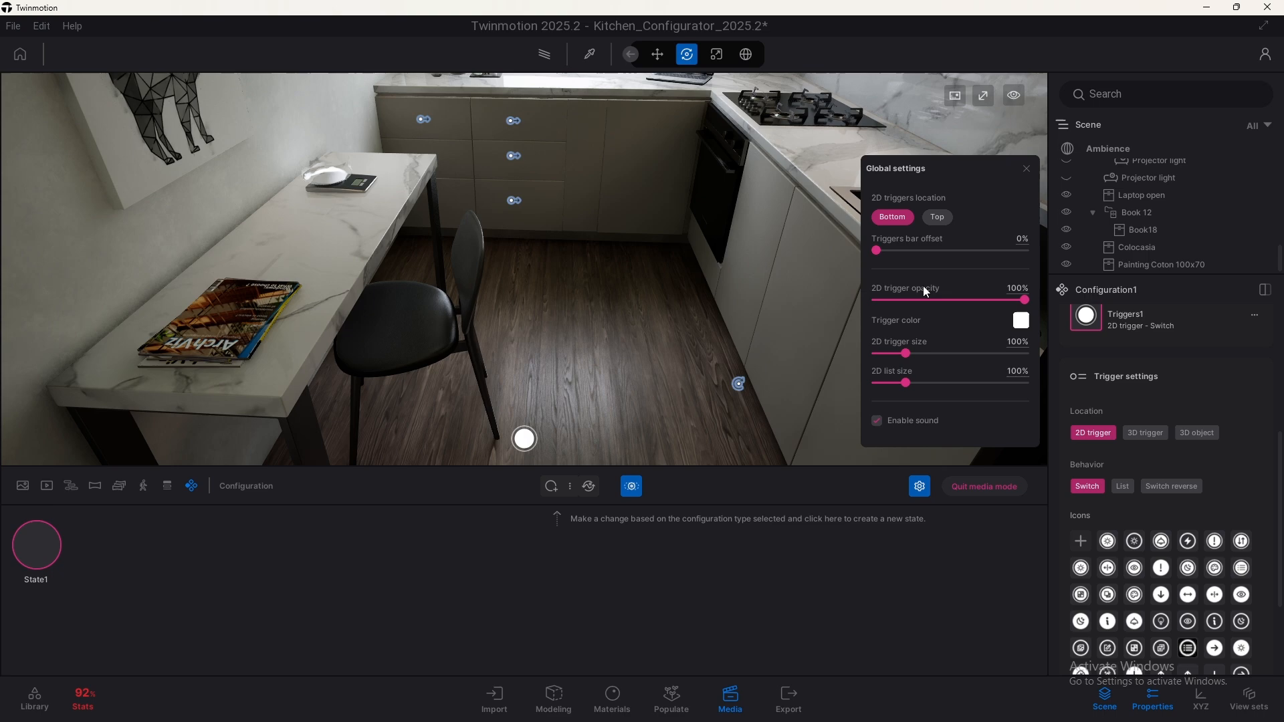
{"action": "left_click_drag", "start_coordinate": [1022, 299], "coordinate": [875, 299]}
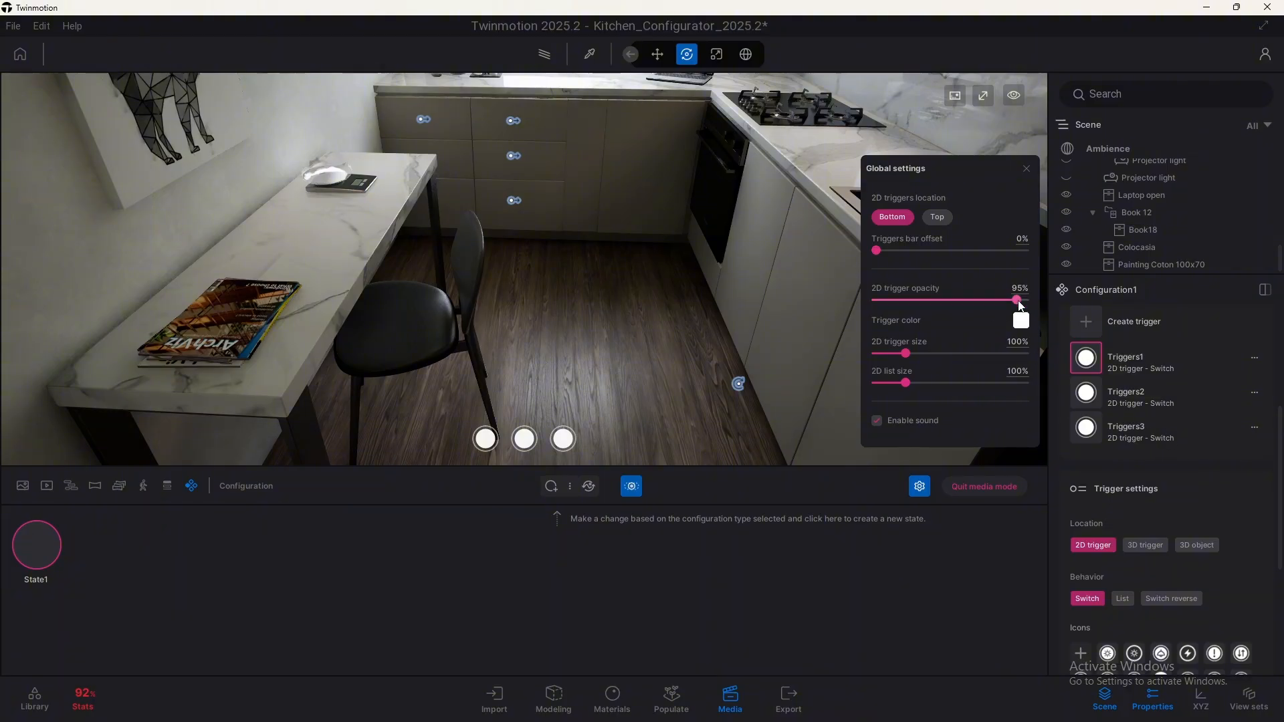
{"action": "left_click_drag", "start_coordinate": [1017, 299], "coordinate": [963, 300]}
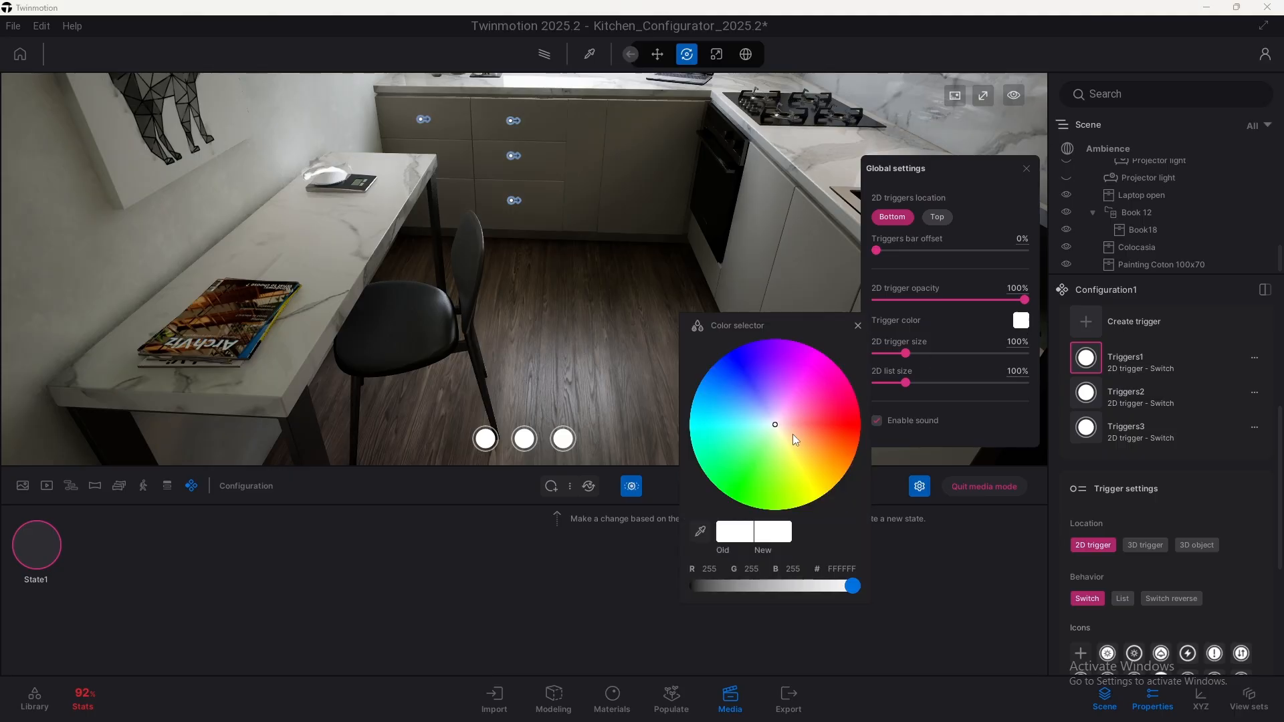
Color the 2D triggers beige (FFCF81) and set the trigger size to 140%.
{"action": "left_click", "coordinate": [821, 426]}
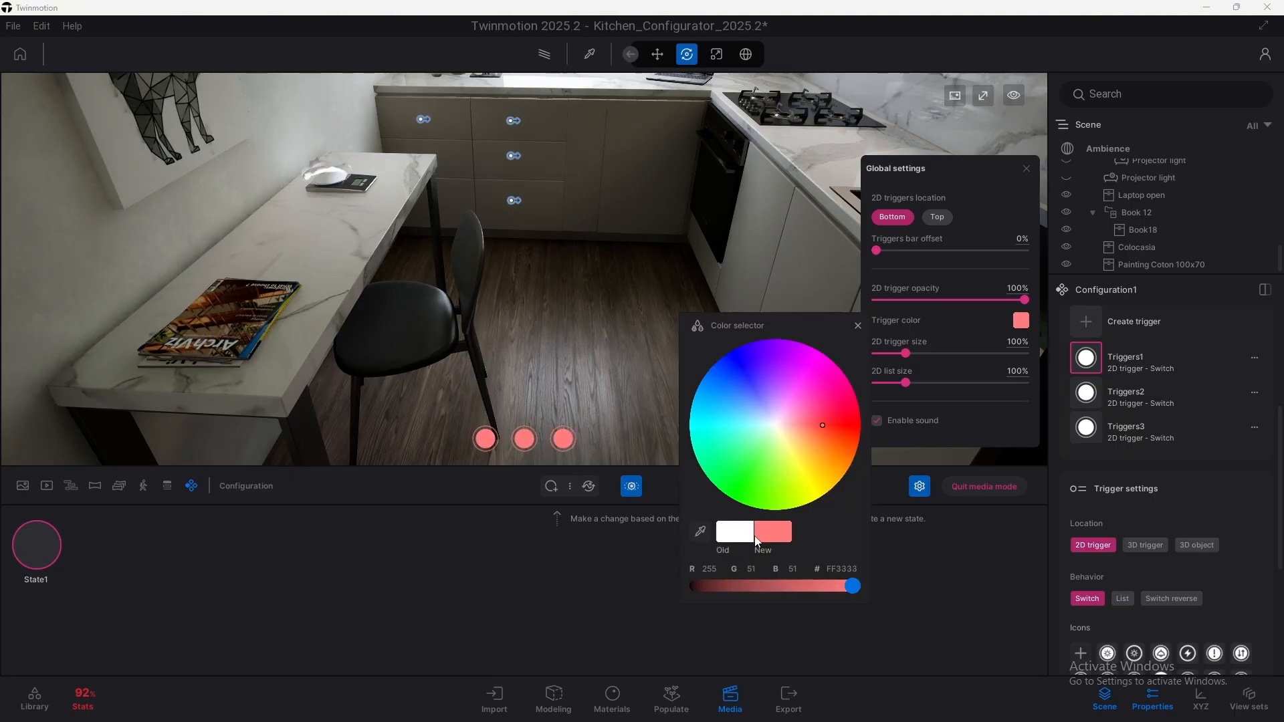
{"action": "left_click", "coordinate": [804, 405]}
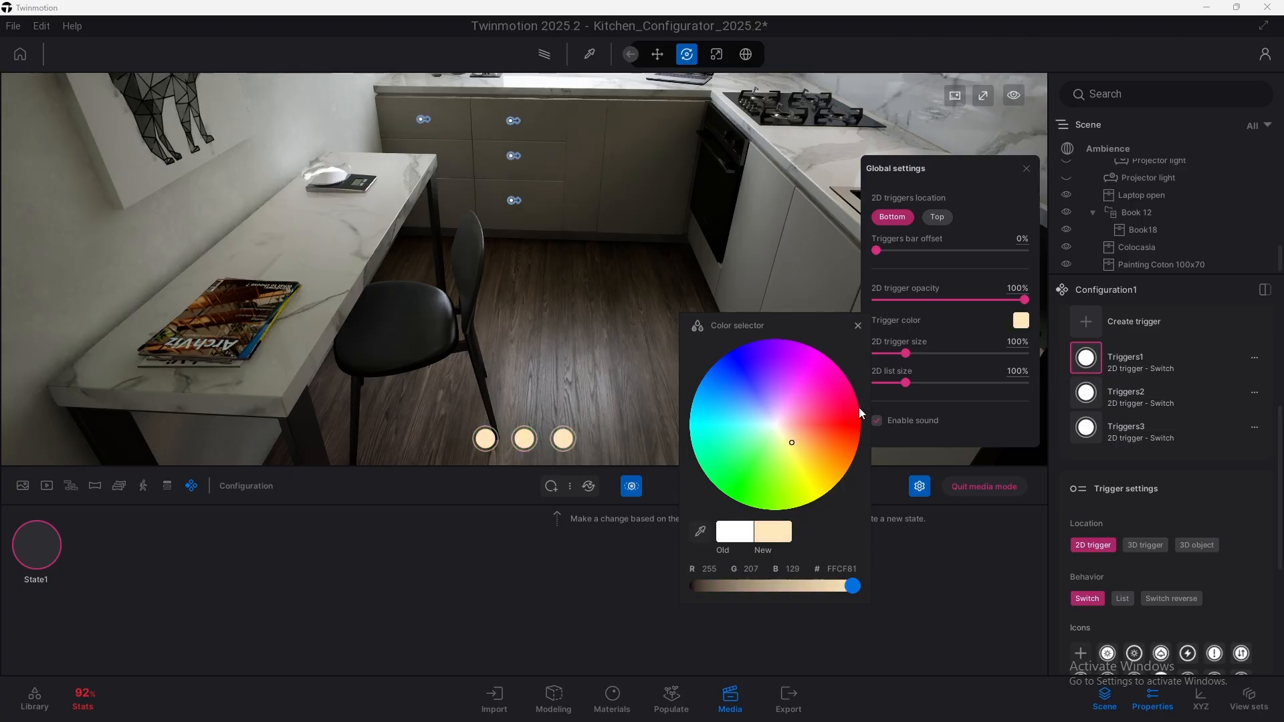
{"action": "left_click_drag", "start_coordinate": [906, 353], "coordinate": [1007, 353]}
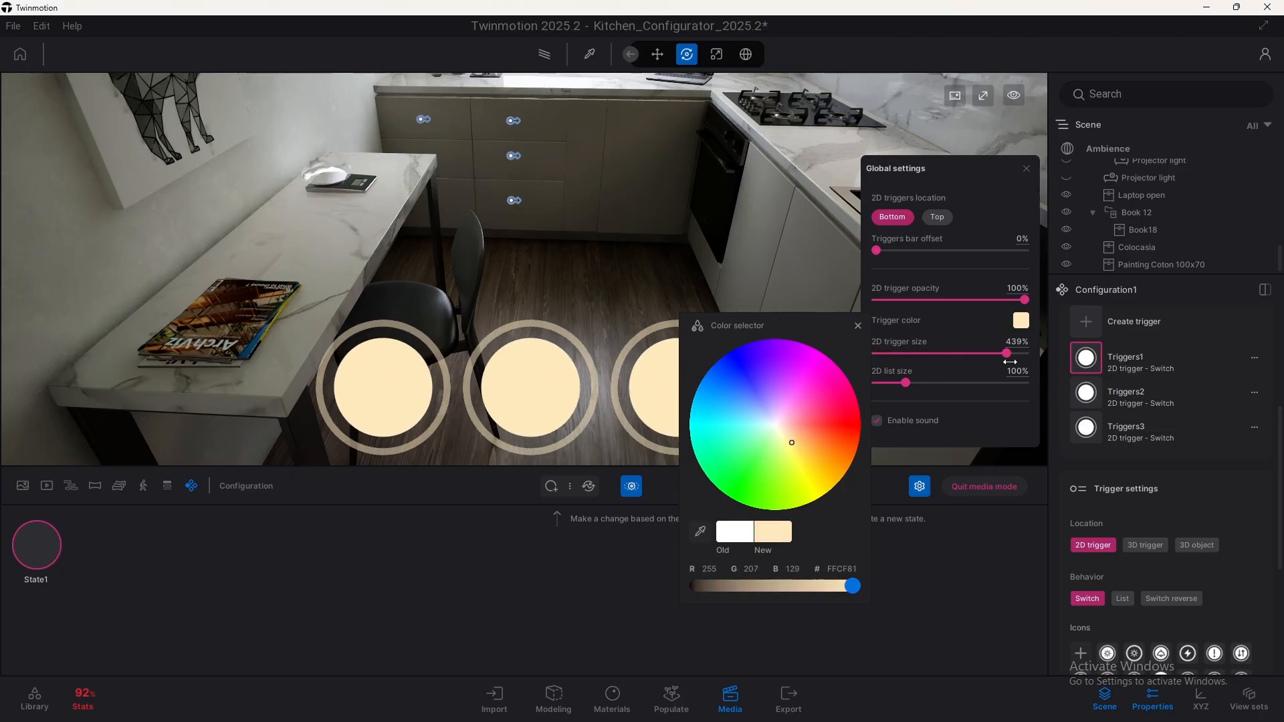
{"action": "left_click_drag", "start_coordinate": [1007, 353], "coordinate": [917, 353]}
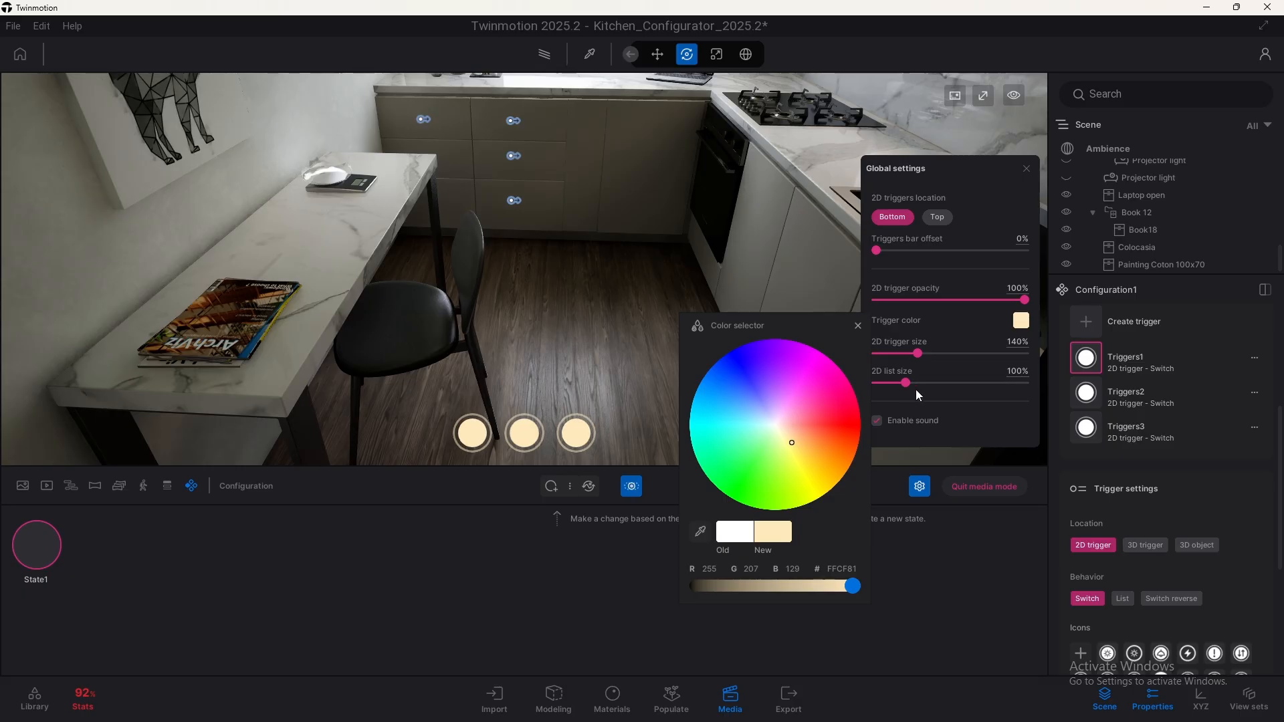
Set Triggers1's behavior to List, adjust the list size and close the color picker.
{"action": "left_click", "coordinate": [1120, 599]}
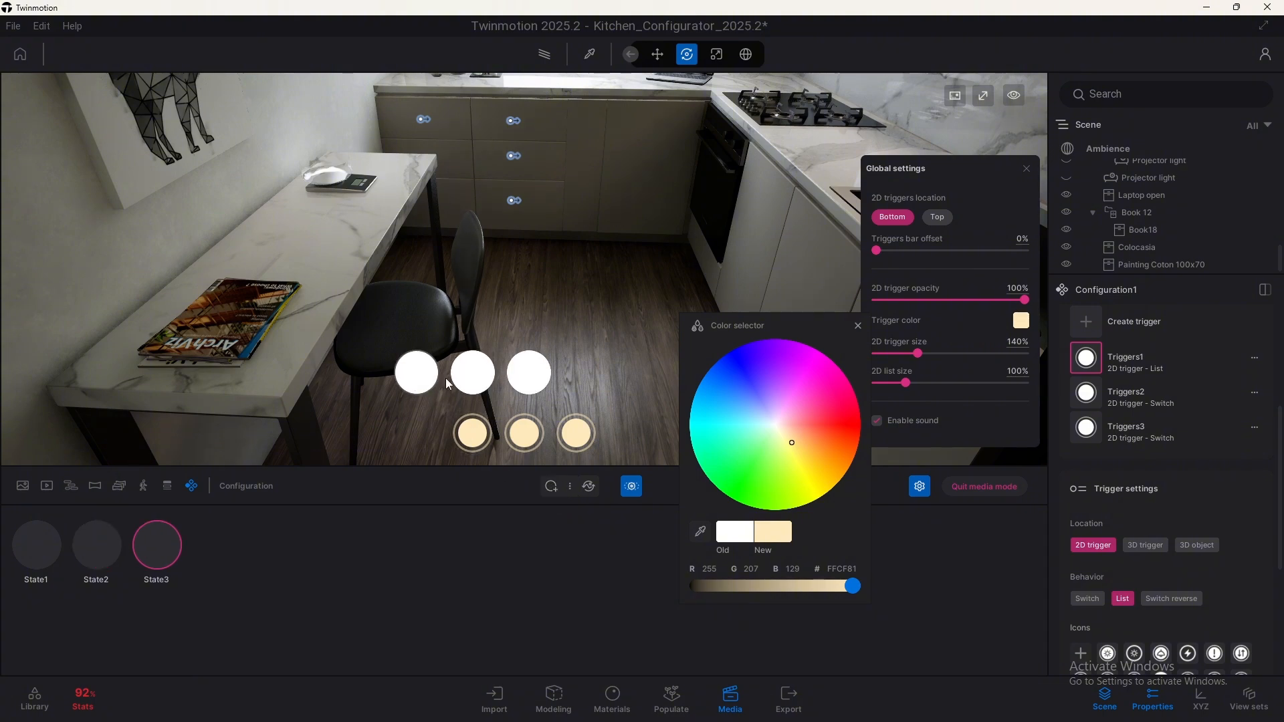
{"action": "left_click_drag", "start_coordinate": [944, 383], "coordinate": [899, 382]}
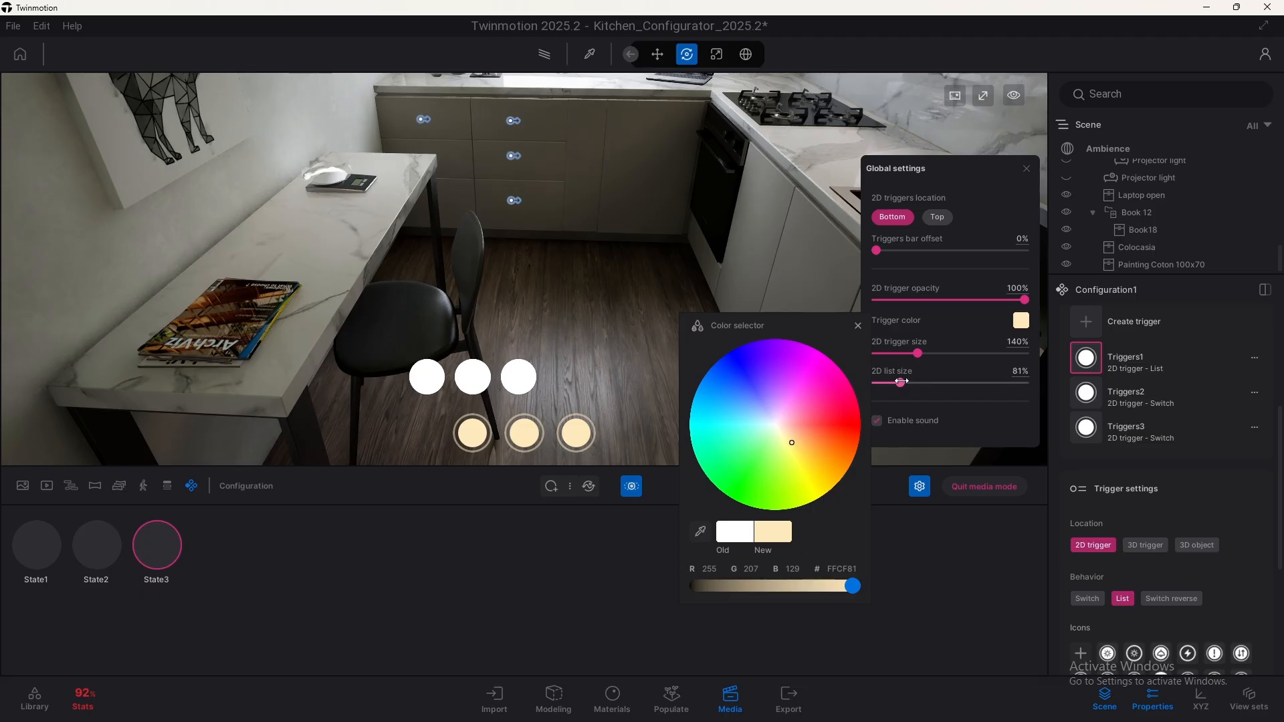
{"action": "left_click_drag", "start_coordinate": [899, 383], "coordinate": [904, 383]}
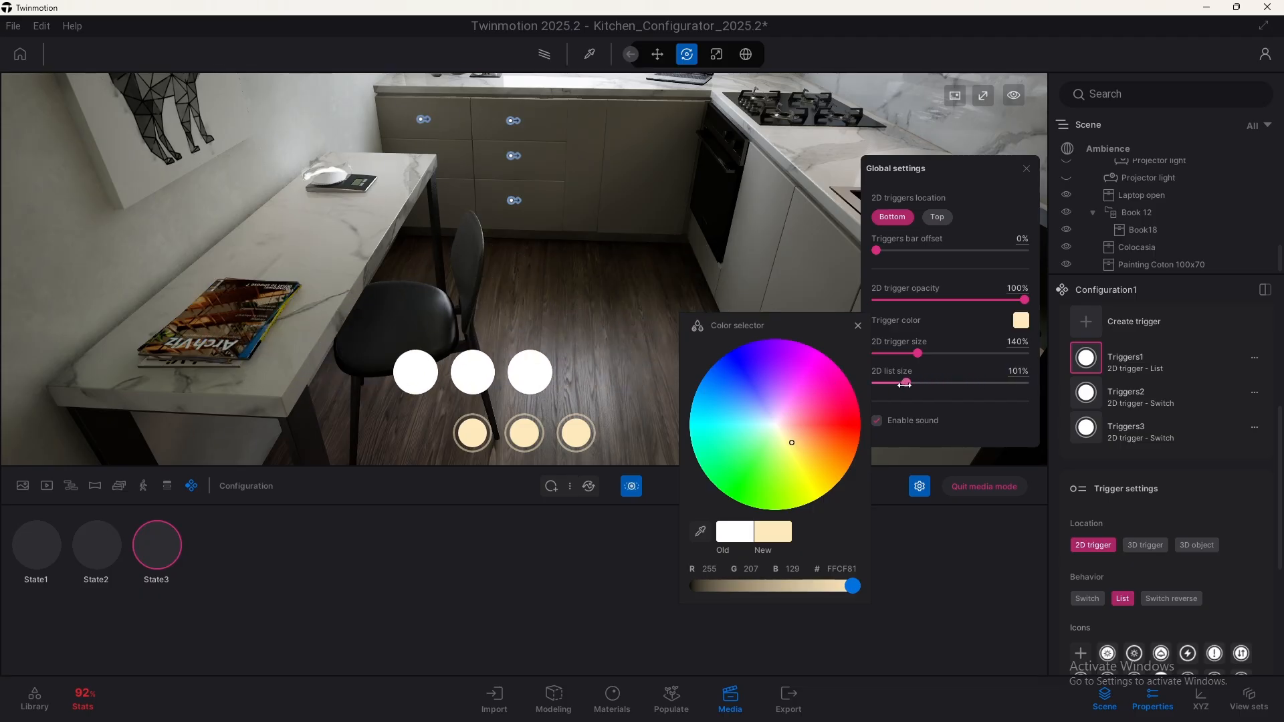
{"action": "left_click_drag", "start_coordinate": [903, 382], "coordinate": [921, 383]}
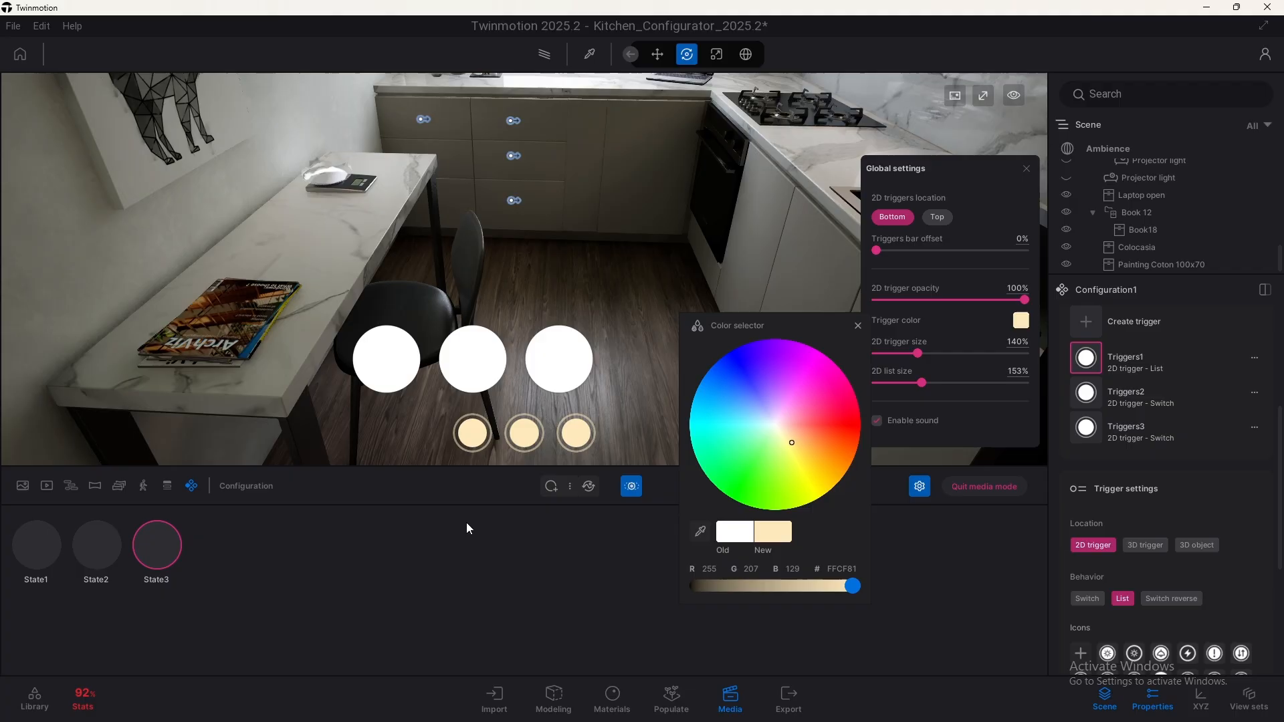
{"action": "left_click", "coordinate": [858, 326]}
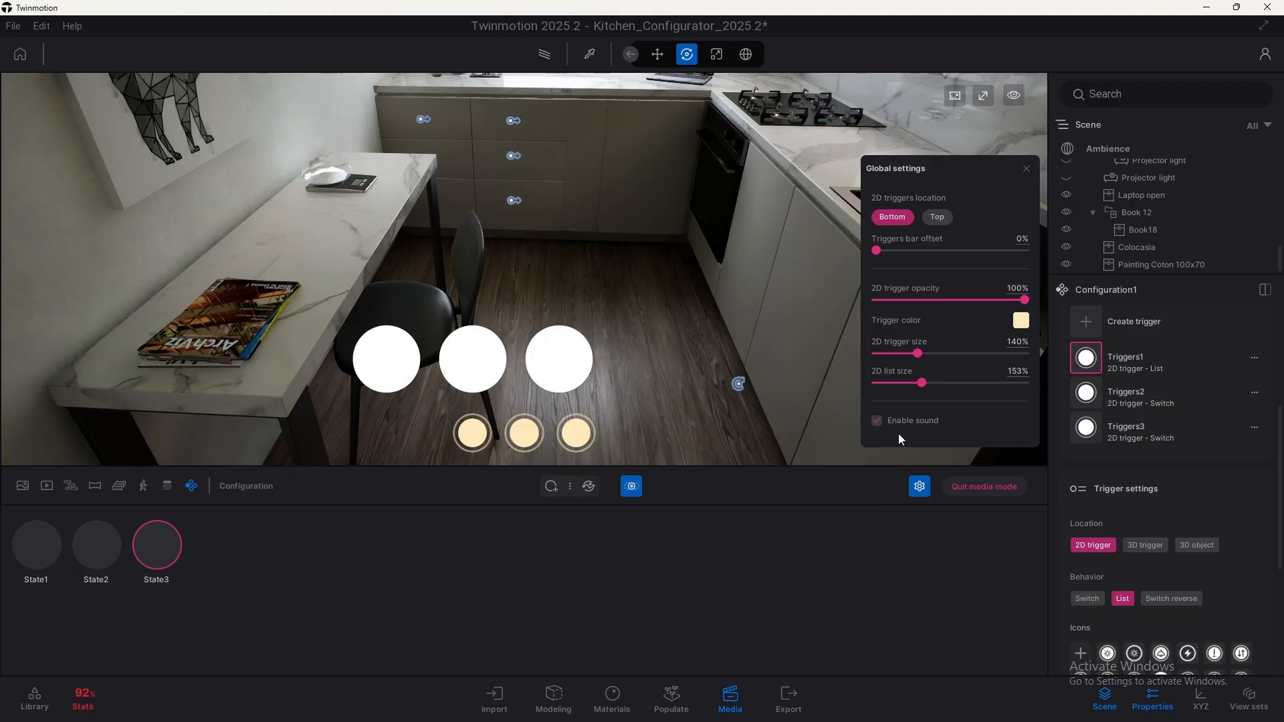
Resize the 2D triggers to 146% and the list buttons to 95%.
{"action": "left_click", "coordinate": [875, 420]}
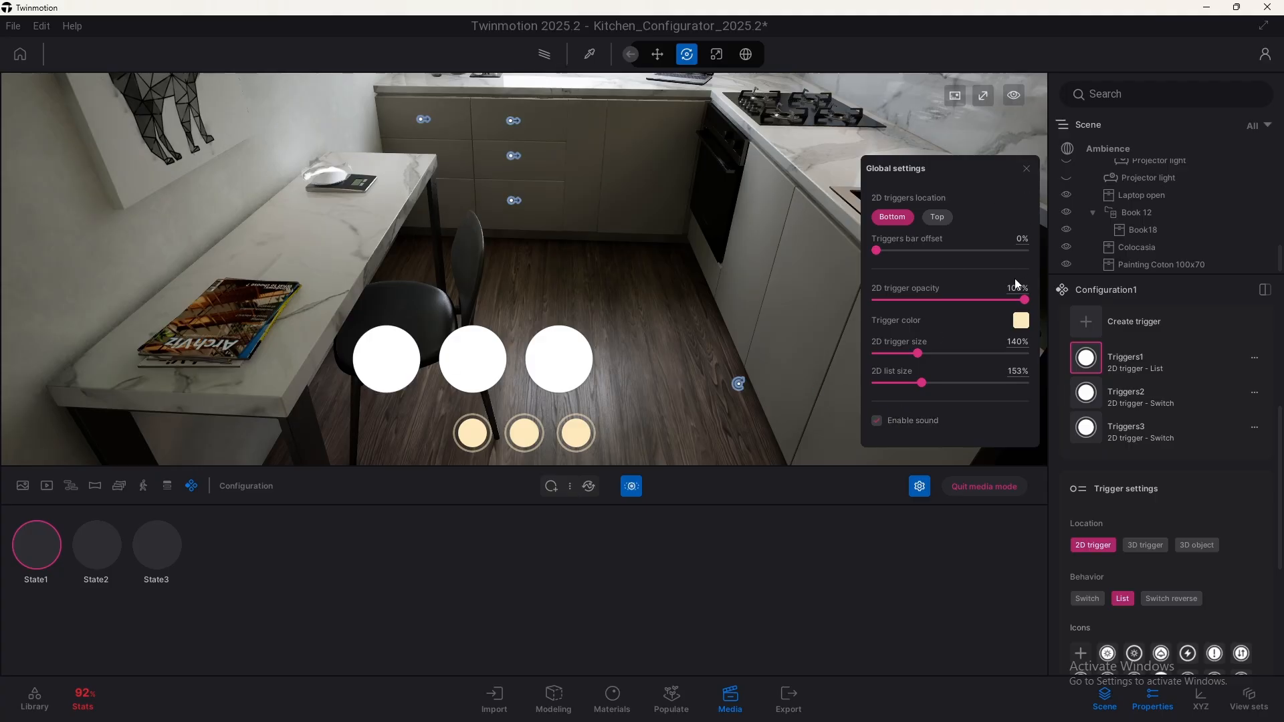
{"action": "left_click_drag", "start_coordinate": [917, 353], "coordinate": [876, 353]}
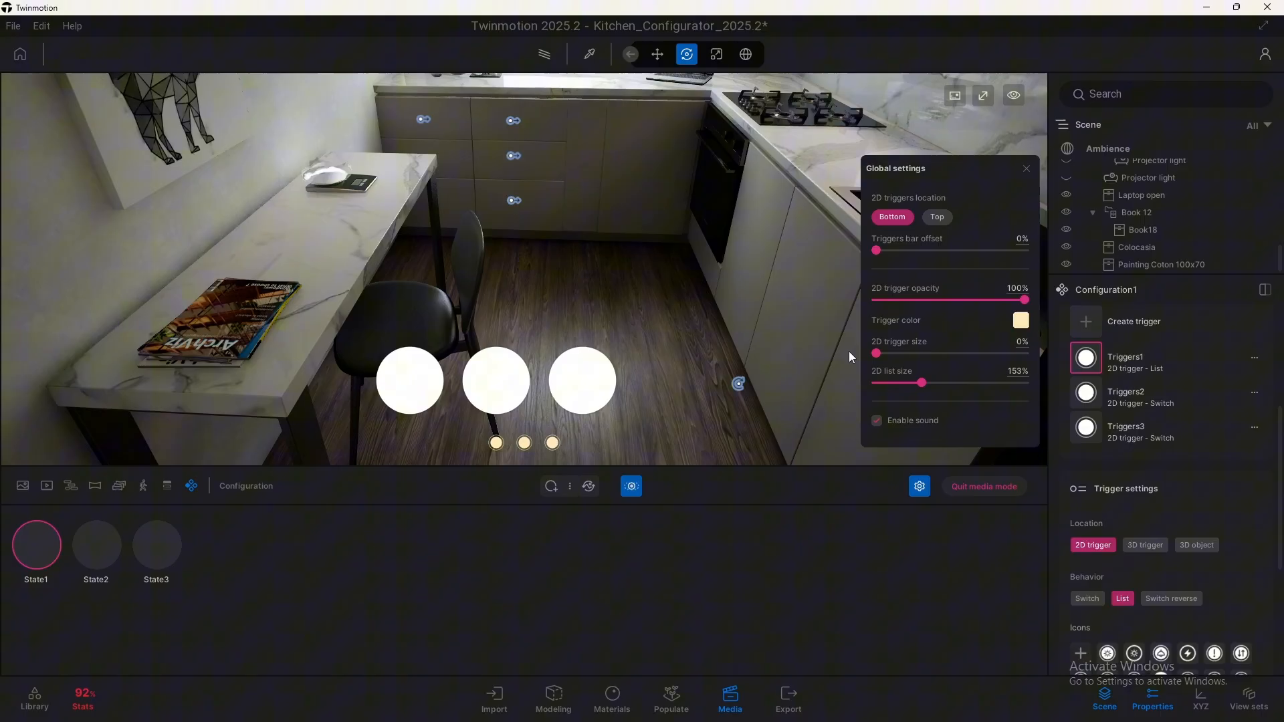
{"action": "left_click_drag", "start_coordinate": [921, 382], "coordinate": [879, 383]}
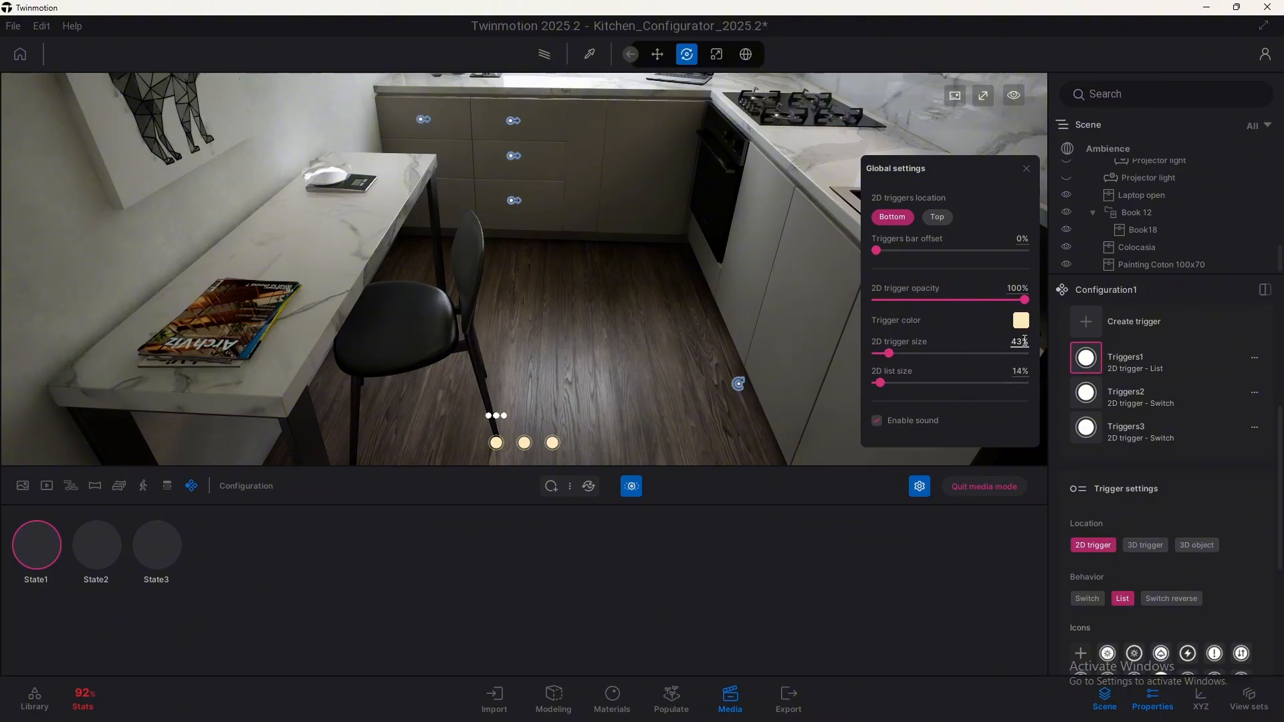
{"action": "type", "text": "320"}
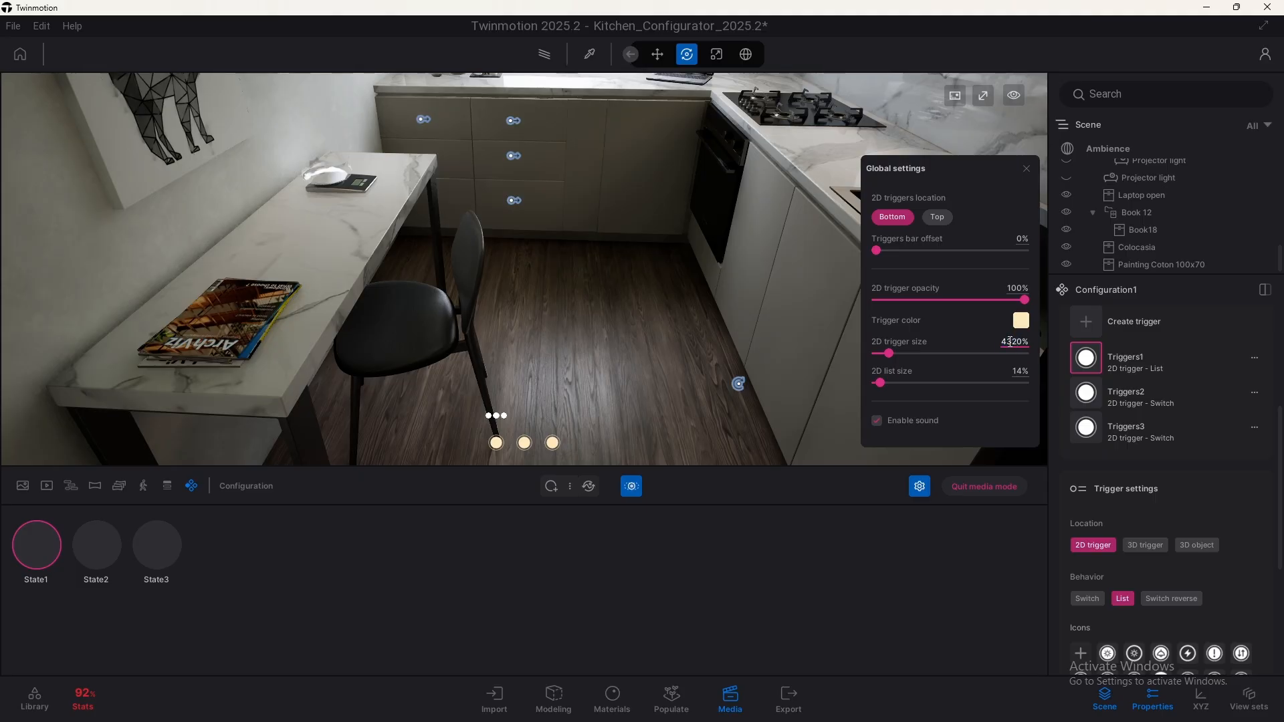
{"action": "left_click_drag", "start_coordinate": [1024, 353], "coordinate": [883, 353]}
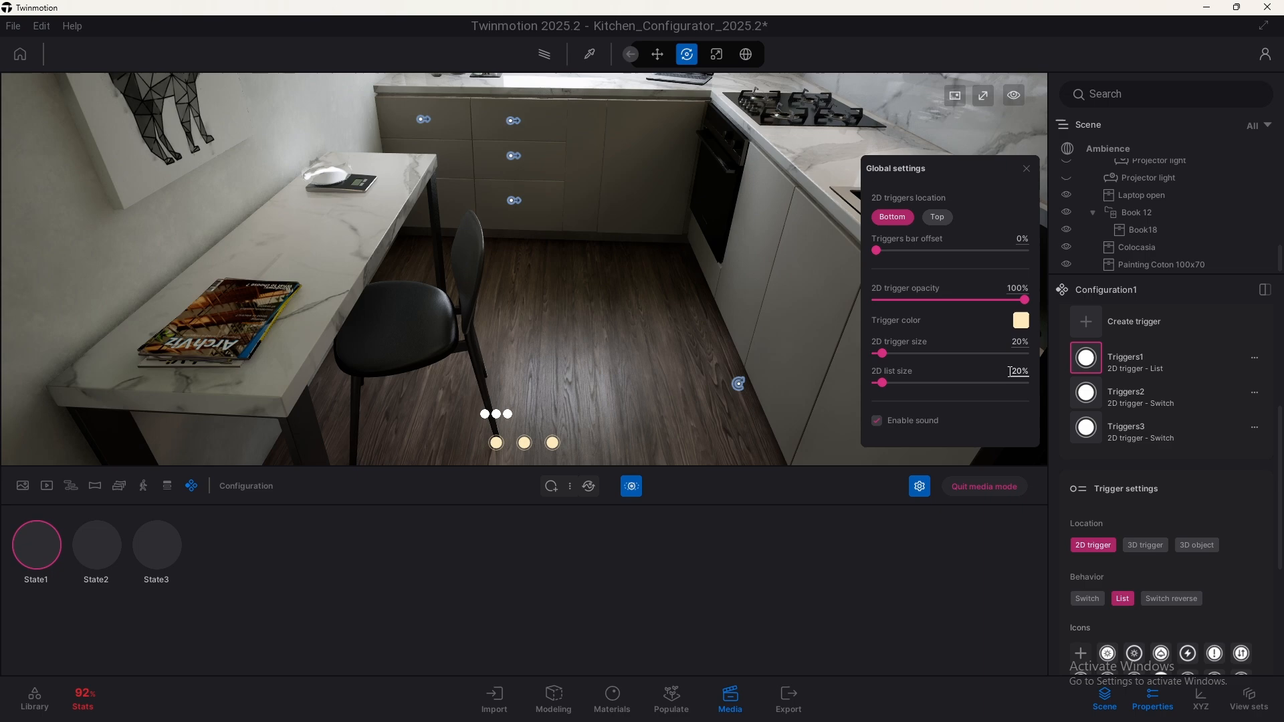
{"action": "left_click_drag", "start_coordinate": [883, 353], "coordinate": [909, 353]}
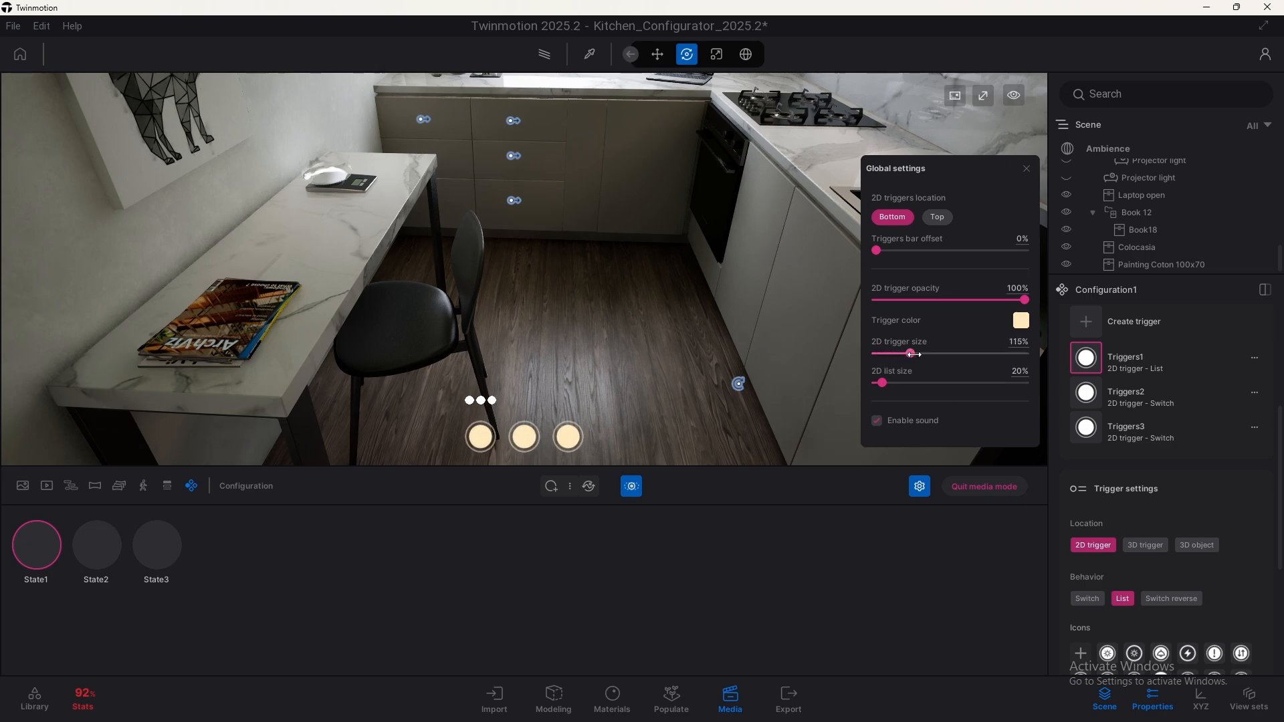
{"action": "left_click_drag", "start_coordinate": [908, 353], "coordinate": [920, 353]}
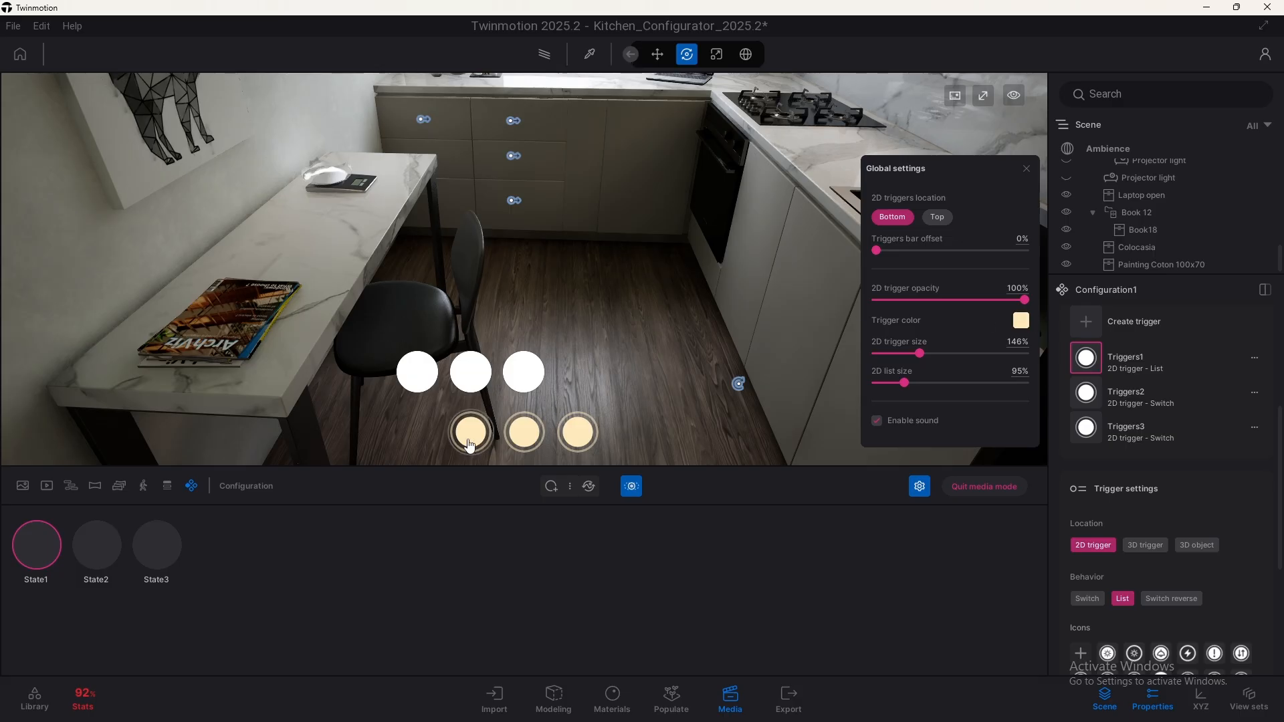
Make the 2D trigger color white and close Global settings.
{"action": "left_click", "coordinate": [1019, 321]}
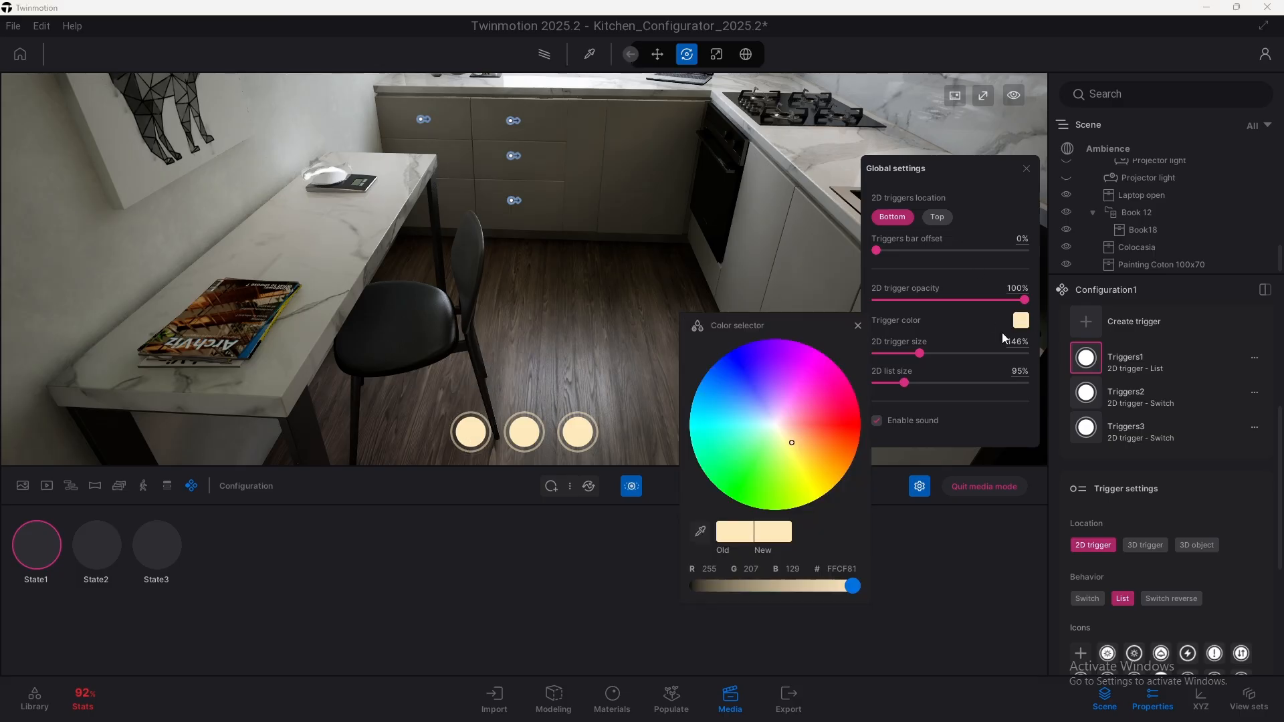
{"action": "left_click", "coordinate": [771, 428]}
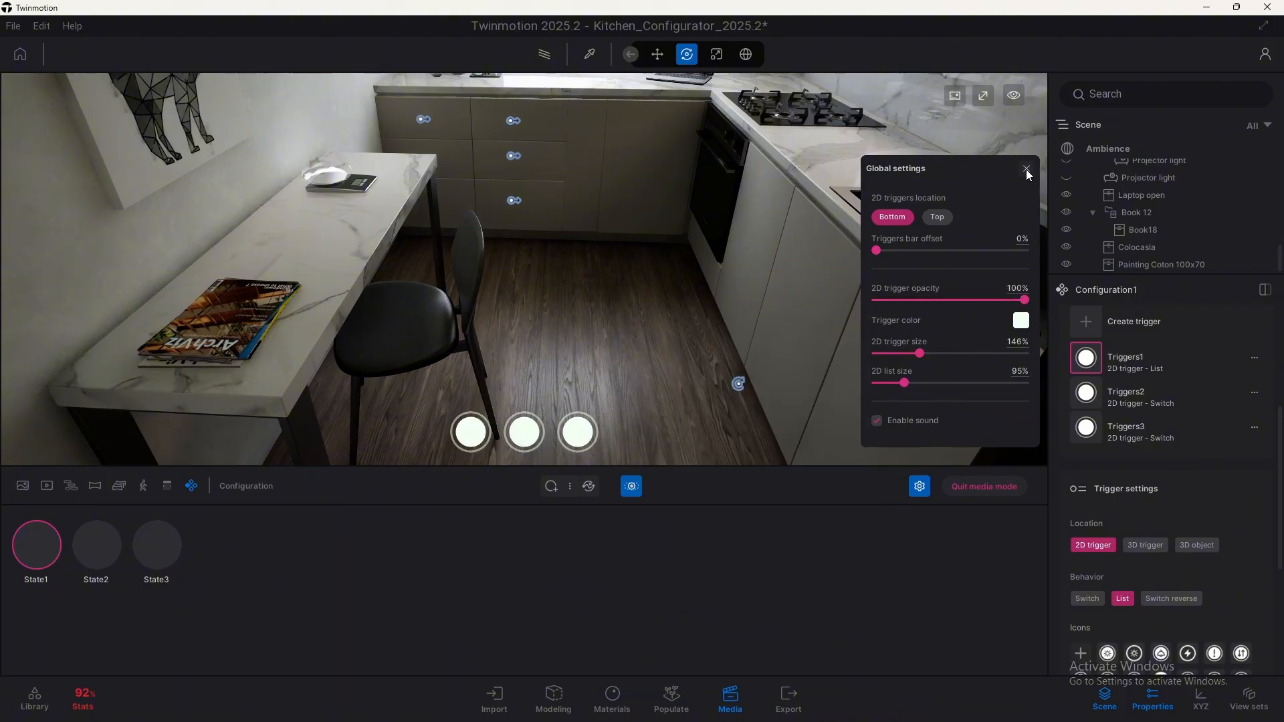
{"action": "left_click", "coordinate": [1026, 169]}
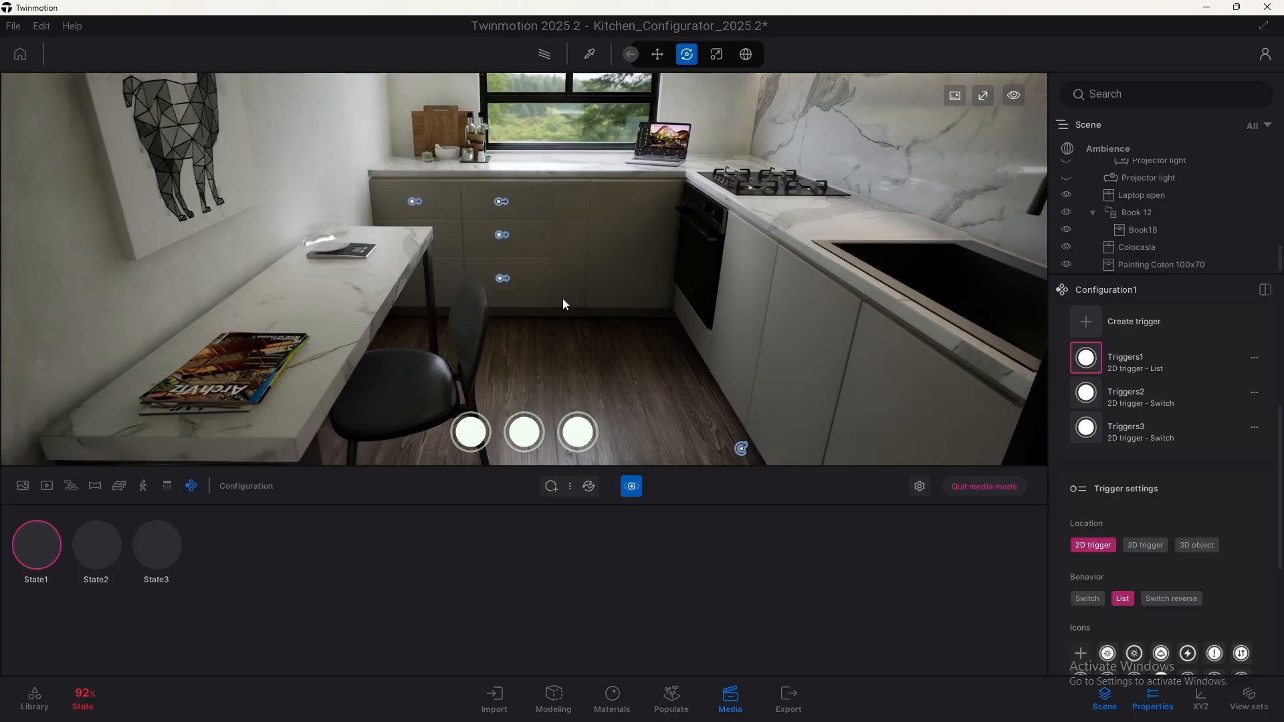
Create a camera-position configuration with State1–State3, ending on State1's window view.
{"action": "left_click", "coordinate": [133, 517]}
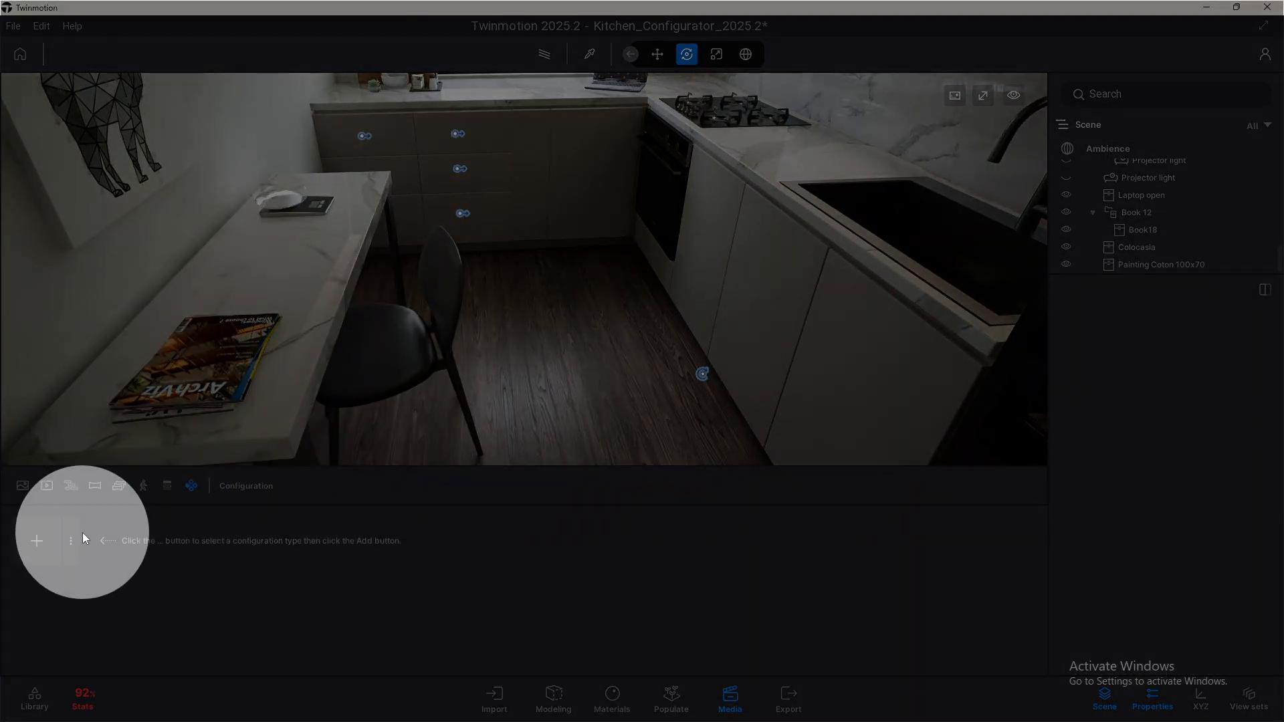
{"action": "left_click", "coordinate": [70, 540]}
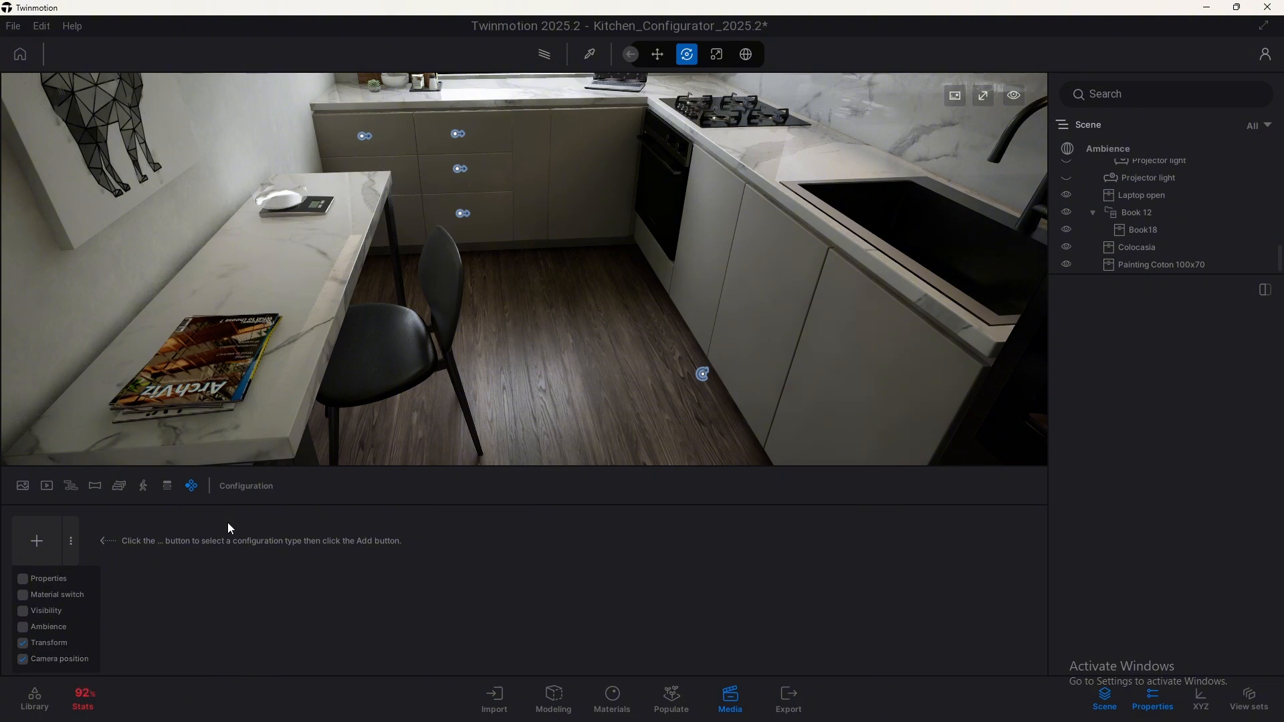
{"action": "mouse_move", "coordinate": [57, 647]}
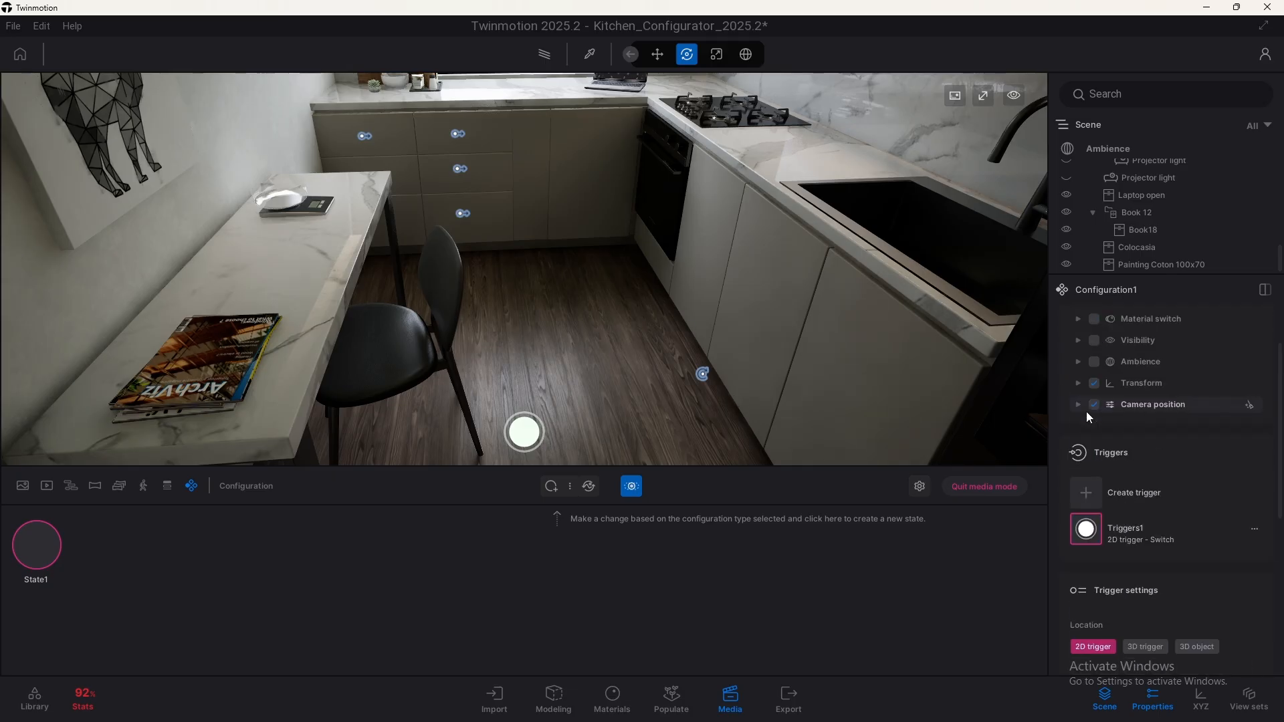
{"action": "mouse_move", "coordinate": [1205, 412]}
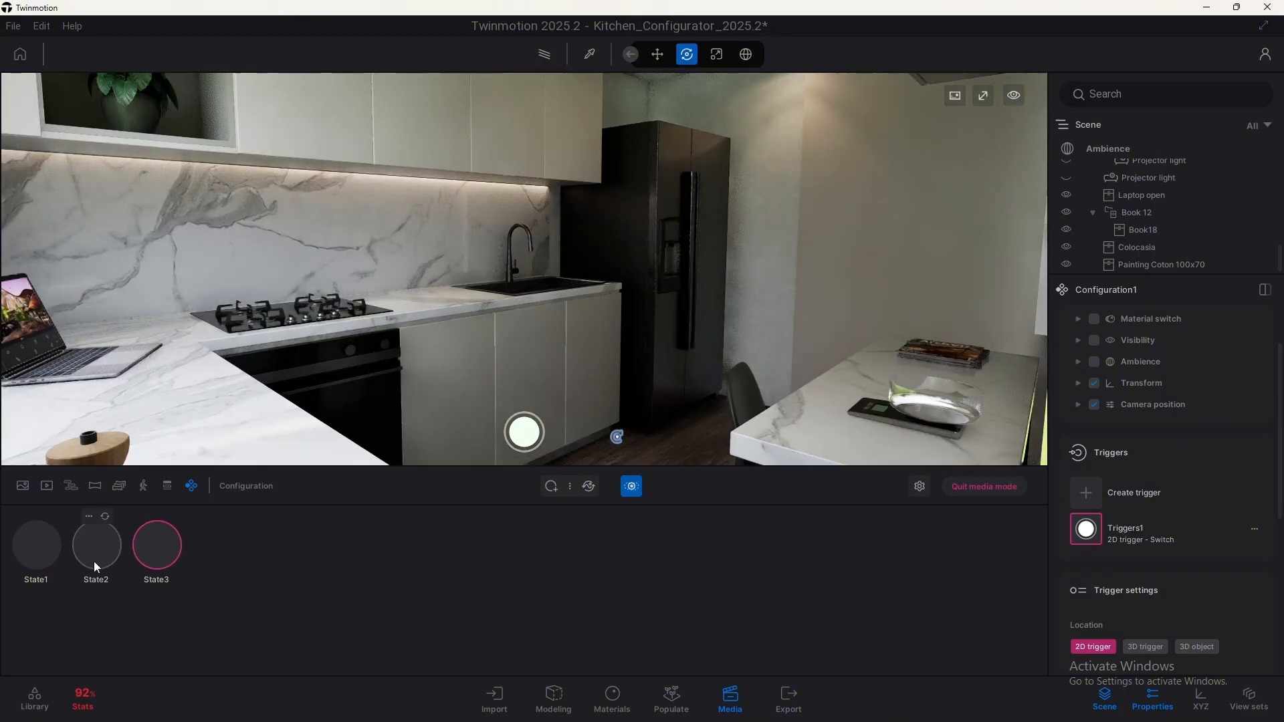
{"action": "left_click", "coordinate": [156, 543]}
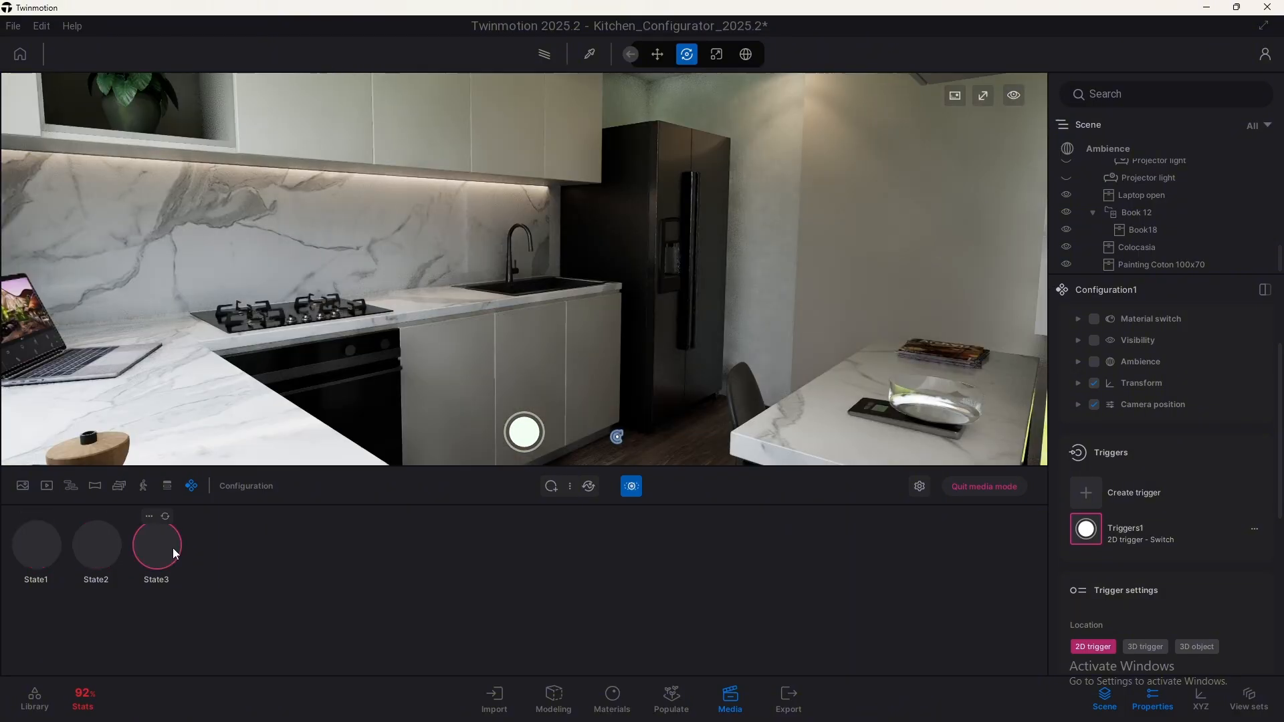
{"action": "left_click", "coordinate": [35, 545]}
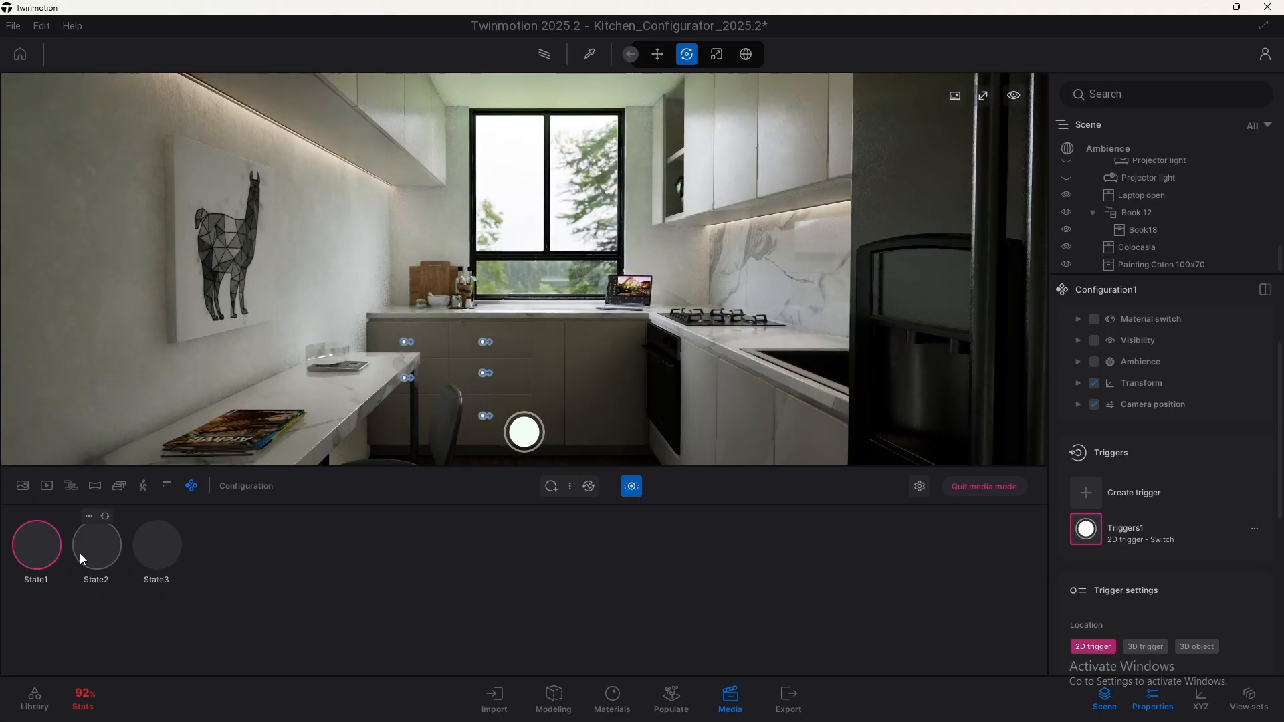
{"action": "left_click", "coordinate": [95, 544]}
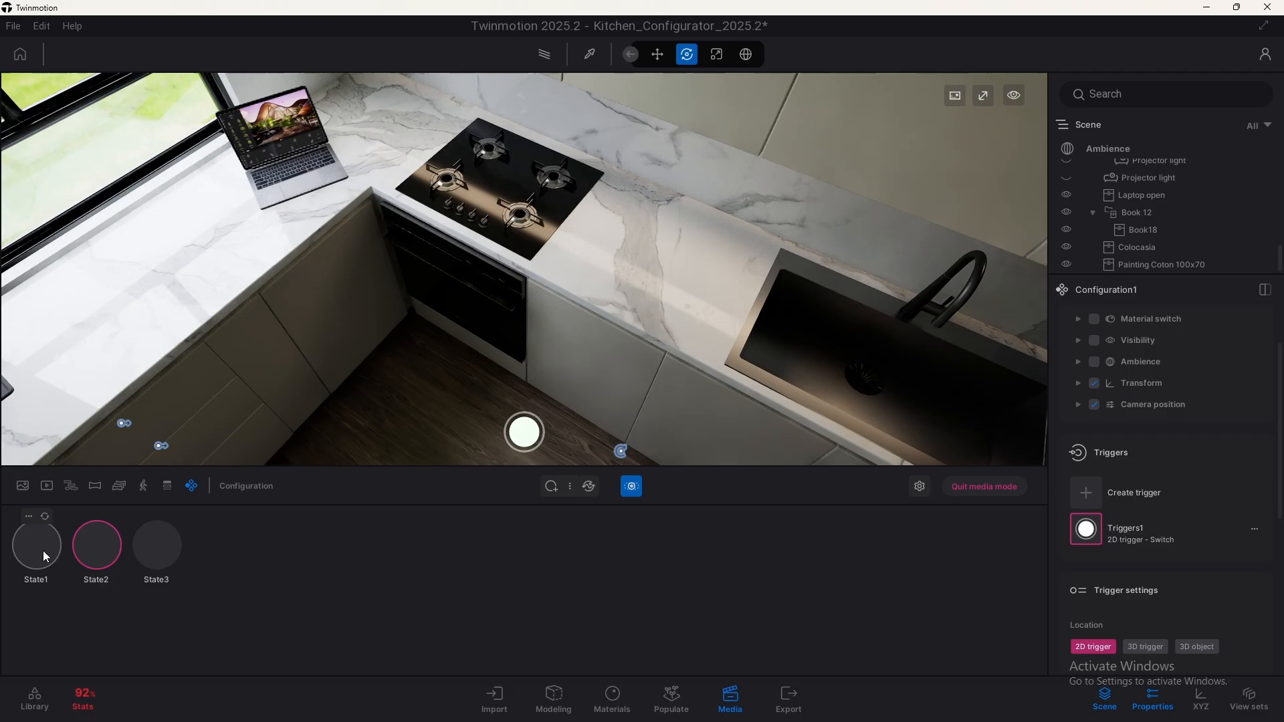
{"action": "left_click", "coordinate": [35, 545]}
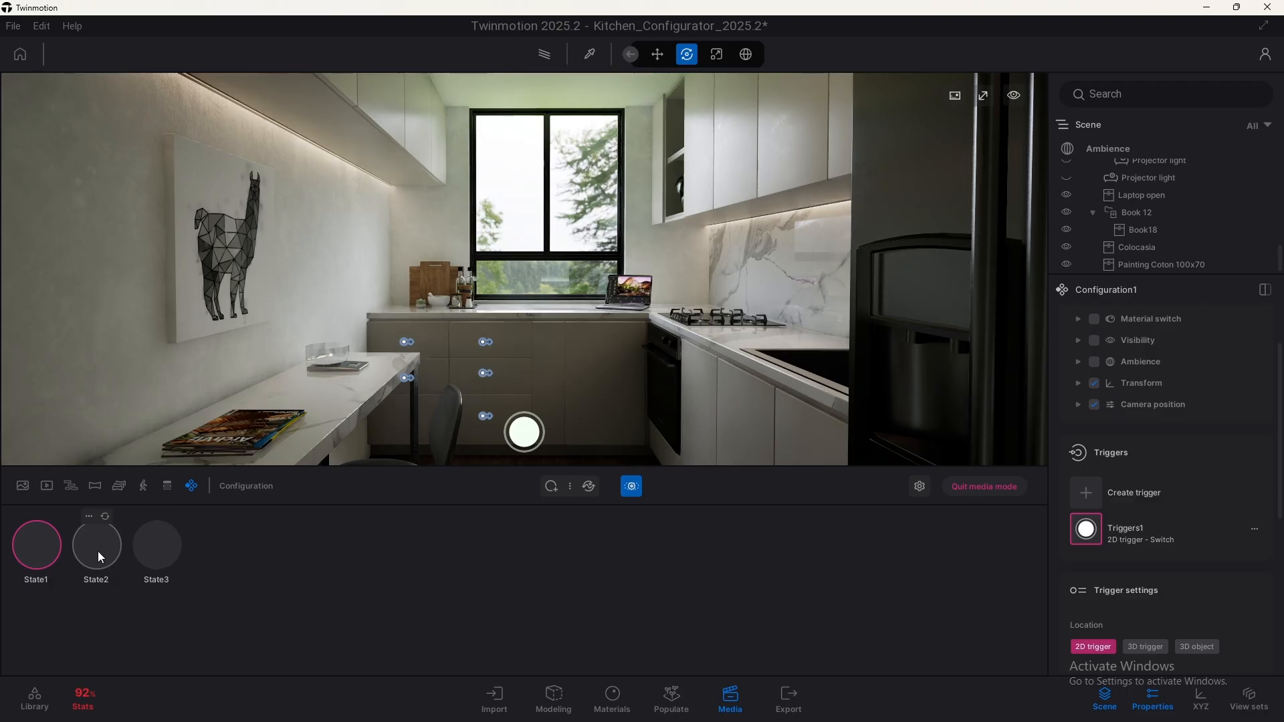
{"action": "mouse_move", "coordinate": [331, 583]}
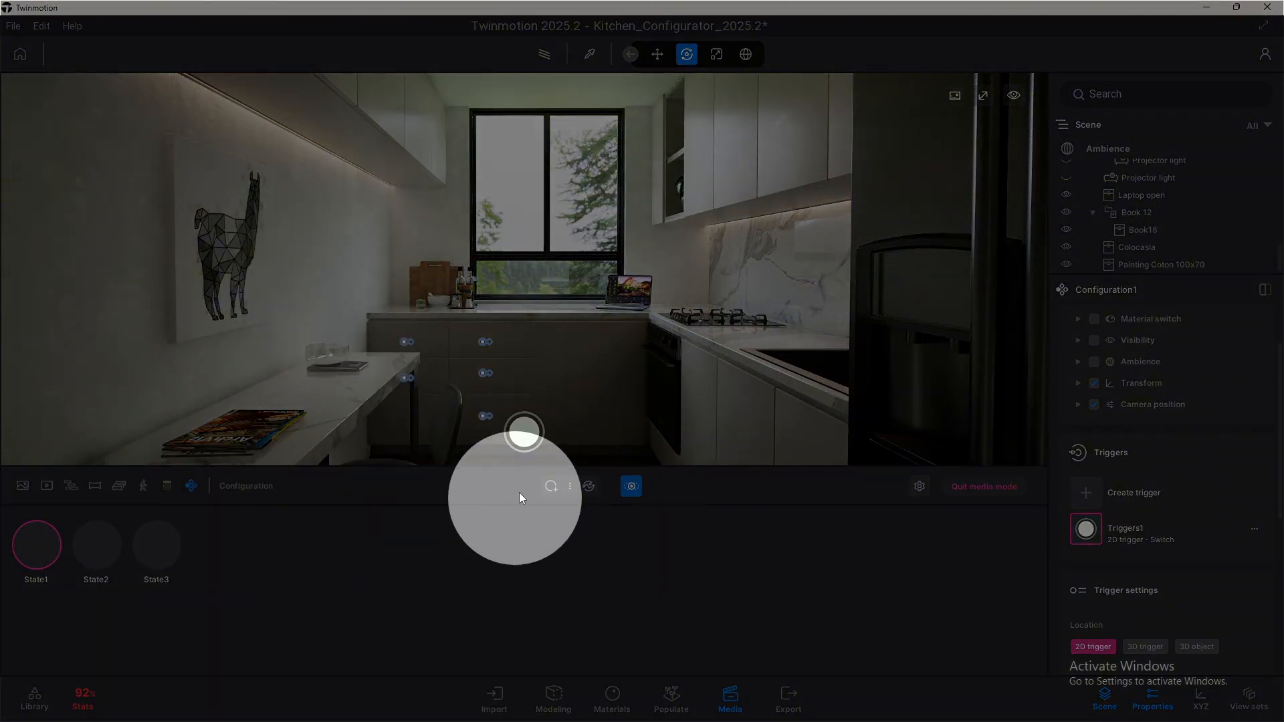
{"action": "mouse_move", "coordinate": [587, 486]}
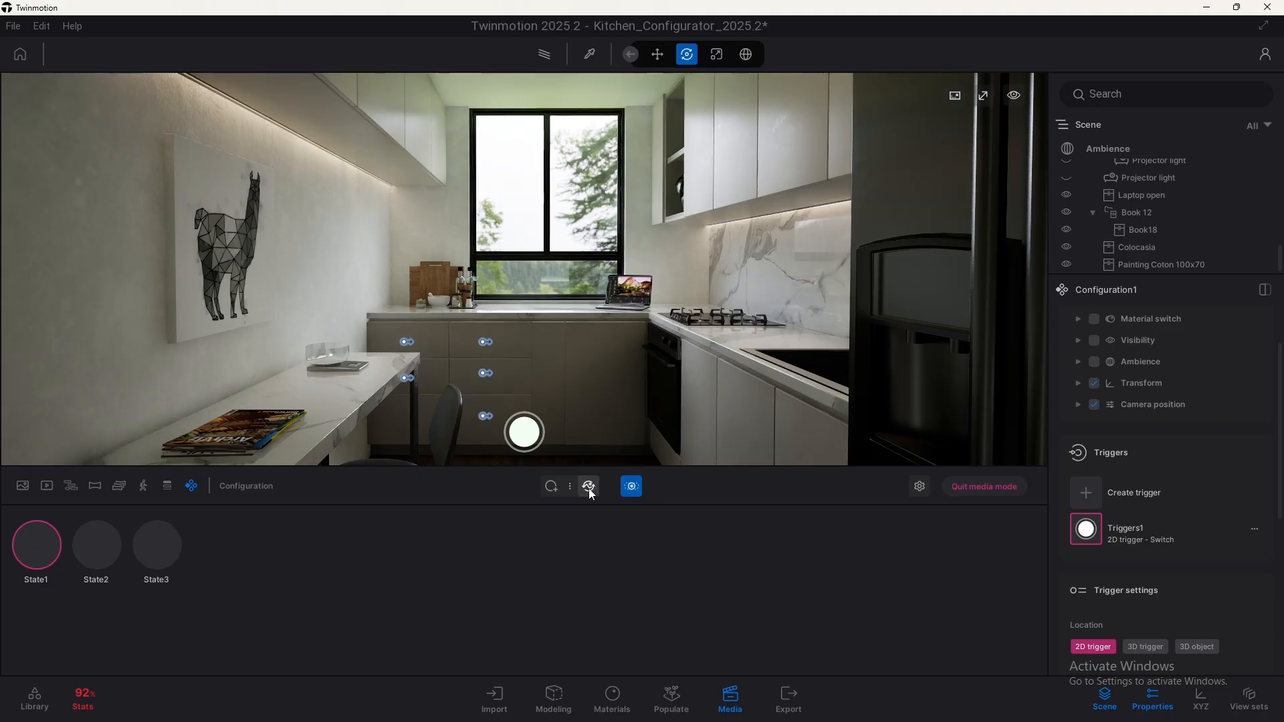
Update all state thumbnails and save the sink-and-worktop close-up as State4.
{"action": "left_click", "coordinate": [588, 485]}
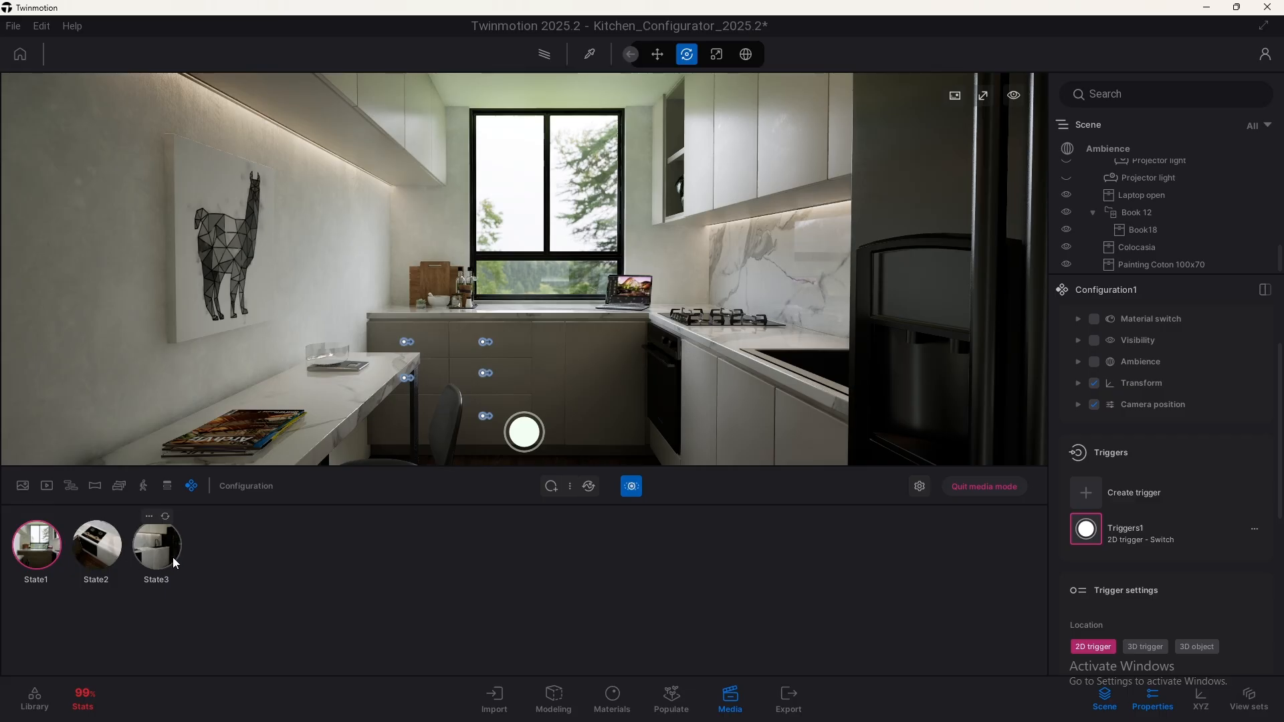
{"action": "mouse_move", "coordinate": [207, 559]}
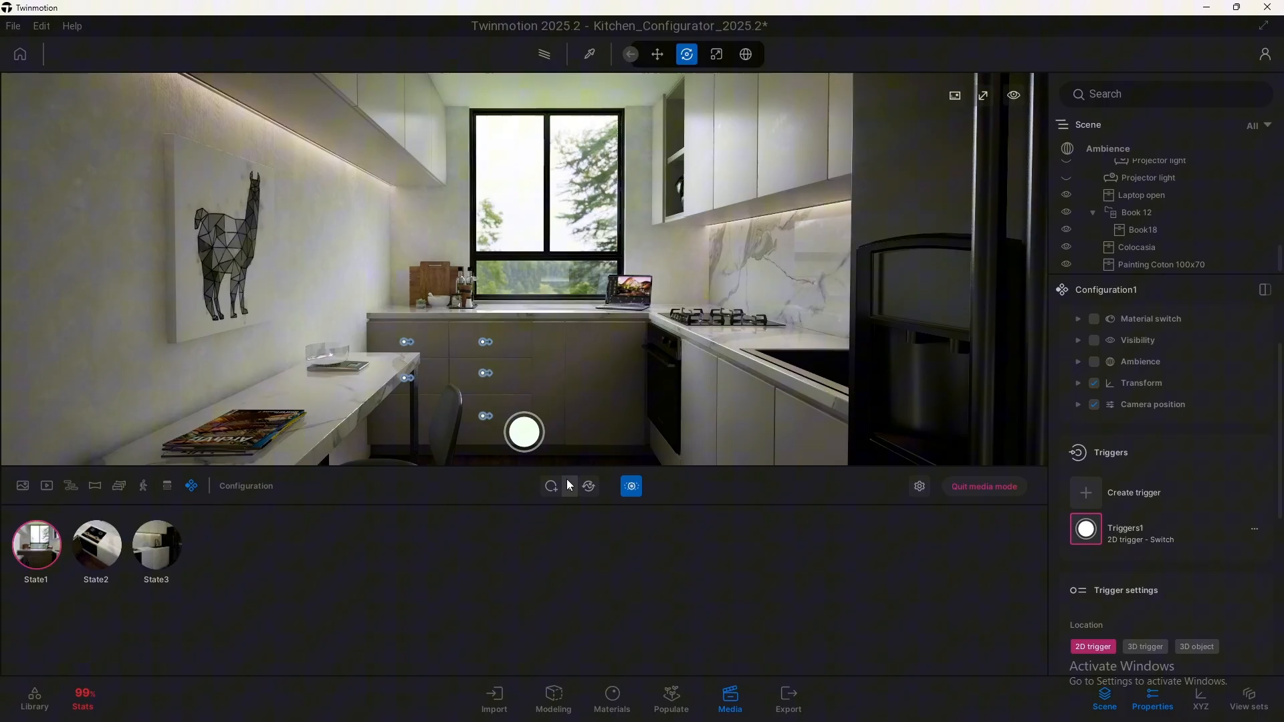
{"action": "left_click", "coordinate": [569, 486]}
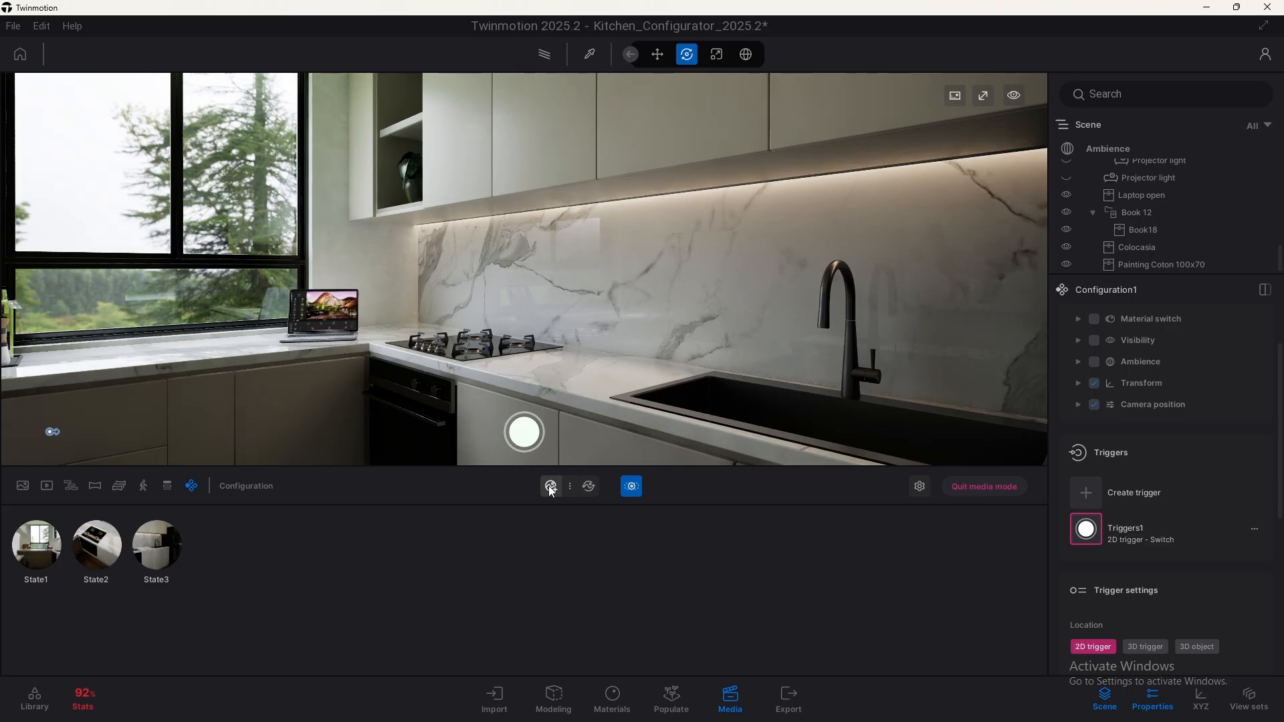
{"action": "left_click", "coordinate": [549, 485]}
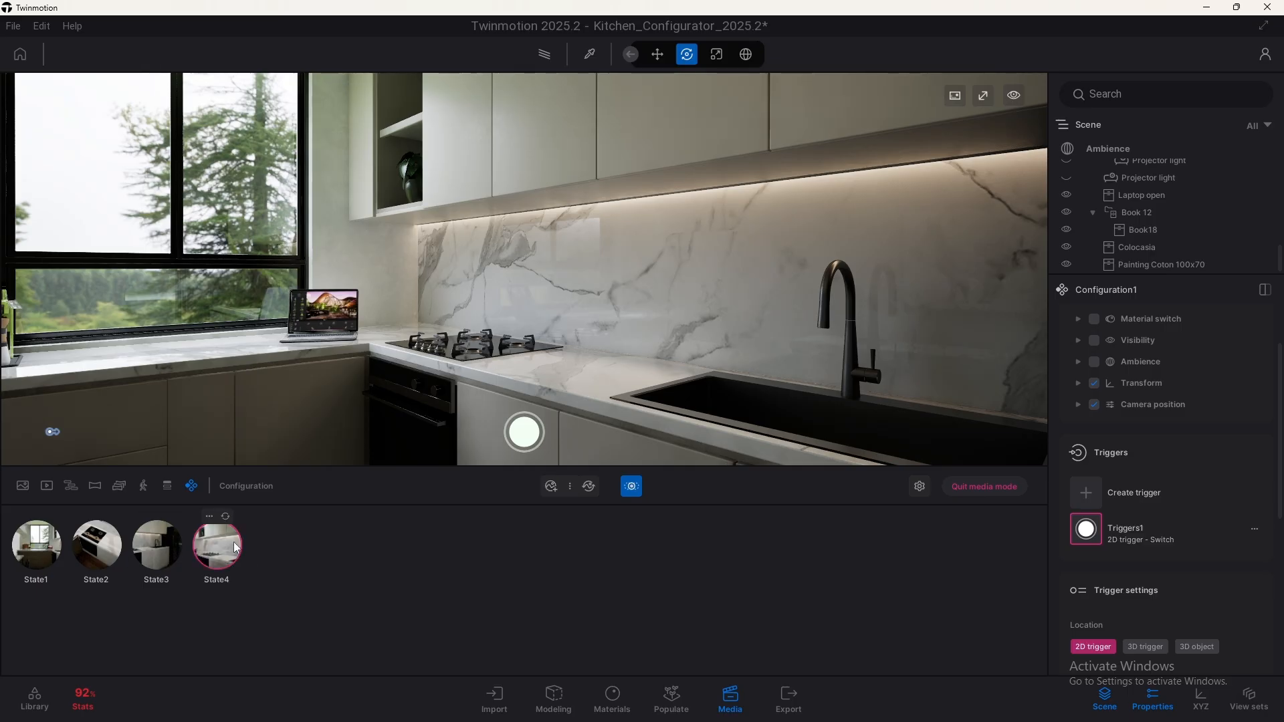
{"action": "left_click", "coordinate": [215, 544]}
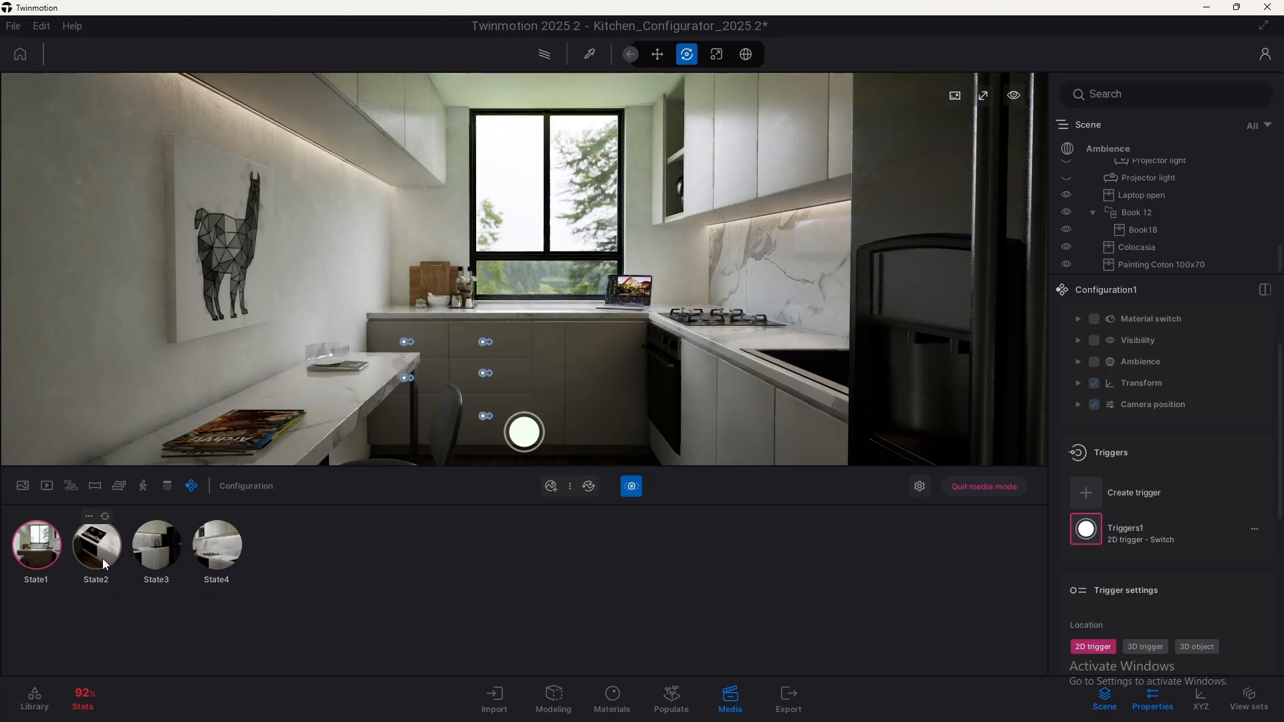
Add Ambience and widen State3's field of view to 119°, comparing against State2's 90°.
{"action": "left_click", "coordinate": [95, 544]}
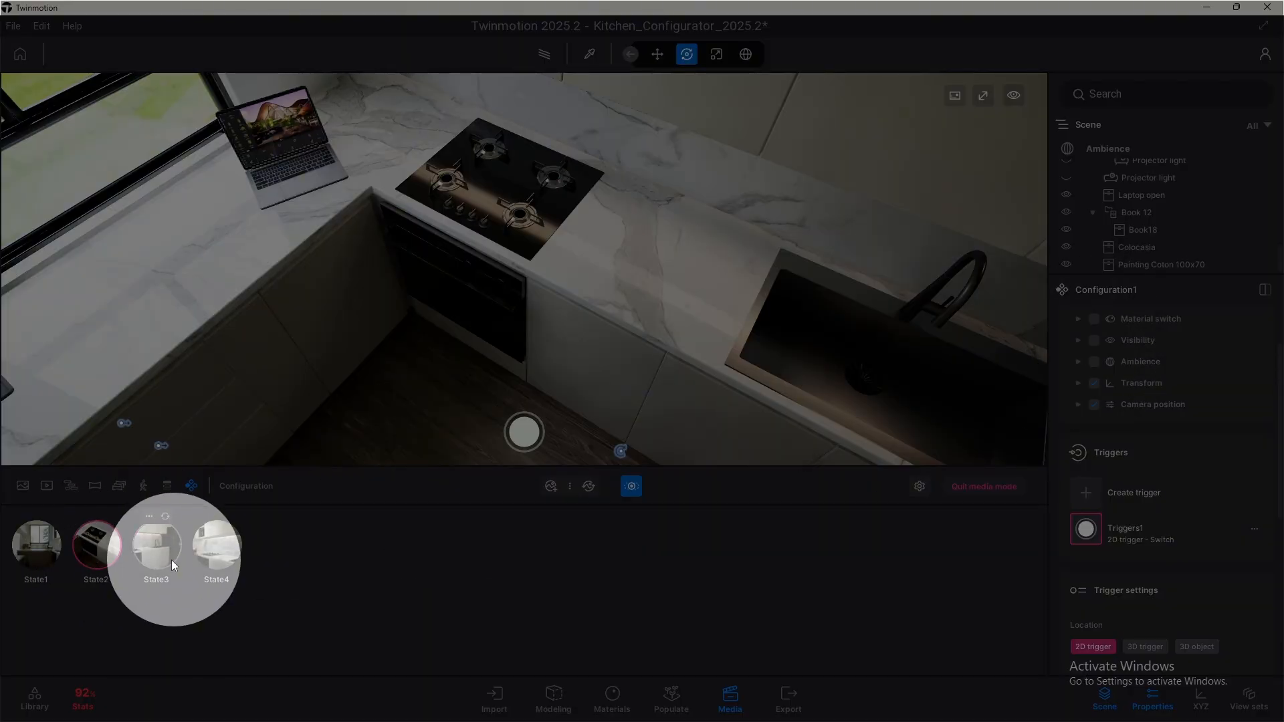
{"action": "left_click", "coordinate": [156, 544]}
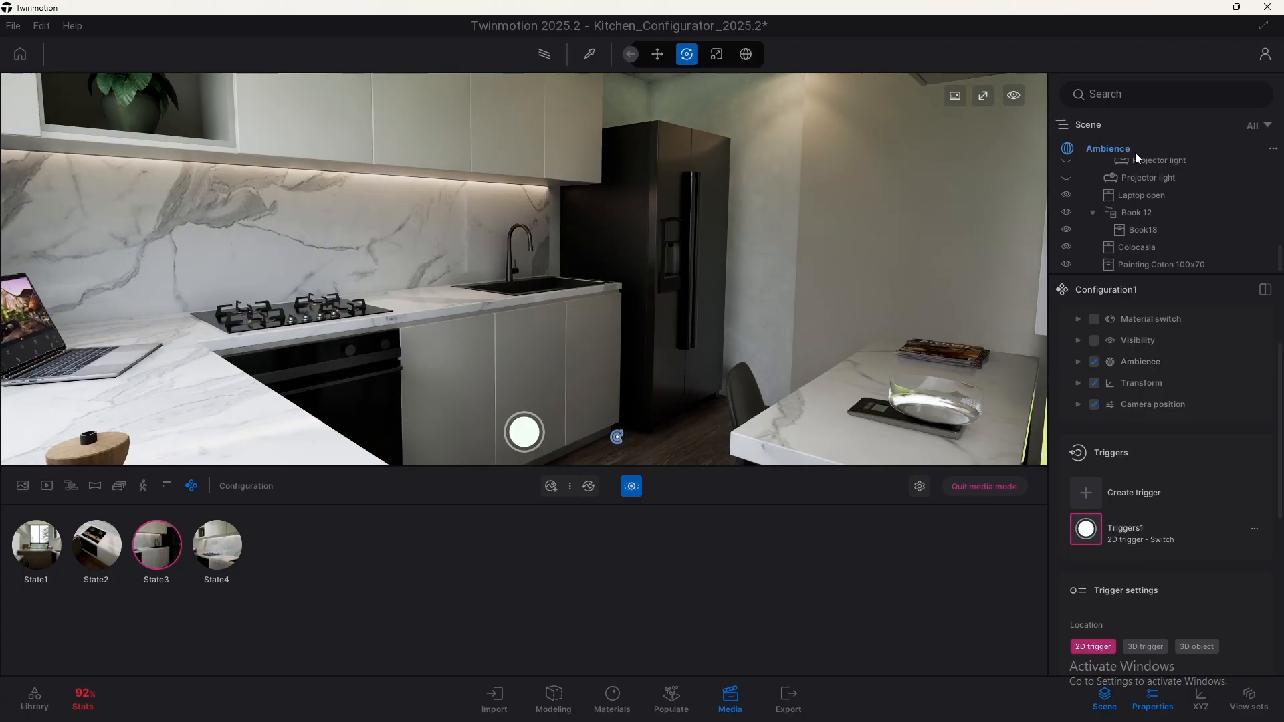
{"action": "left_click", "coordinate": [1108, 148]}
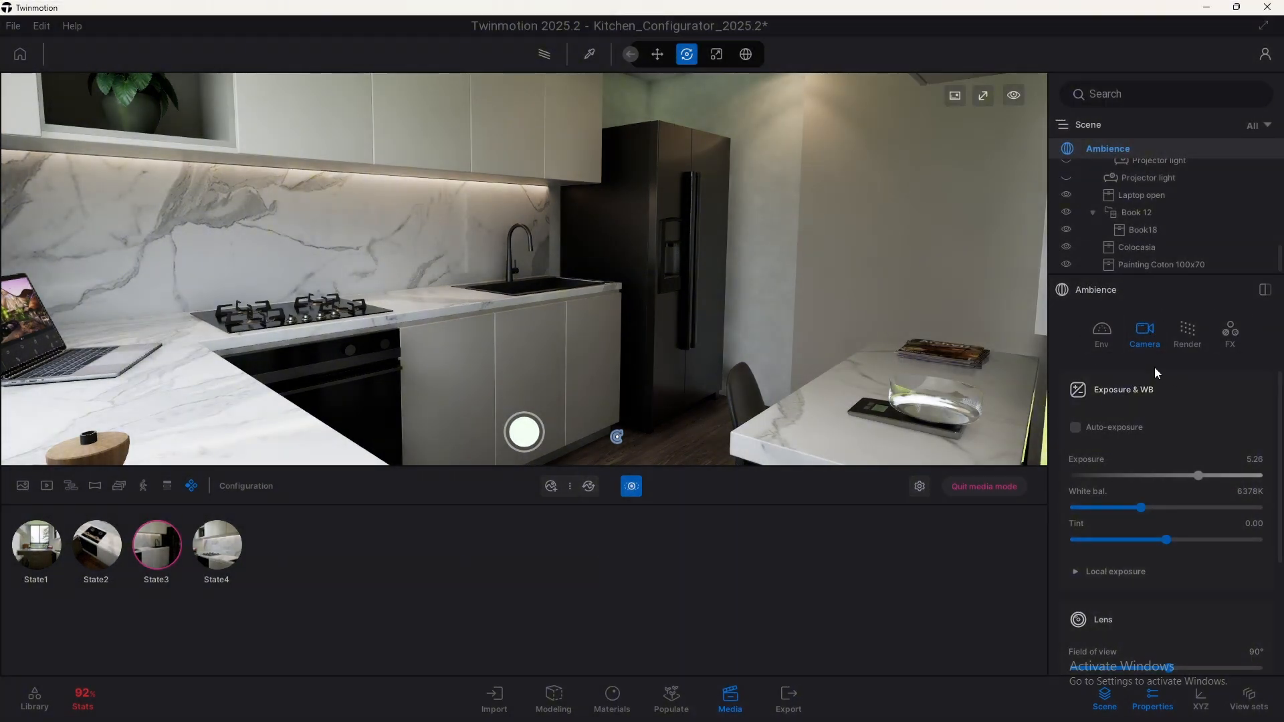
{"action": "scroll", "scroll_direction": "down", "scroll_amount": 3}
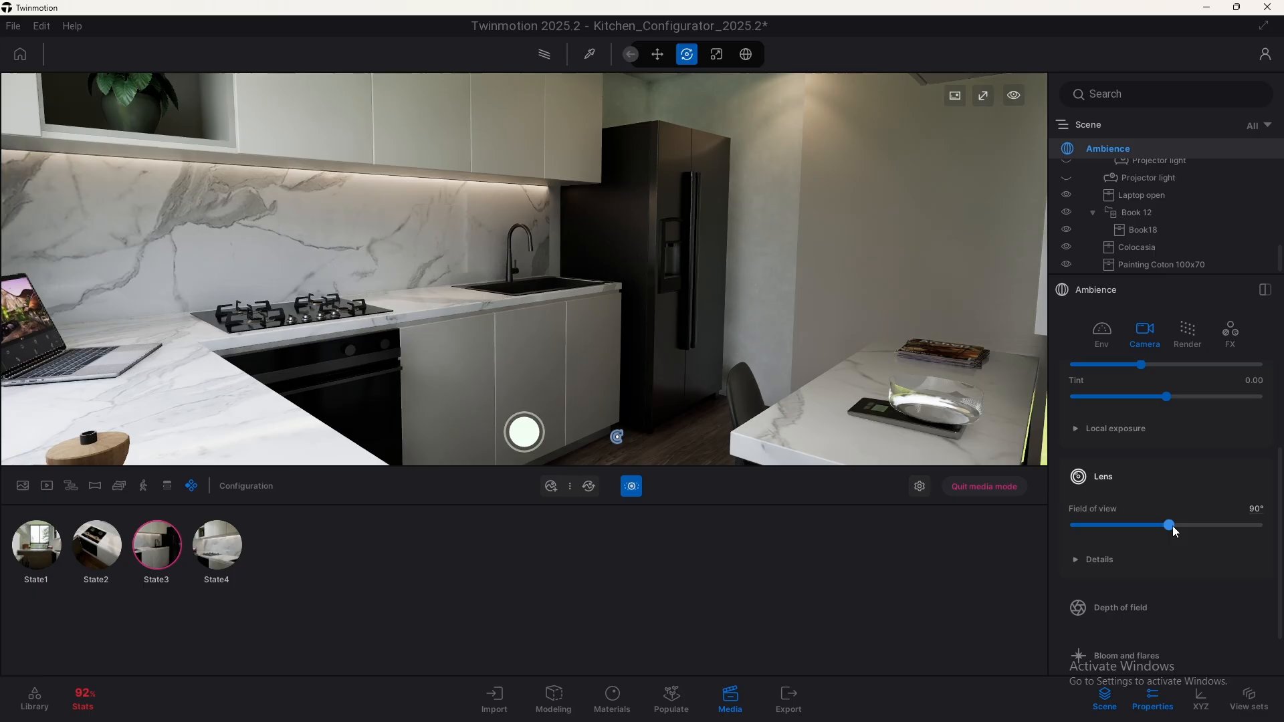
{"action": "left_click_drag", "start_coordinate": [1169, 525], "coordinate": [1193, 525]}
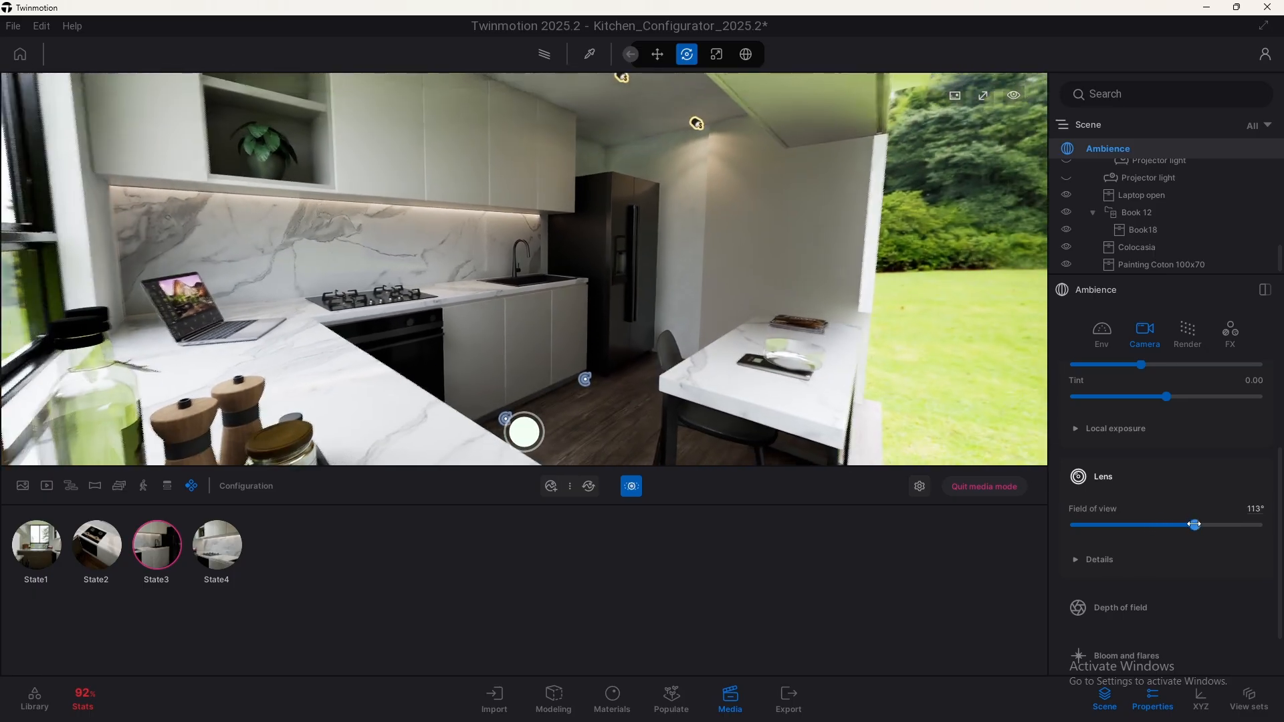
{"action": "left_click_drag", "start_coordinate": [1193, 524], "coordinate": [1203, 524]}
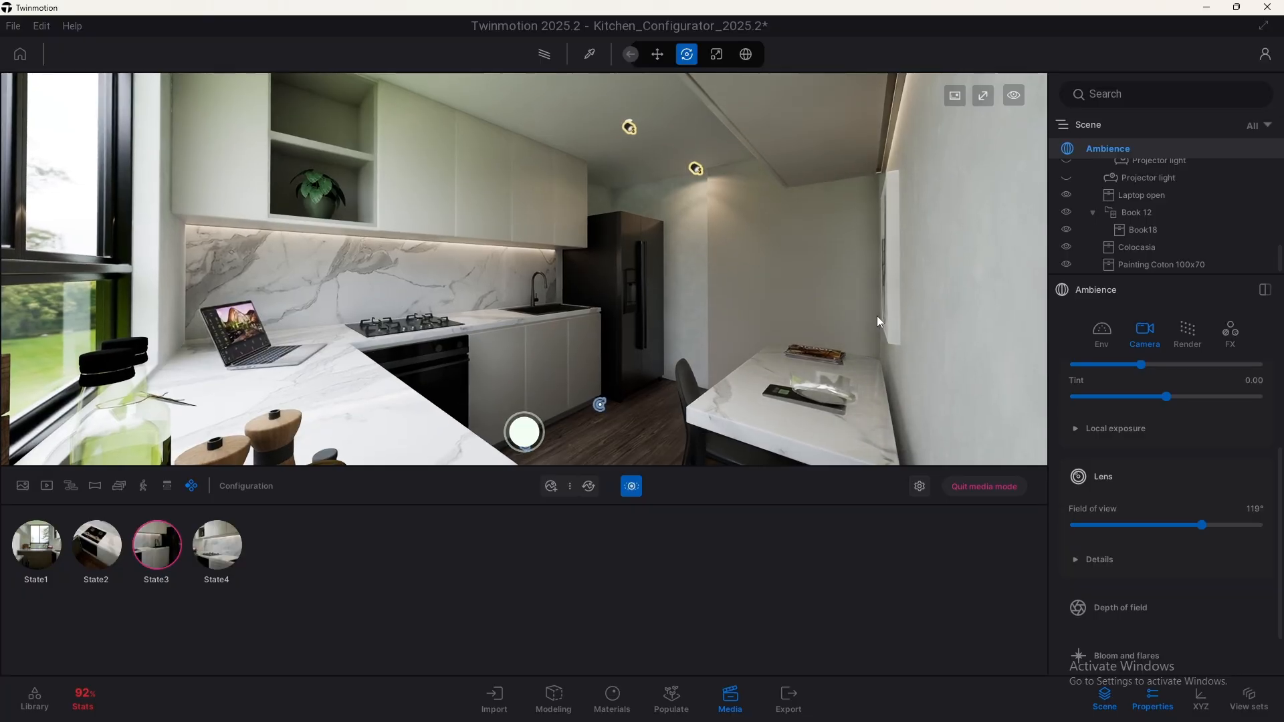
{"action": "mouse_move", "coordinate": [161, 521]}
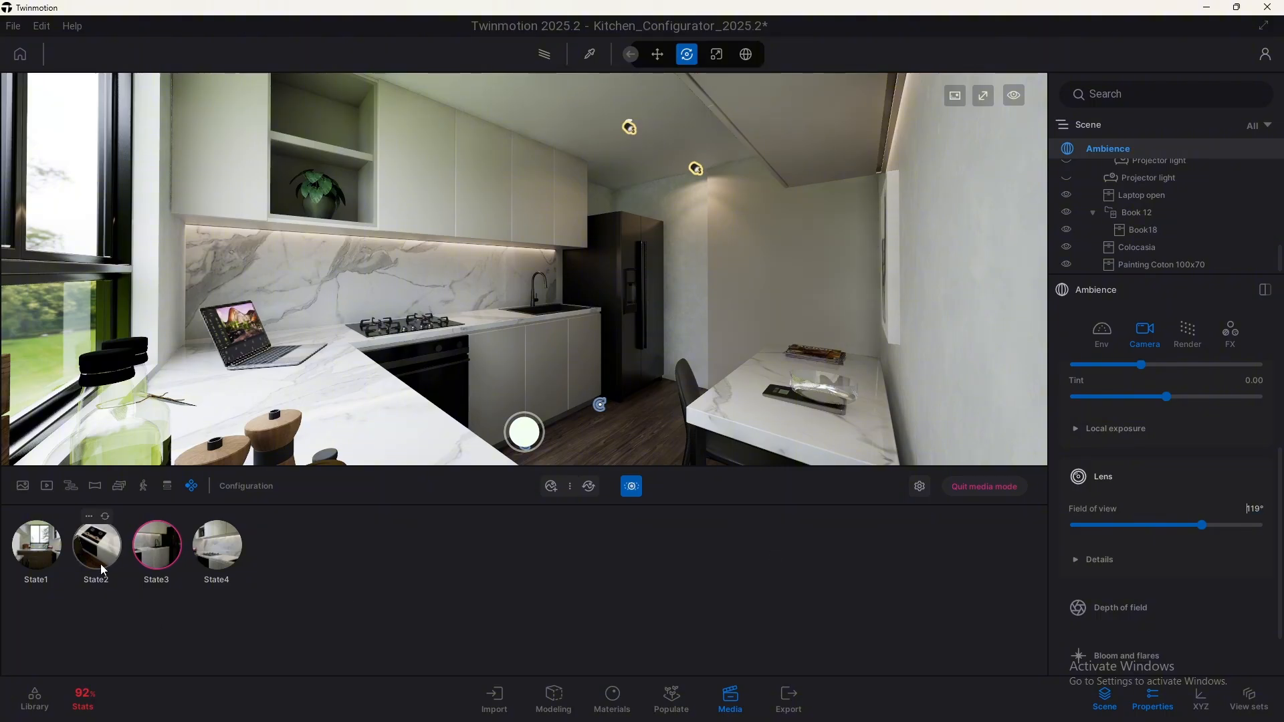
{"action": "left_click", "coordinate": [95, 543]}
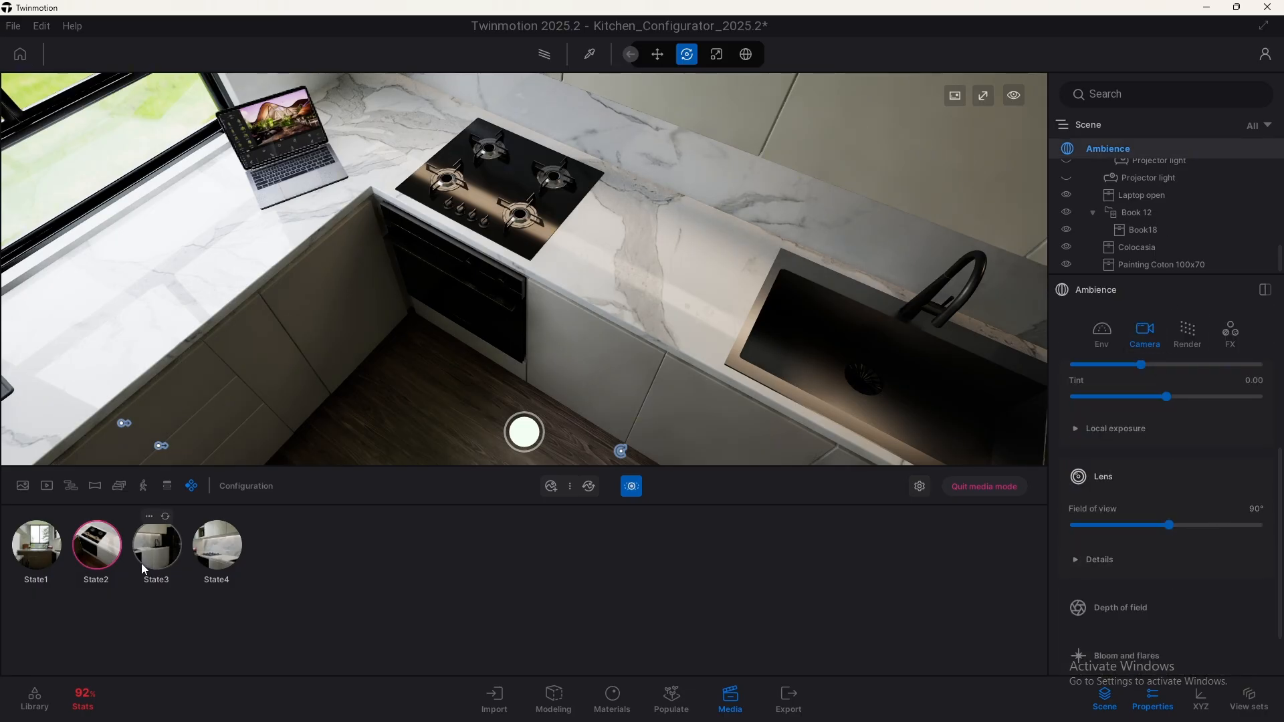
{"action": "left_click", "coordinate": [156, 545]}
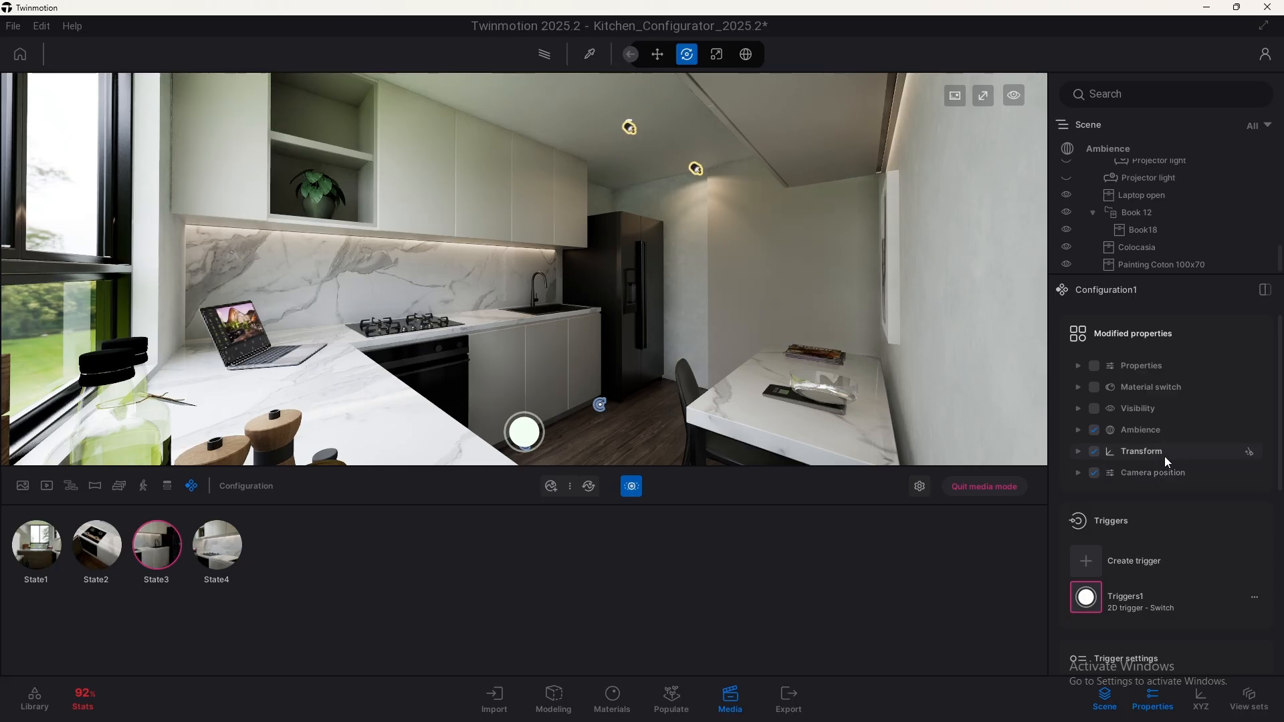
{"action": "mouse_move", "coordinate": [1163, 458]}
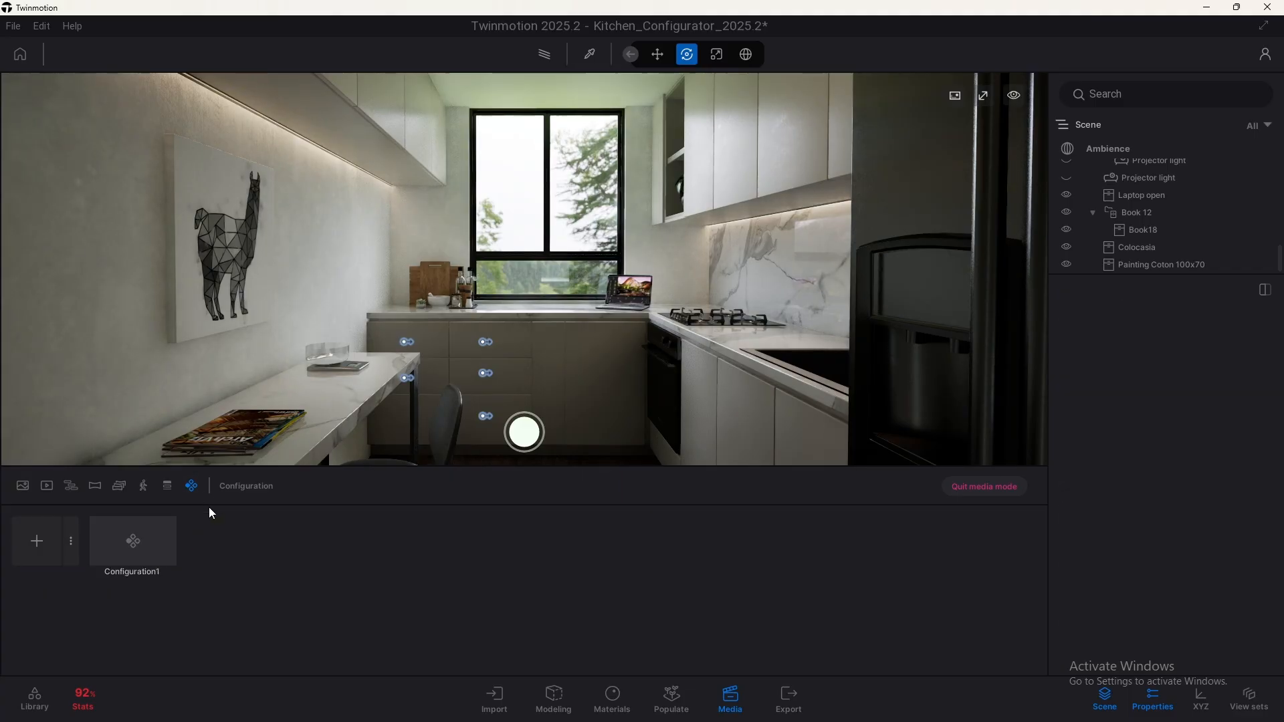
Add Configuration2 using Transform and capture the desk-area states.
{"action": "left_click", "coordinate": [36, 540]}
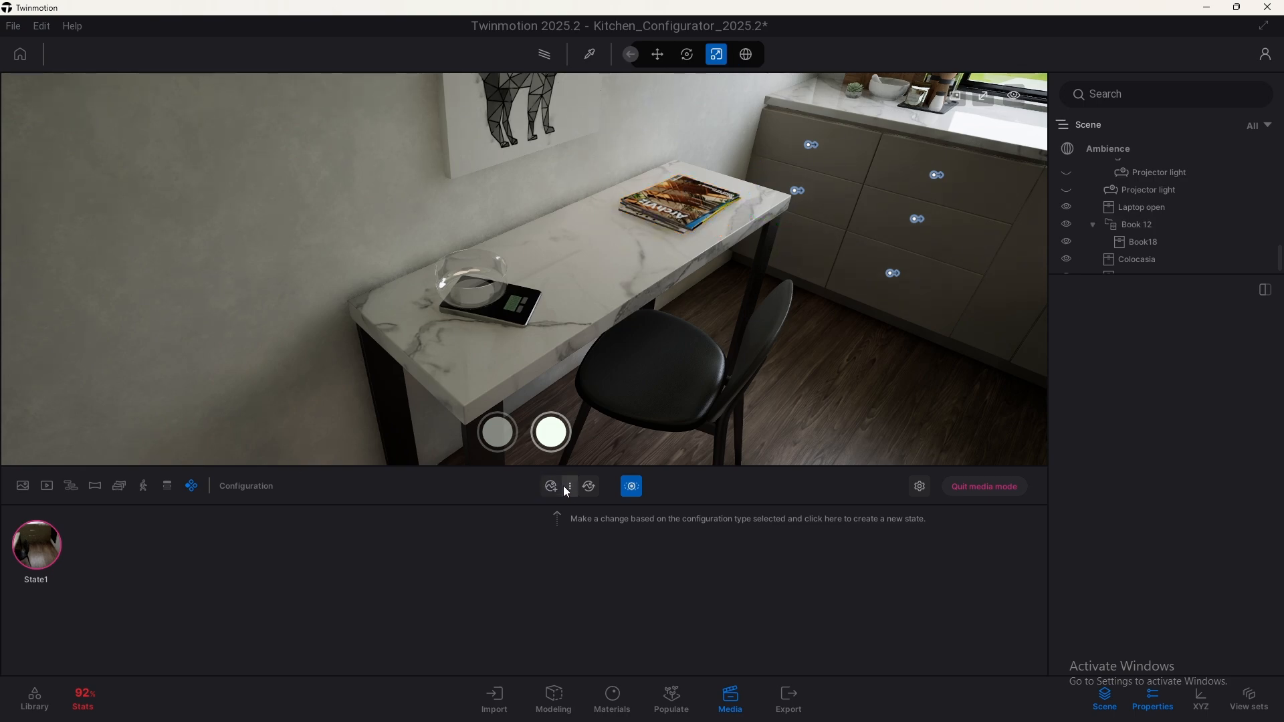
{"action": "left_click", "coordinate": [569, 486]}
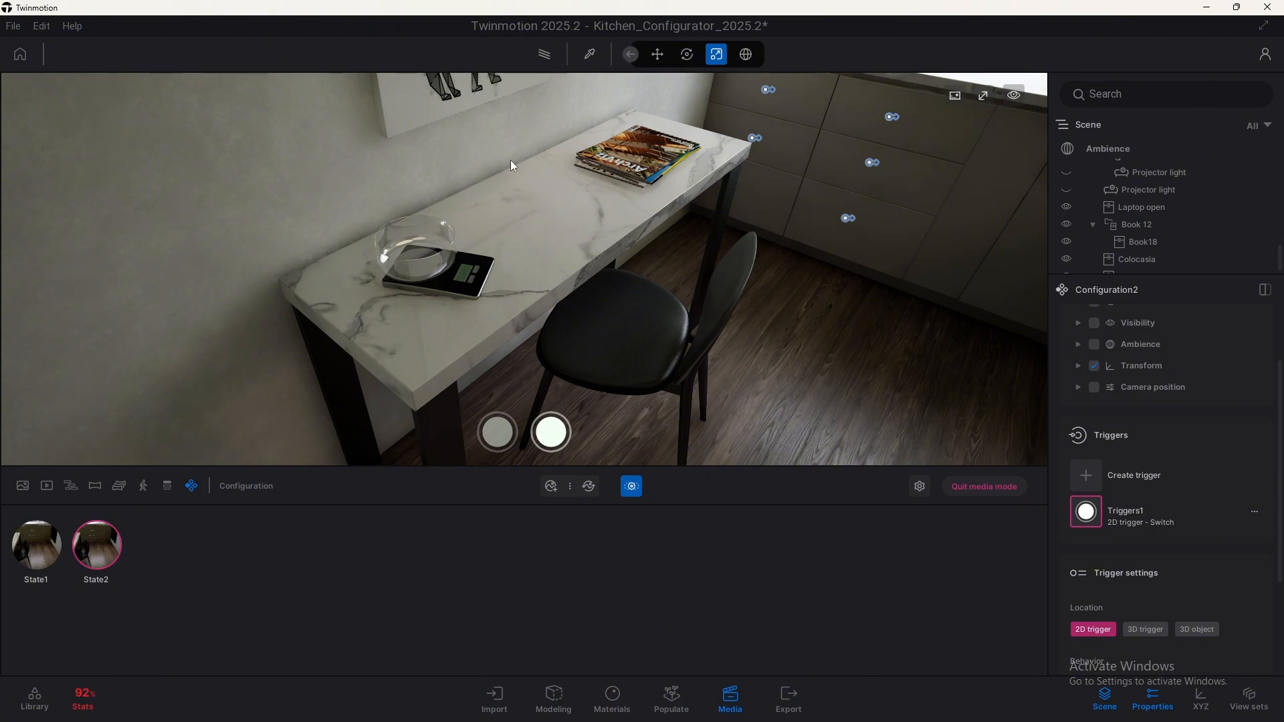
{"action": "mouse_move", "coordinate": [598, 107]}
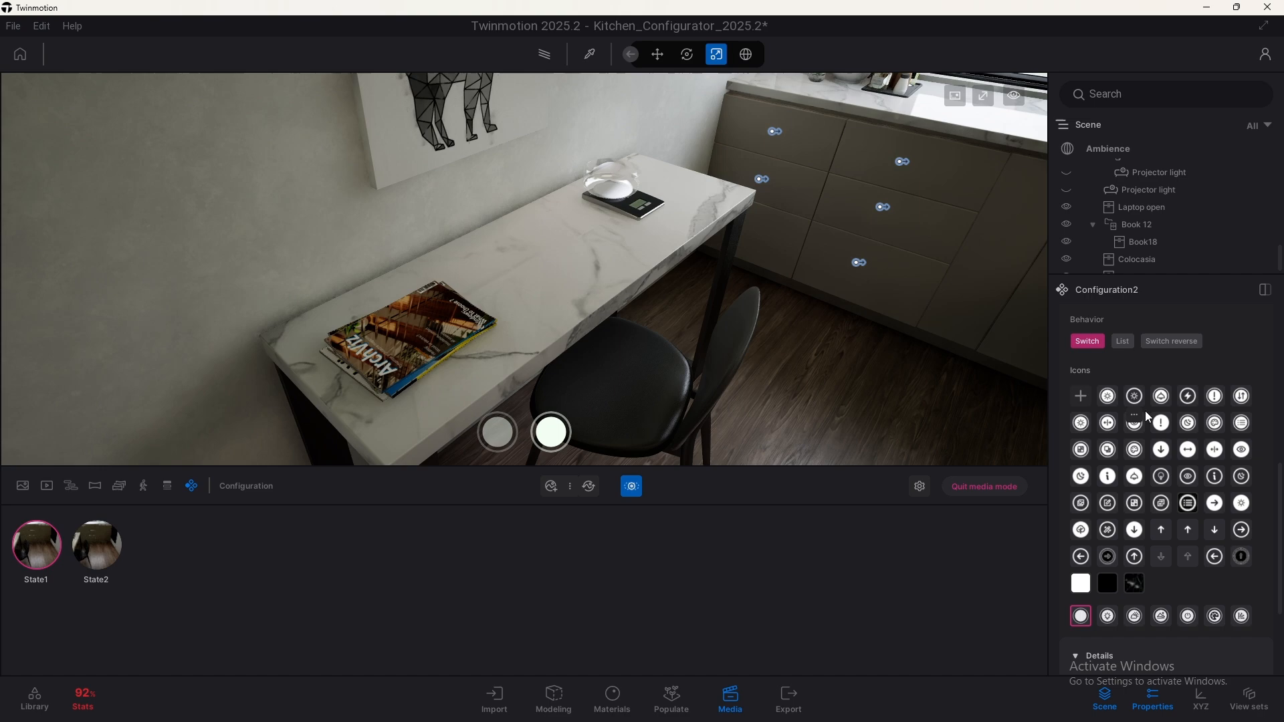
{"action": "mouse_move", "coordinate": [1233, 367]}
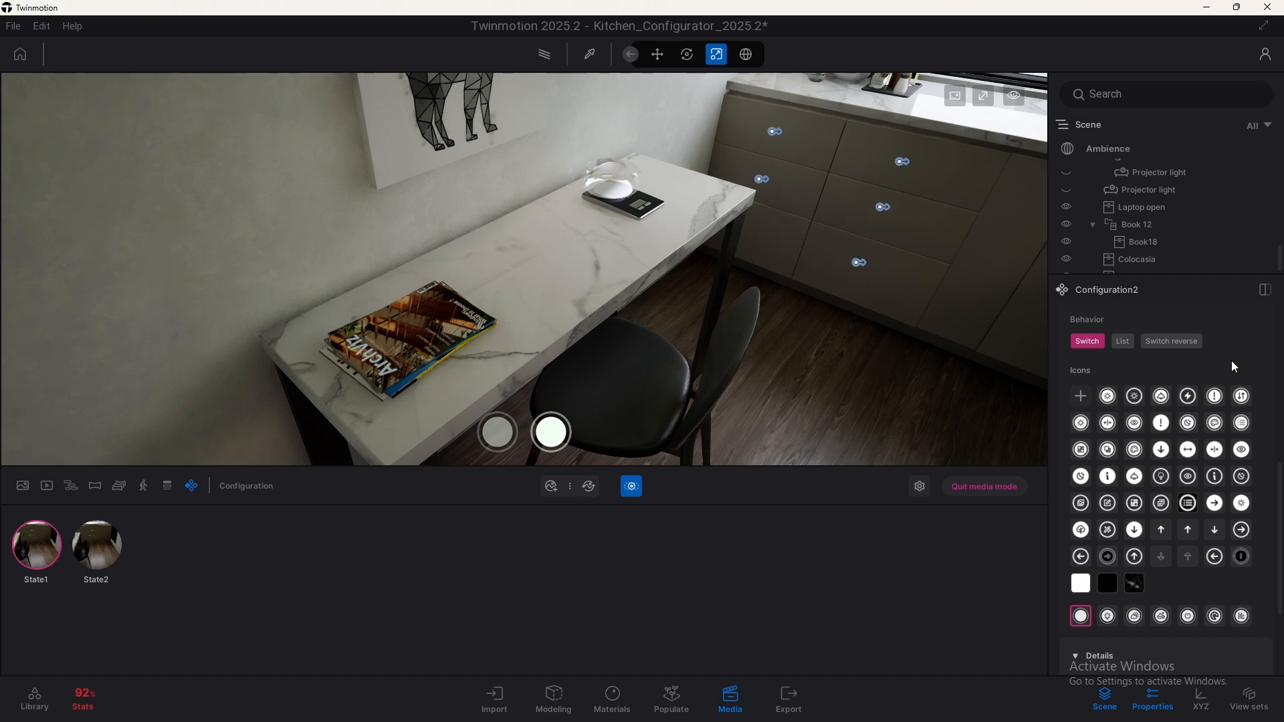
{"action": "mouse_move", "coordinate": [1228, 358]}
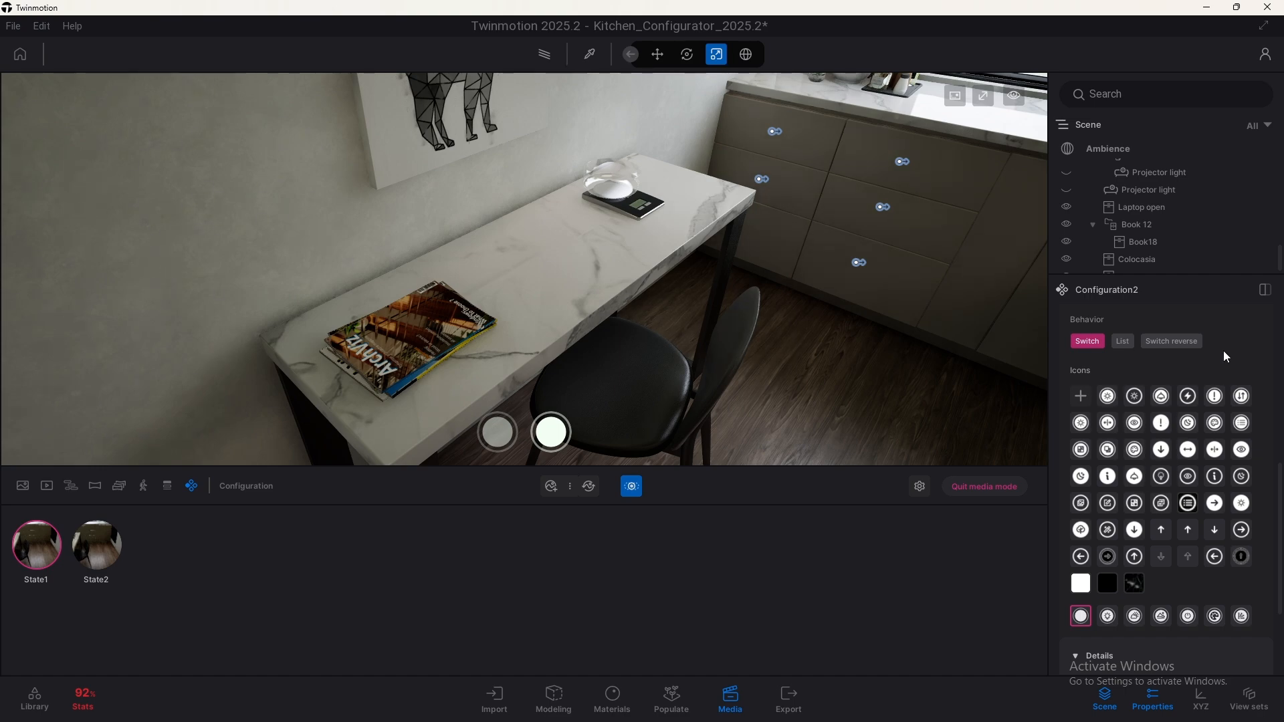